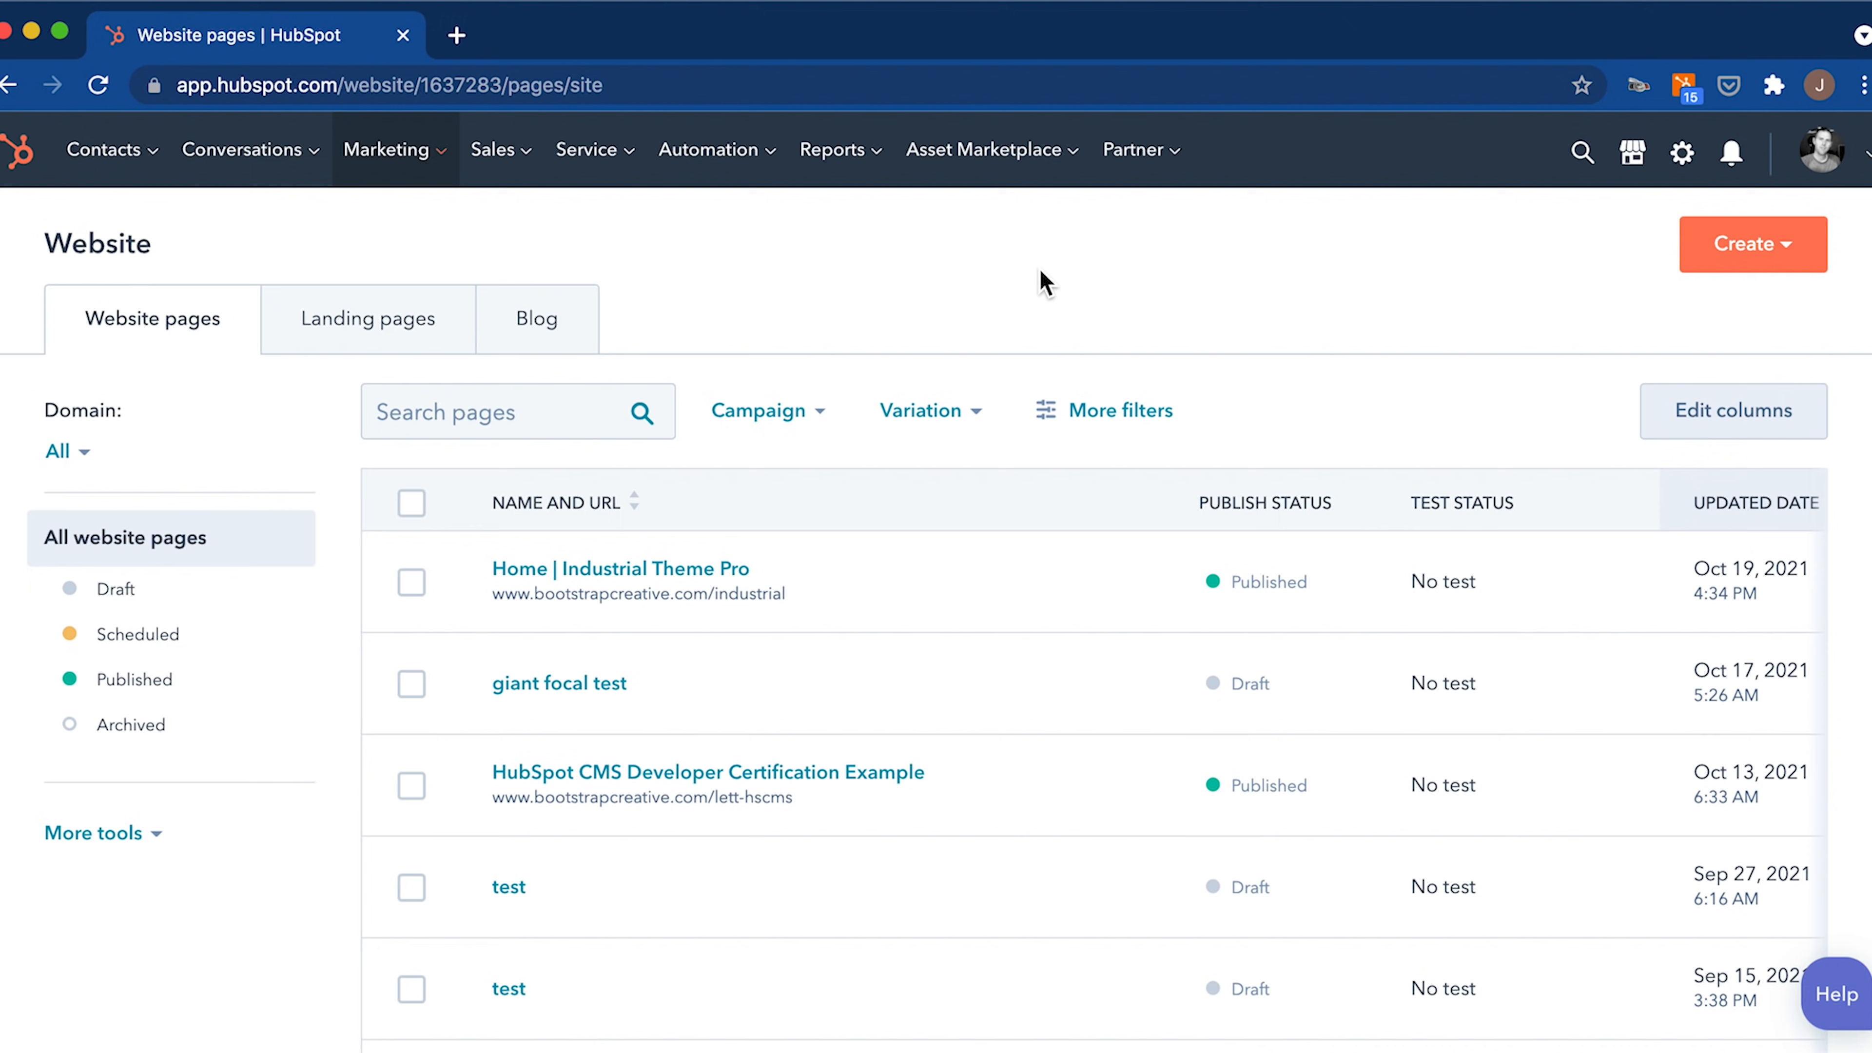
# Start a new website page and name it 'reusable section test'.
pyautogui.click(1751, 244)
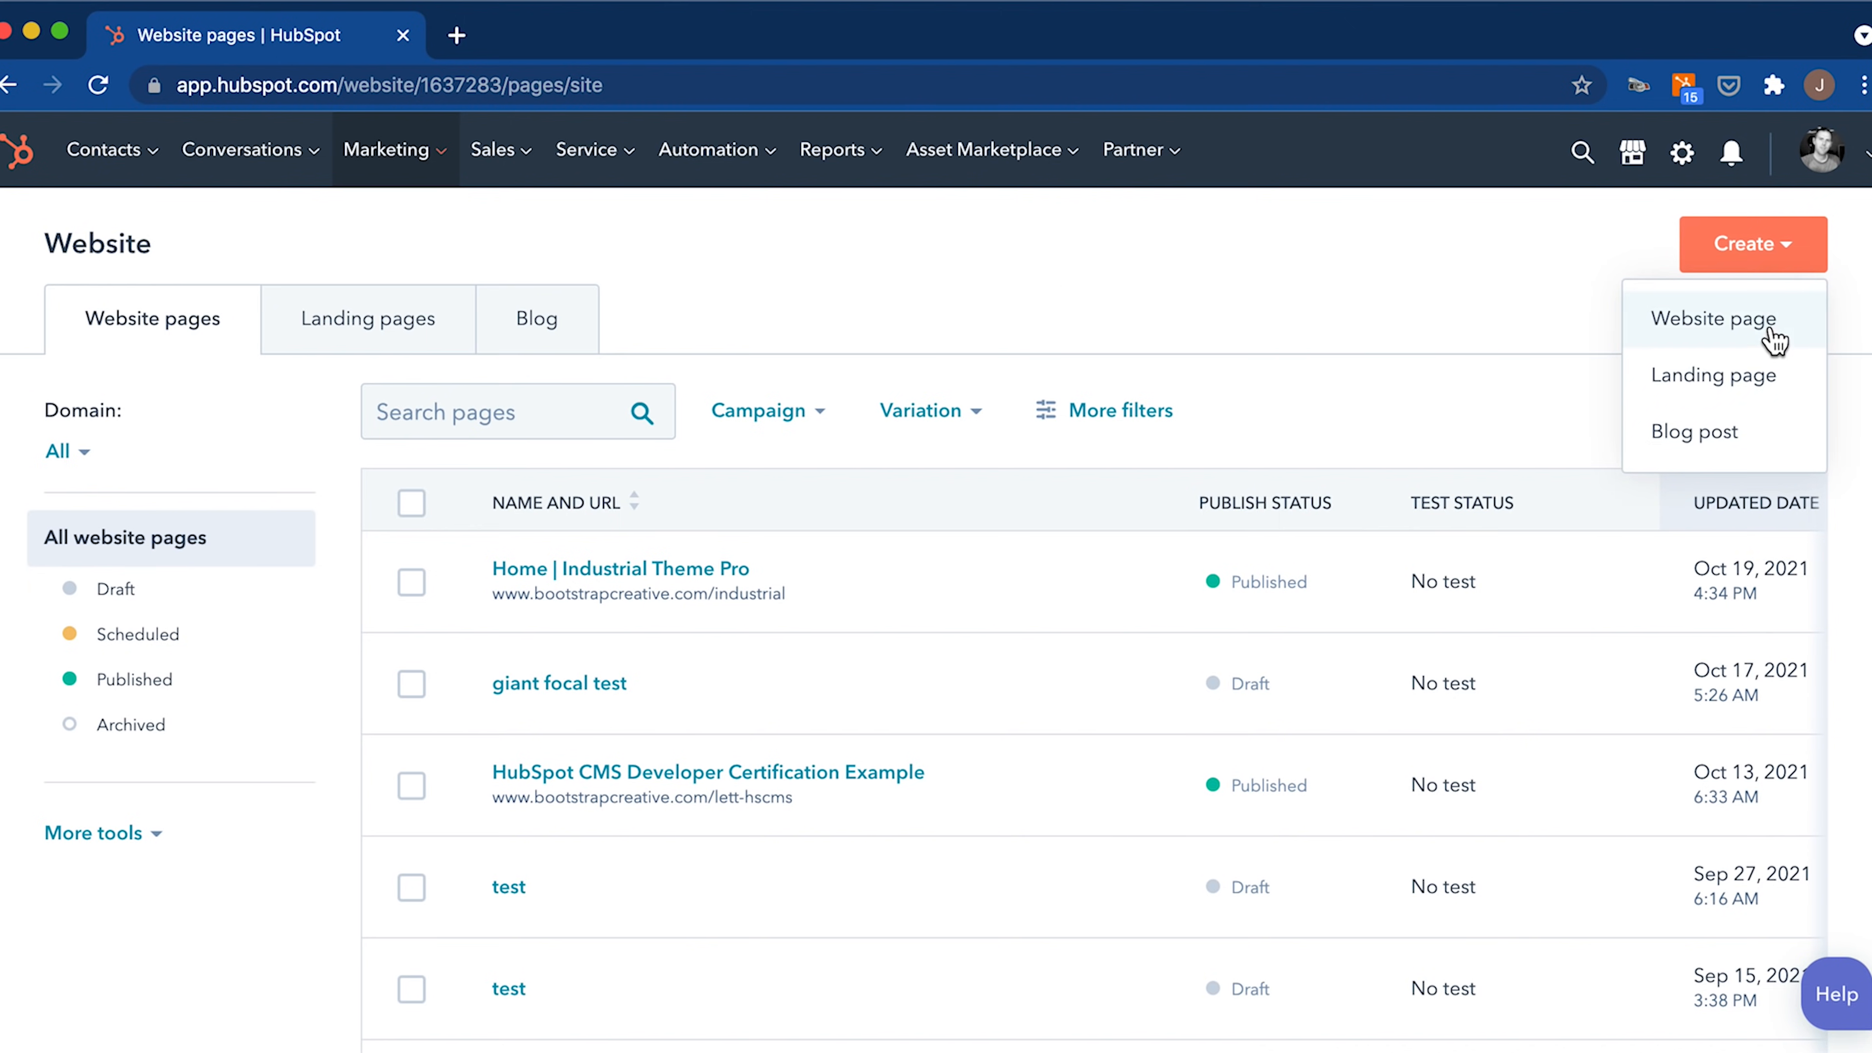
pyautogui.click(1712, 319)
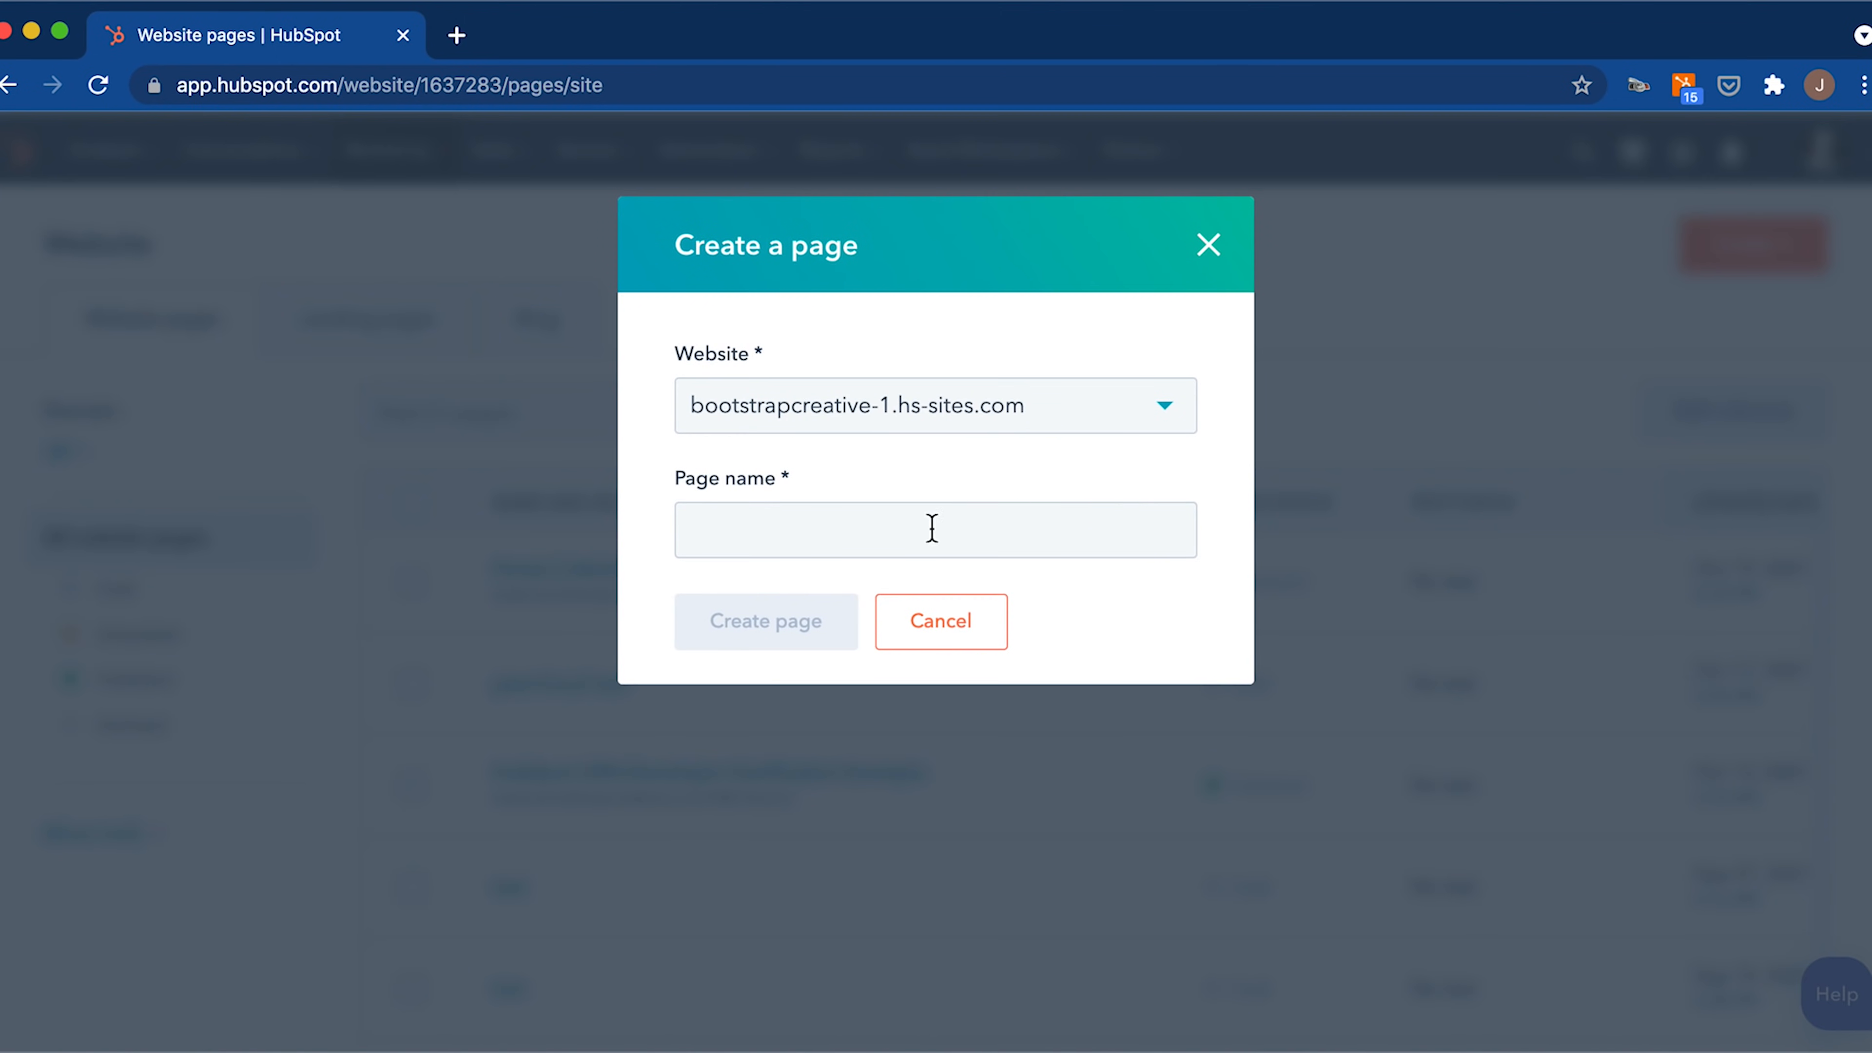
pyautogui.write('re')
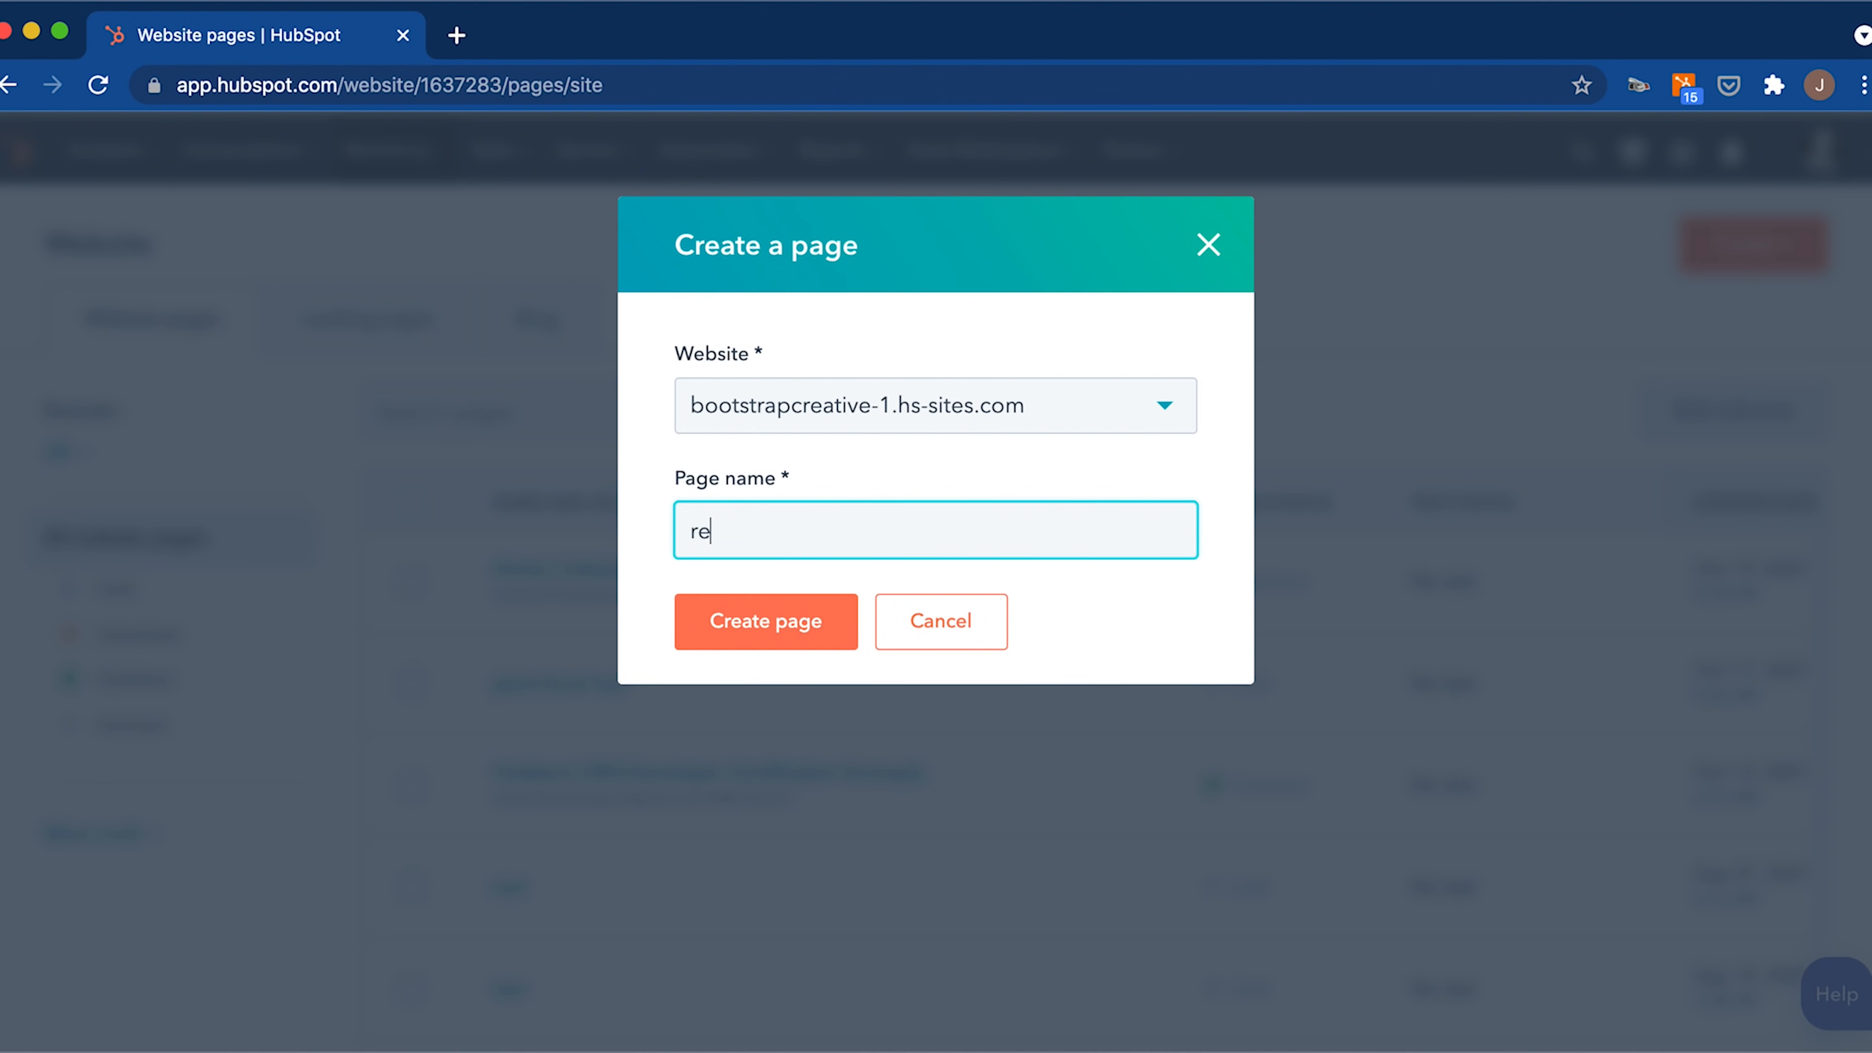
pyautogui.write('usable se')
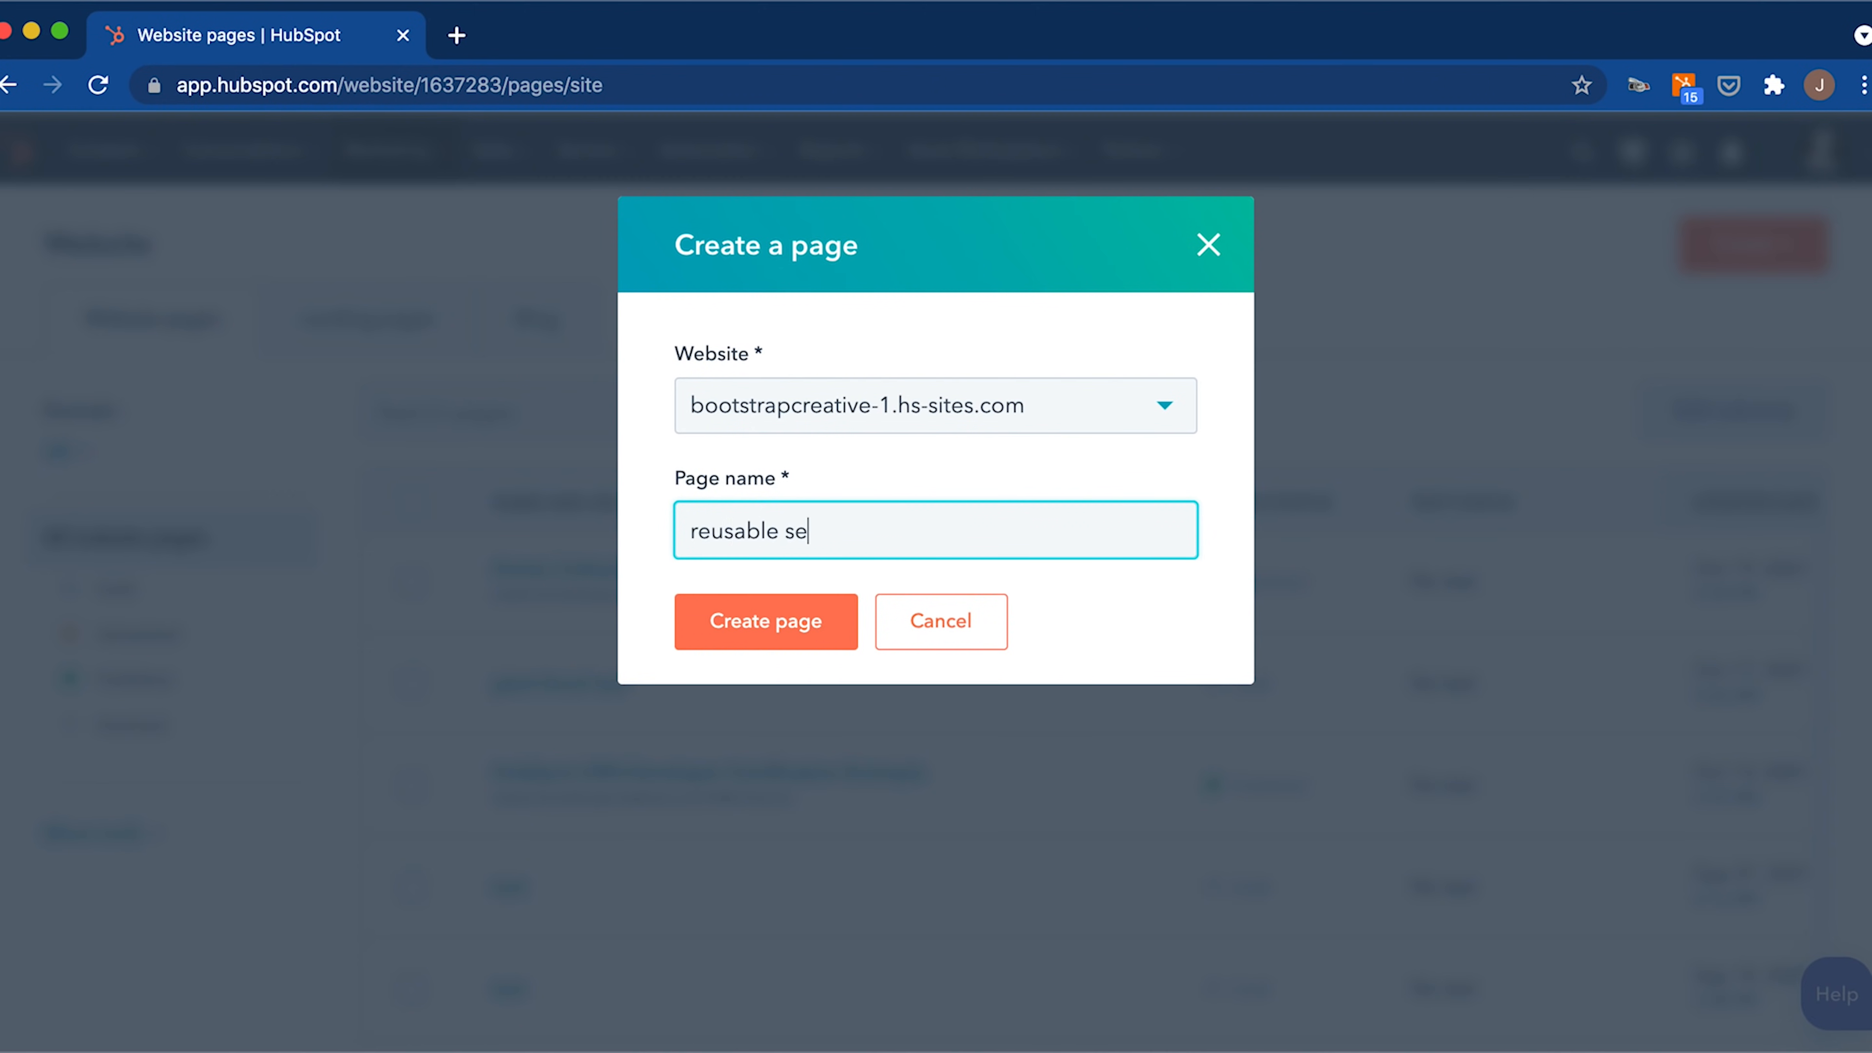
pyautogui.write('ction test')
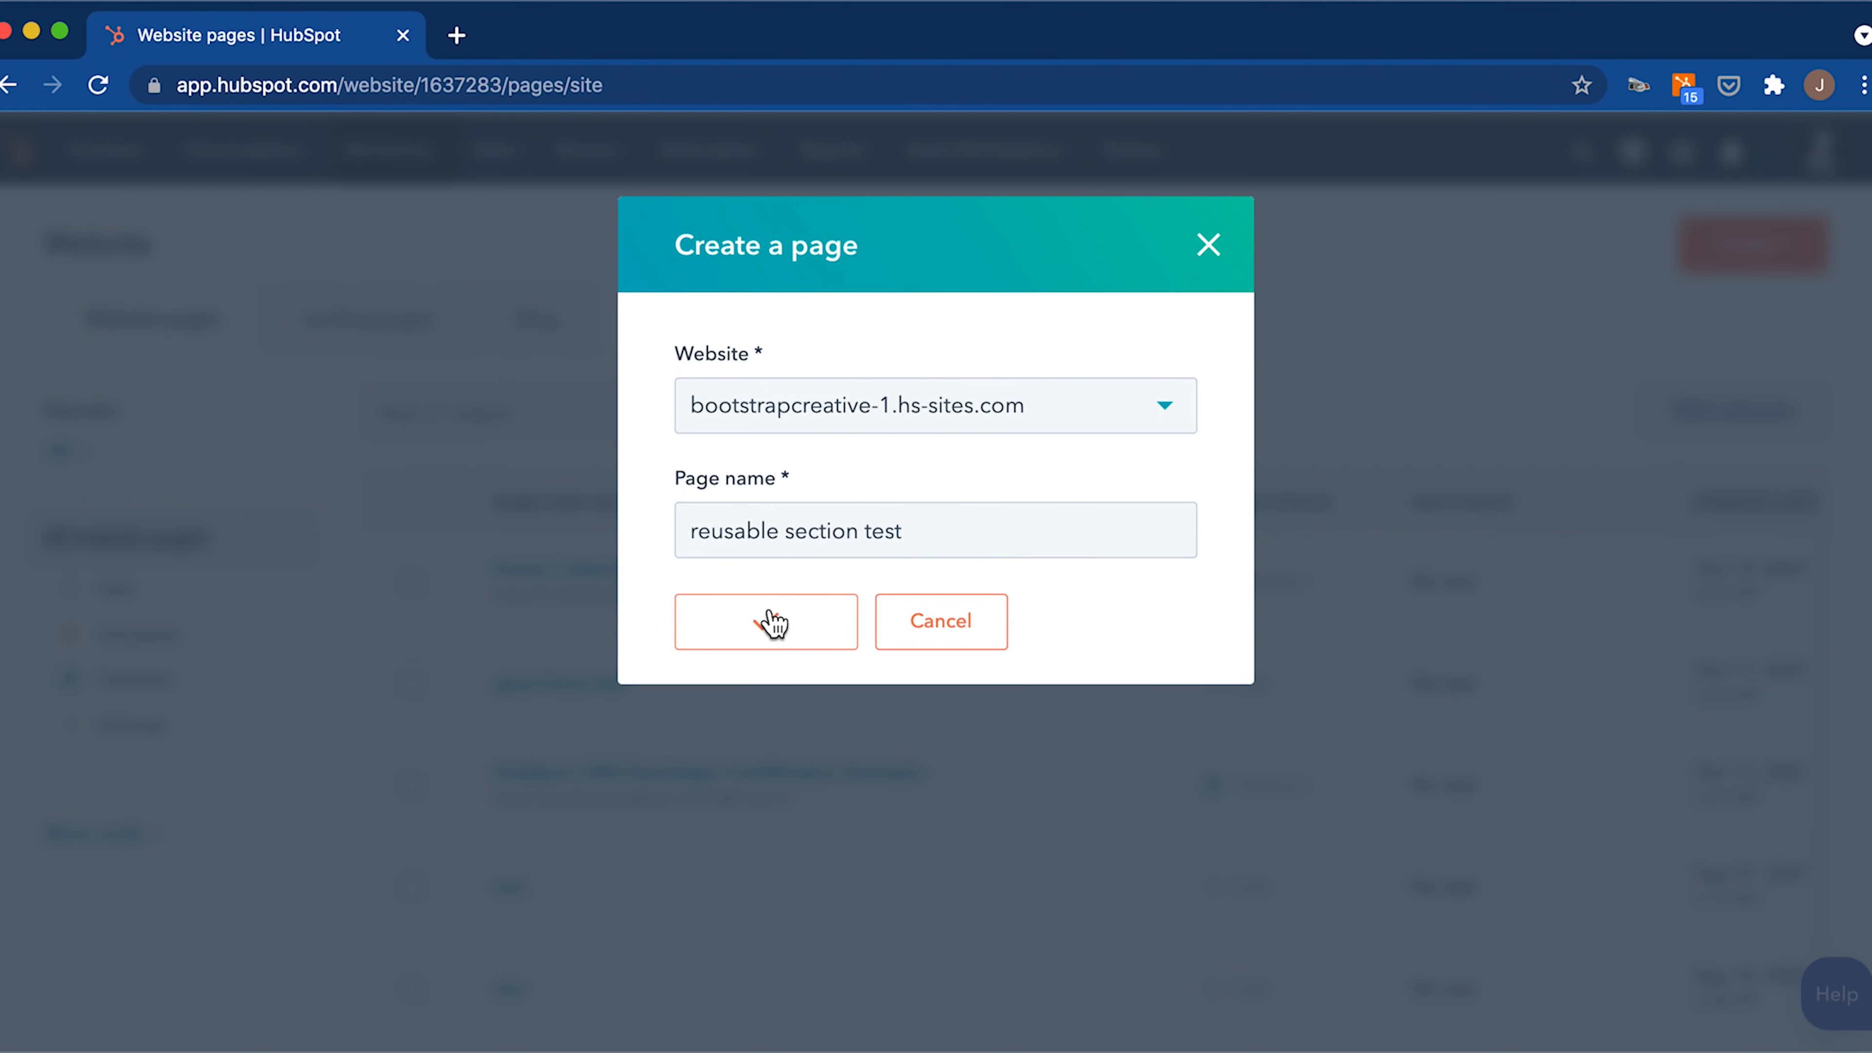
# Create the page using the Interior 1 Column template and open it in the editor.
pyautogui.click(765, 621)
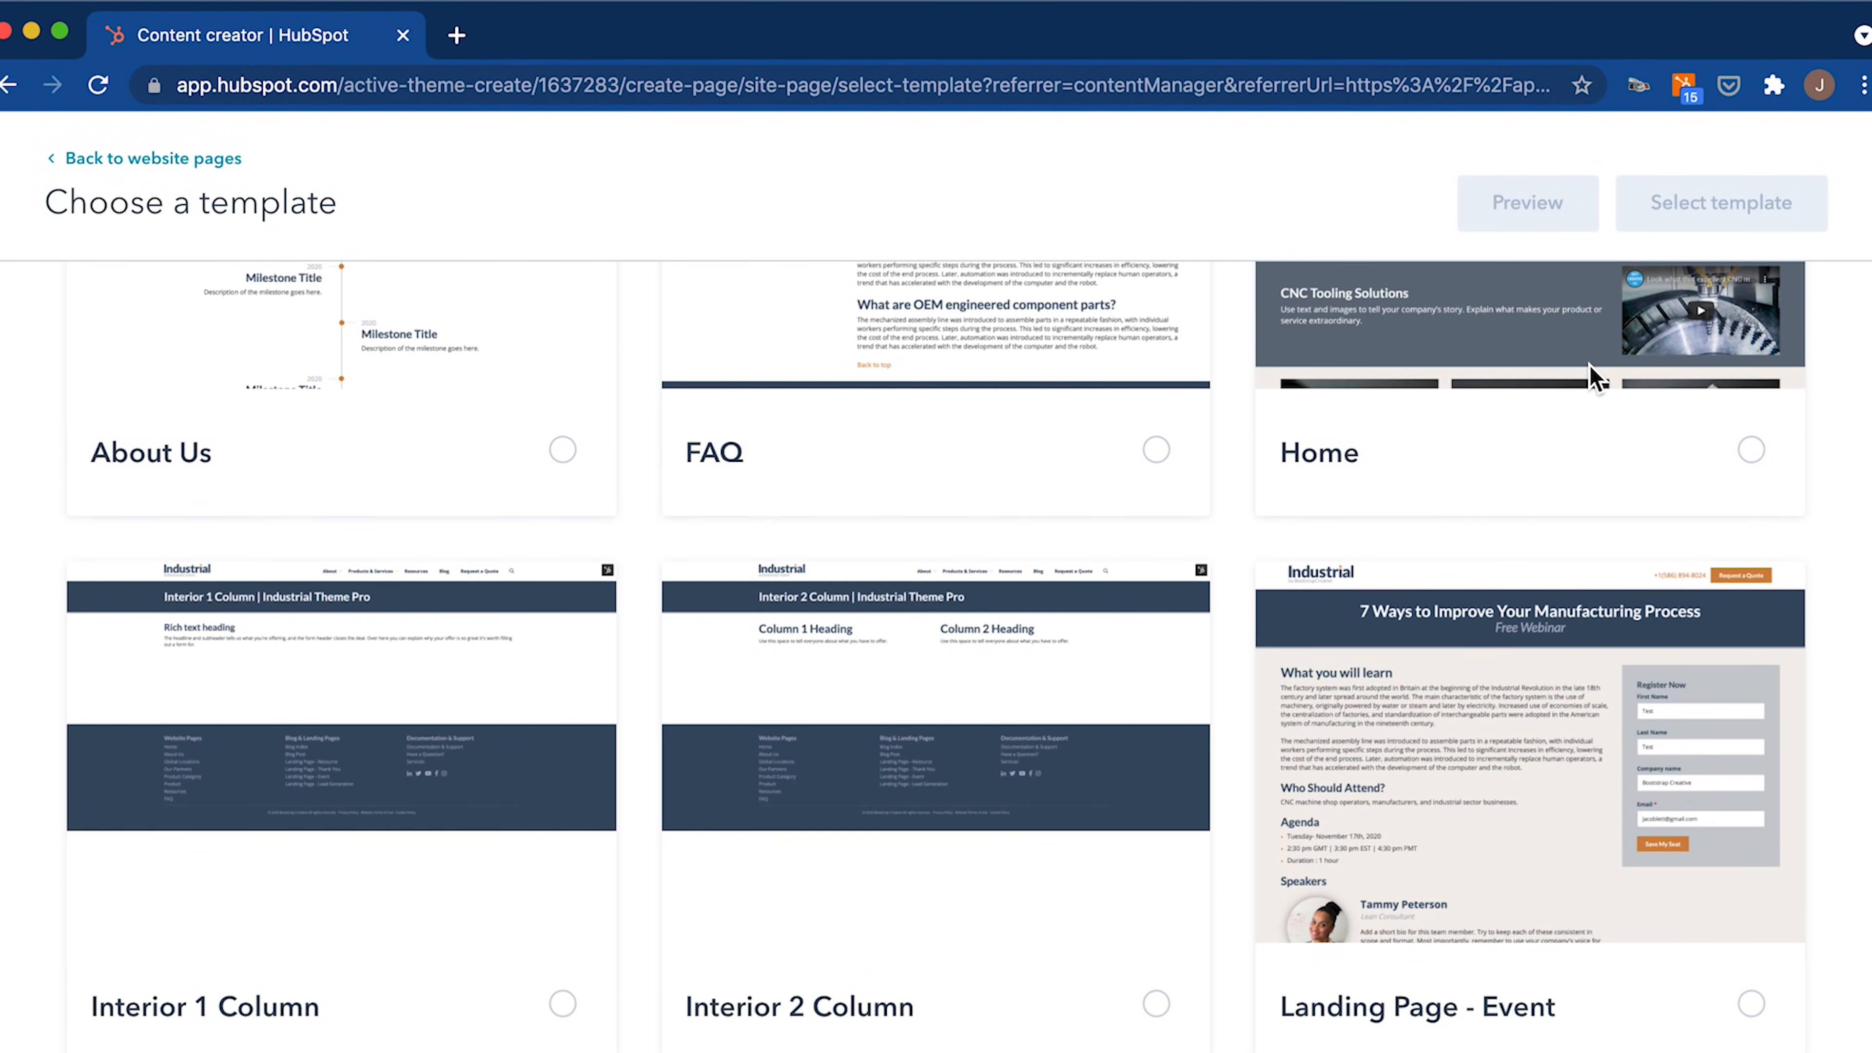
pyautogui.moveTo(466, 707)
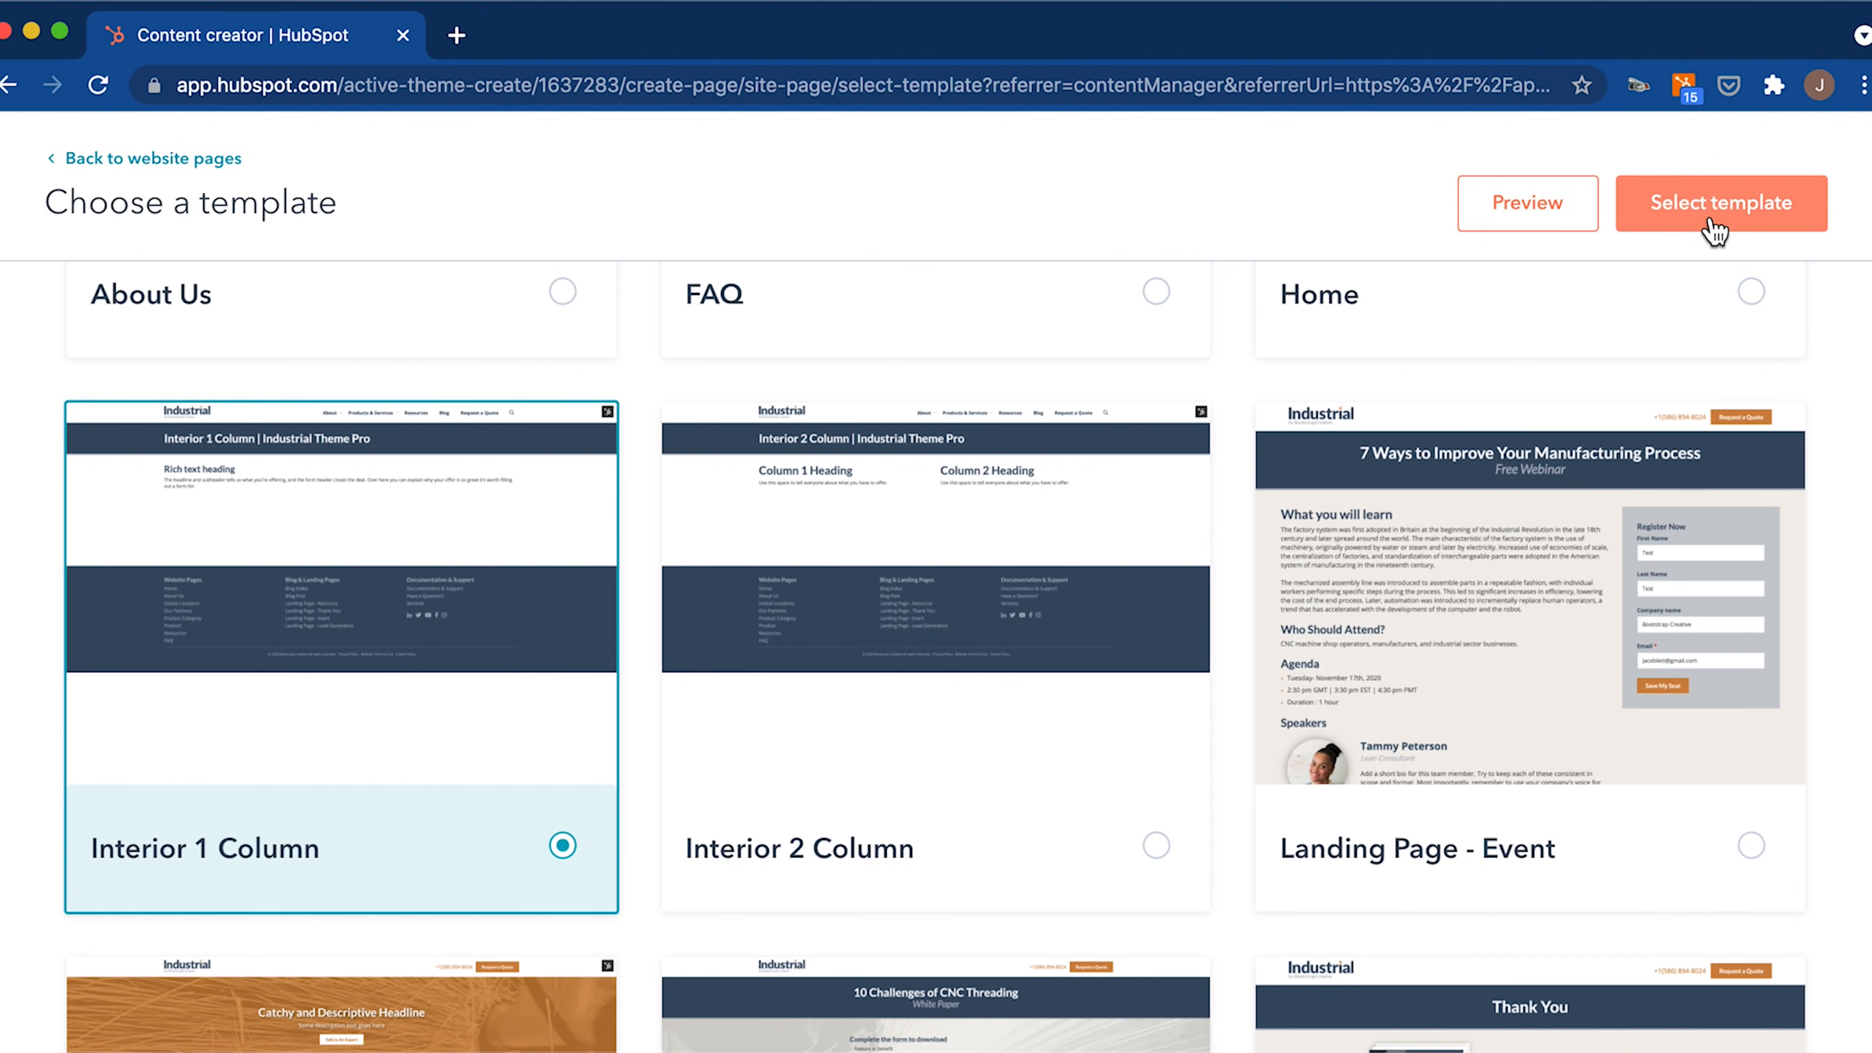
pyautogui.click(1719, 202)
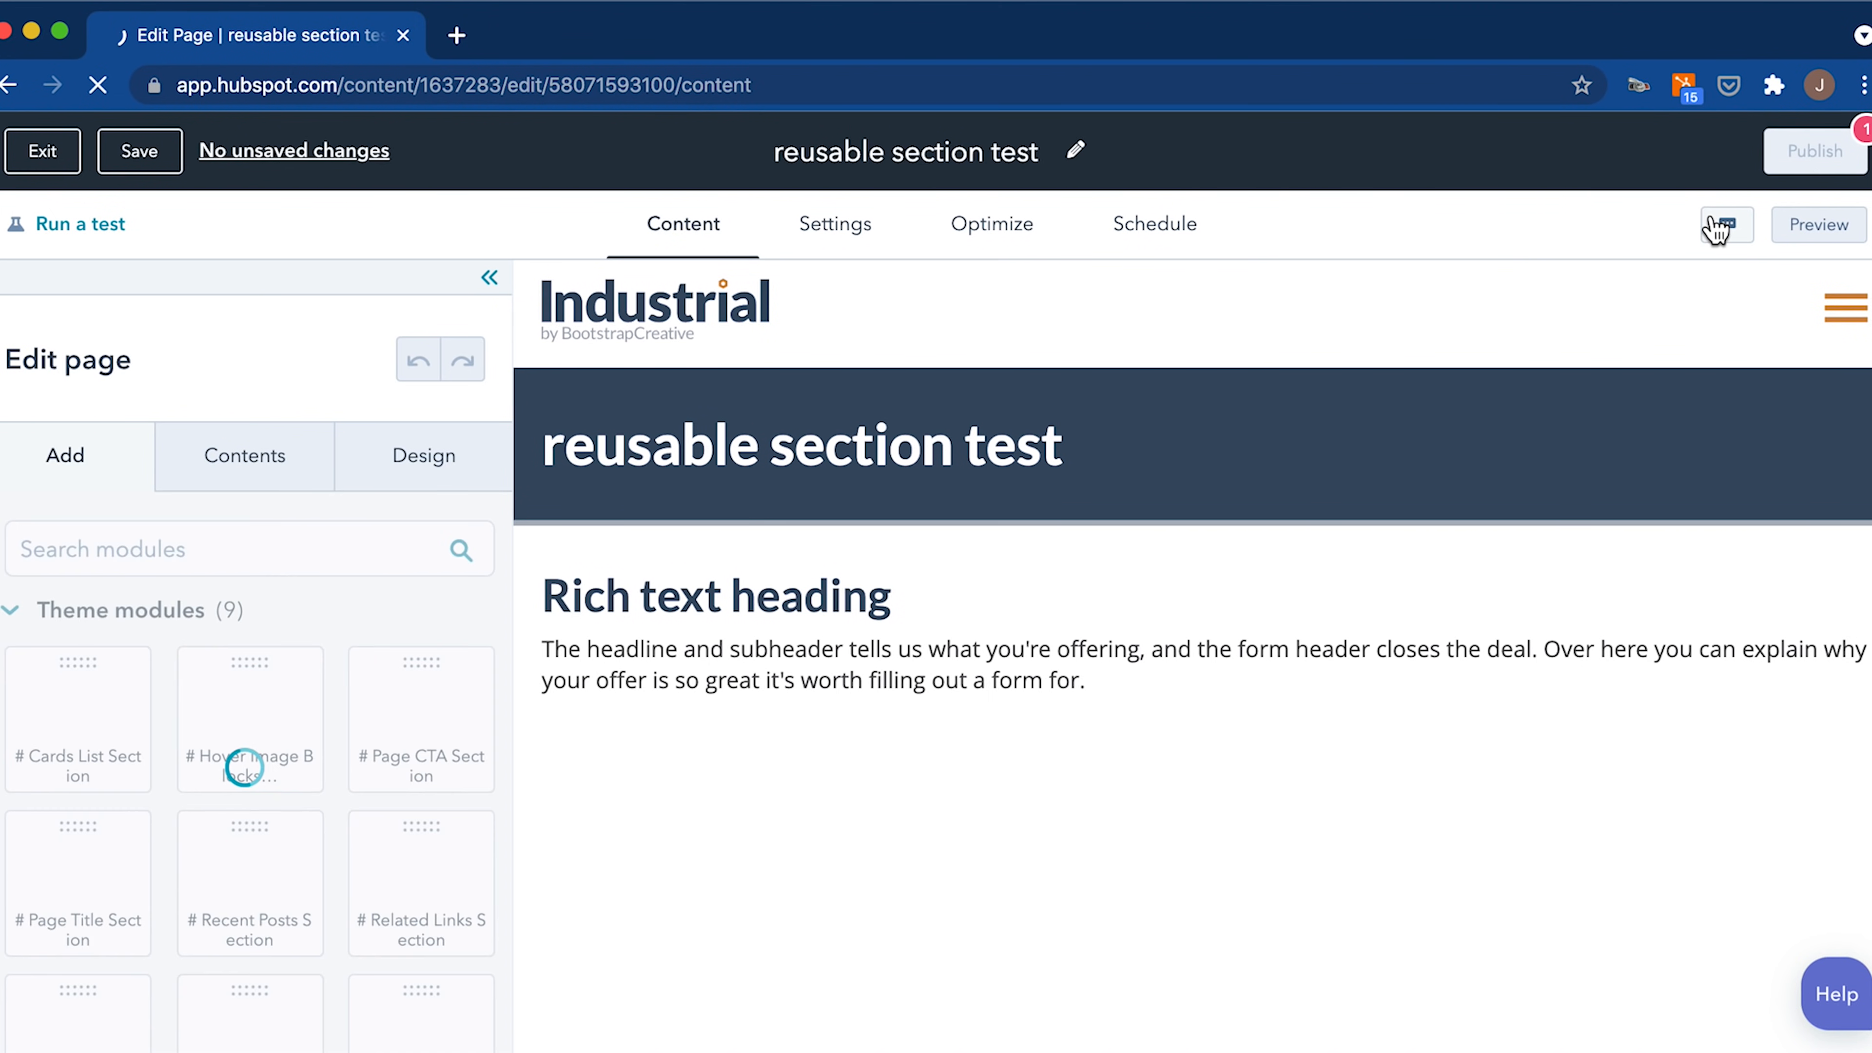
# Delete the template's placeholder rich text section and collapse the left sidebar.
pyautogui.click(138, 150)
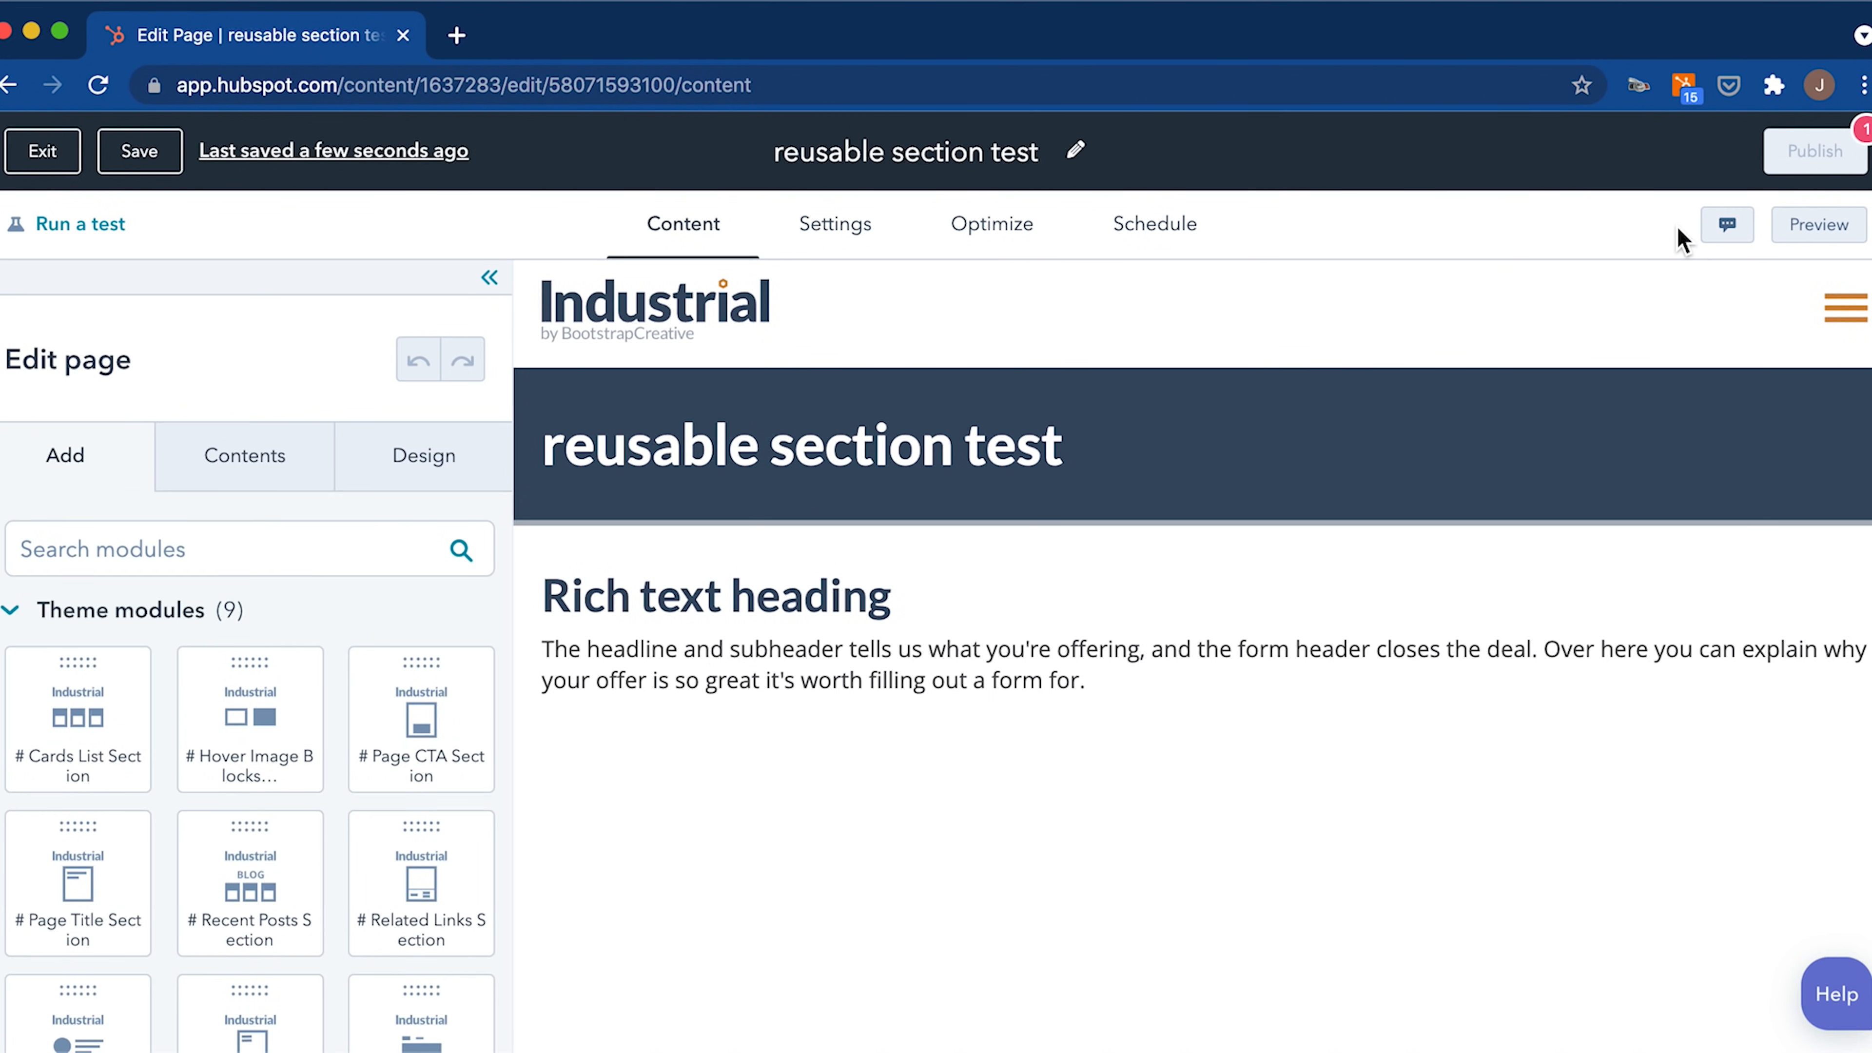
pyautogui.moveTo(1674, 293)
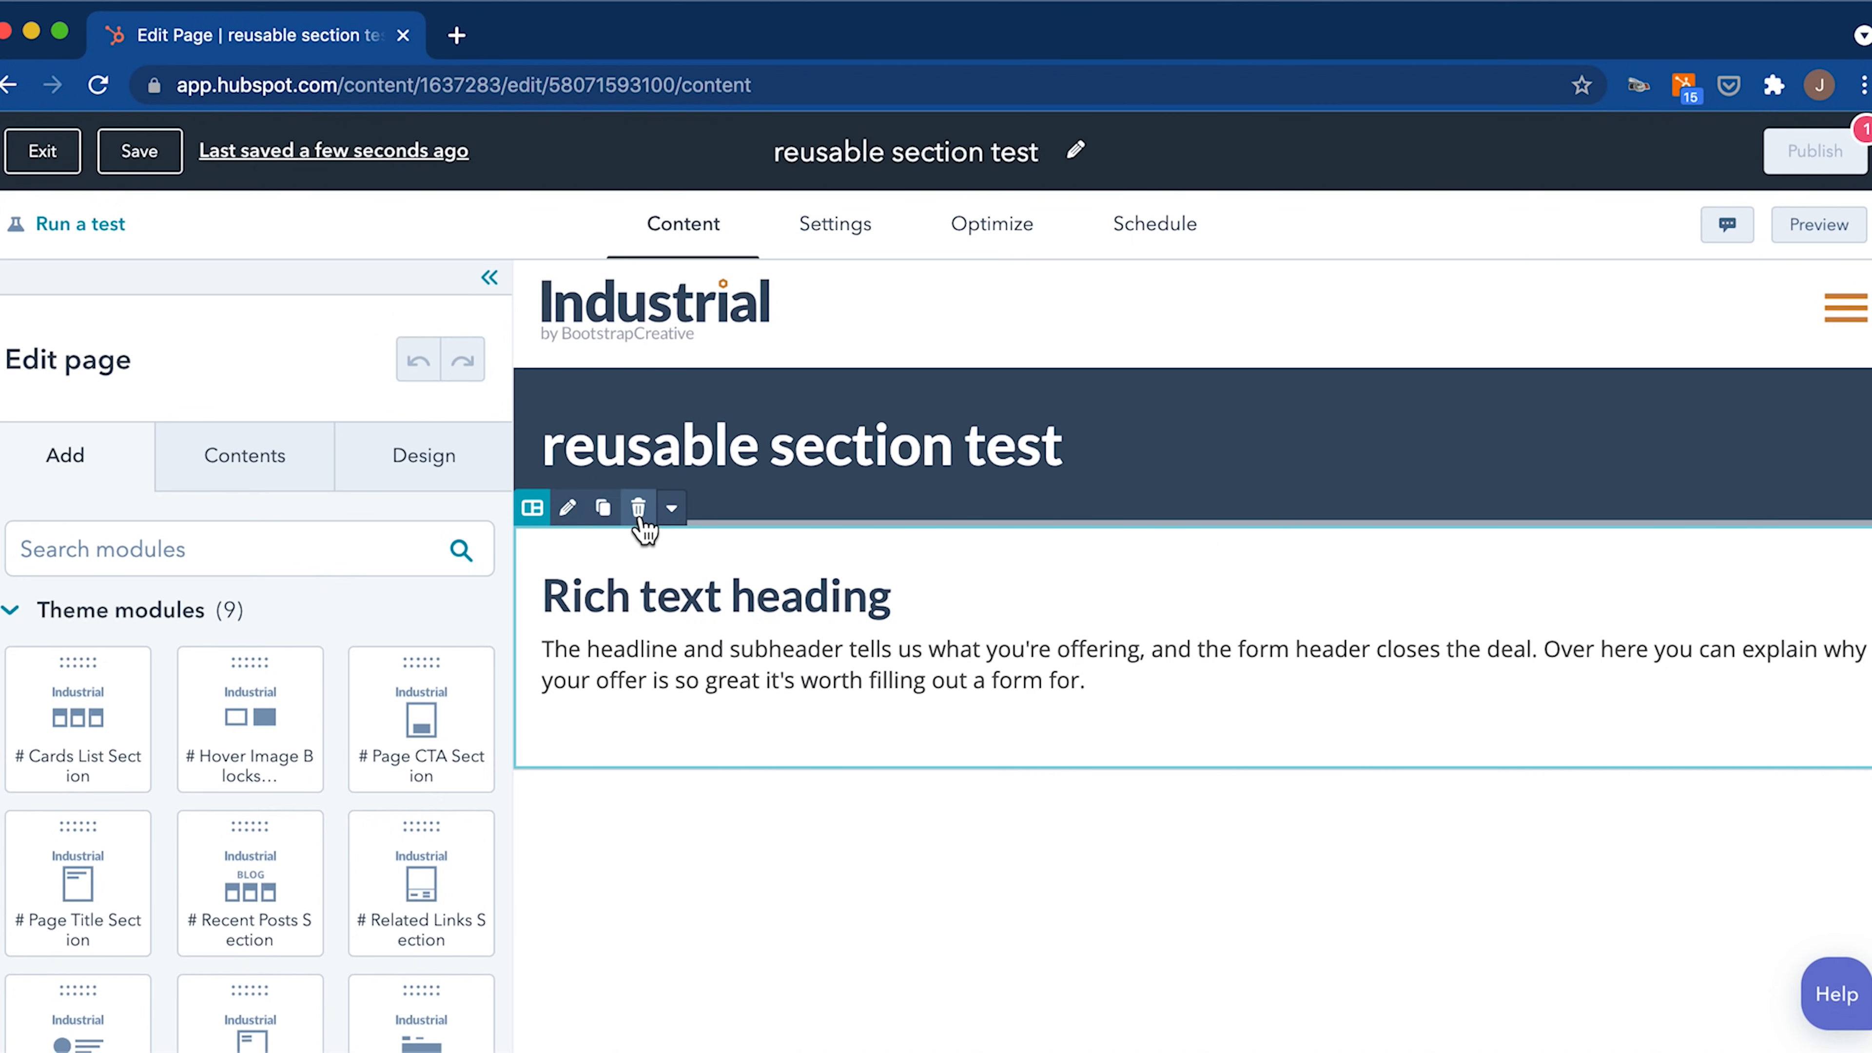
pyautogui.click(639, 507)
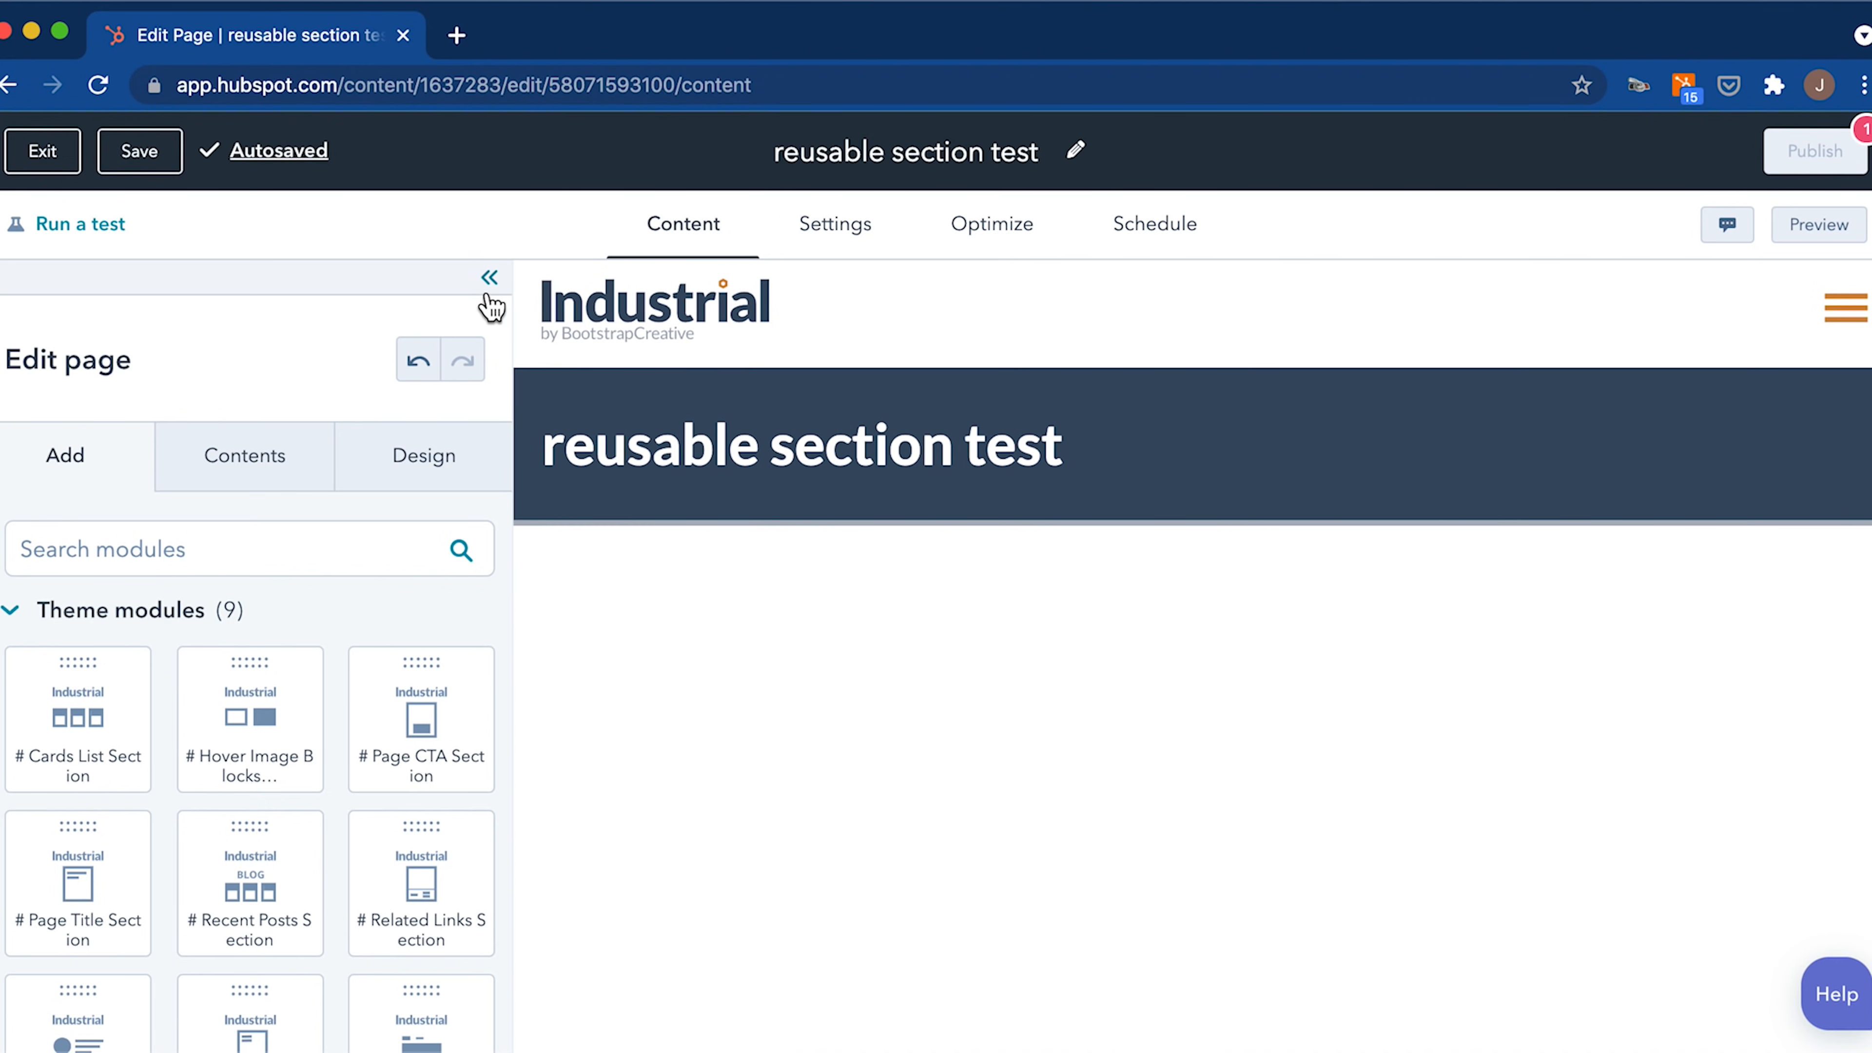
pyautogui.click(490, 277)
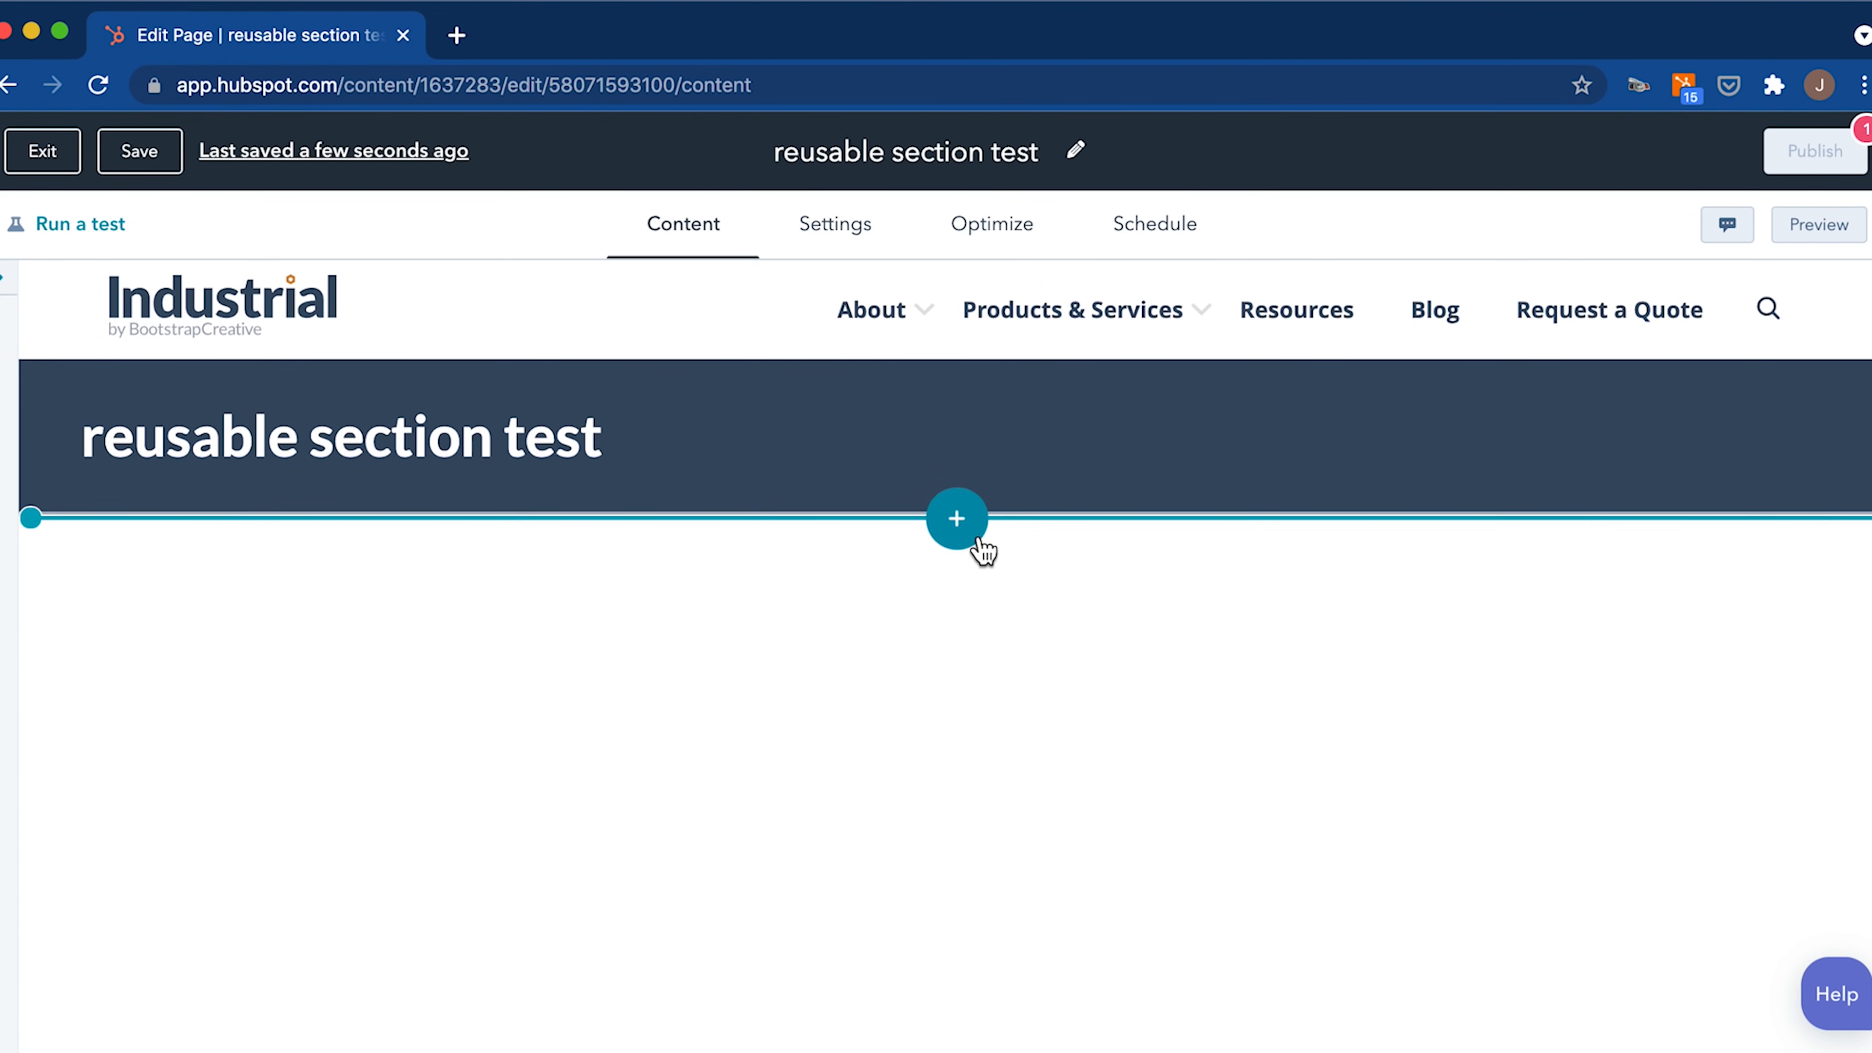
pyautogui.moveTo(957, 527)
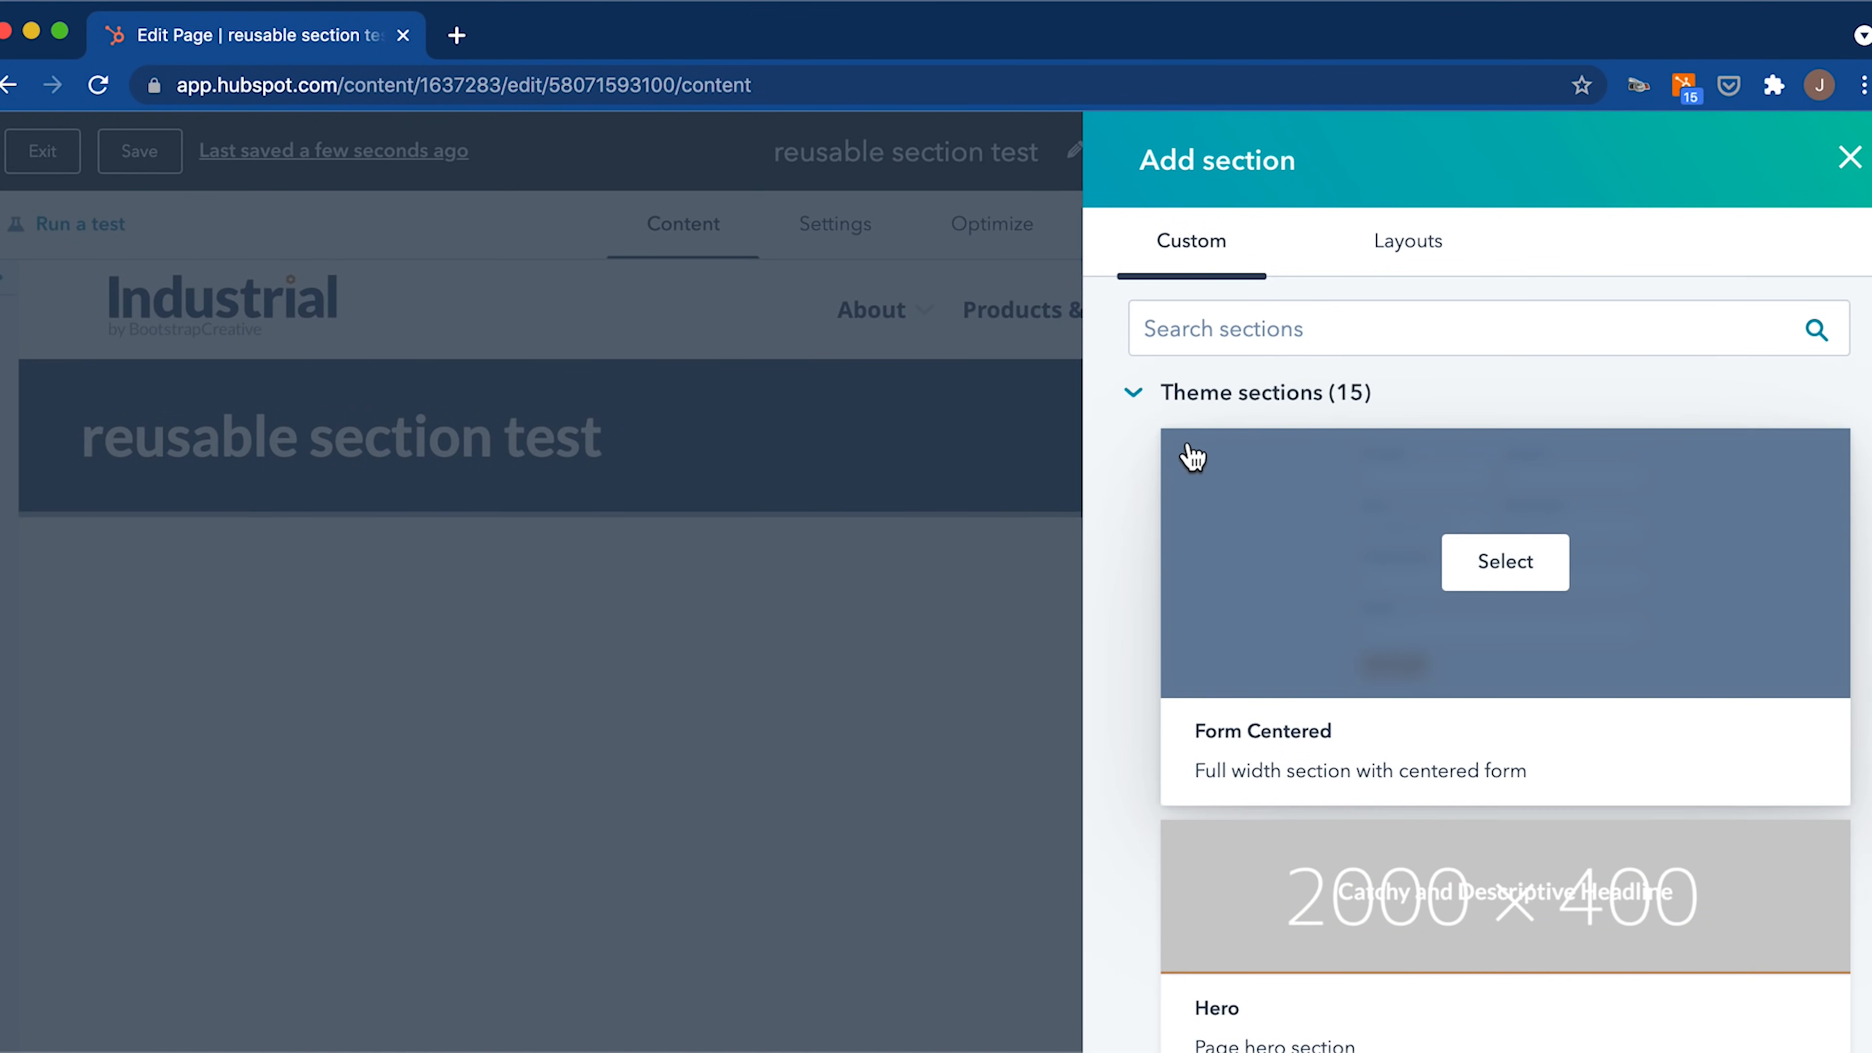
# Browse the Layouts tab, then return to Custom and scroll through the theme sections list.
pyautogui.click(1408, 240)
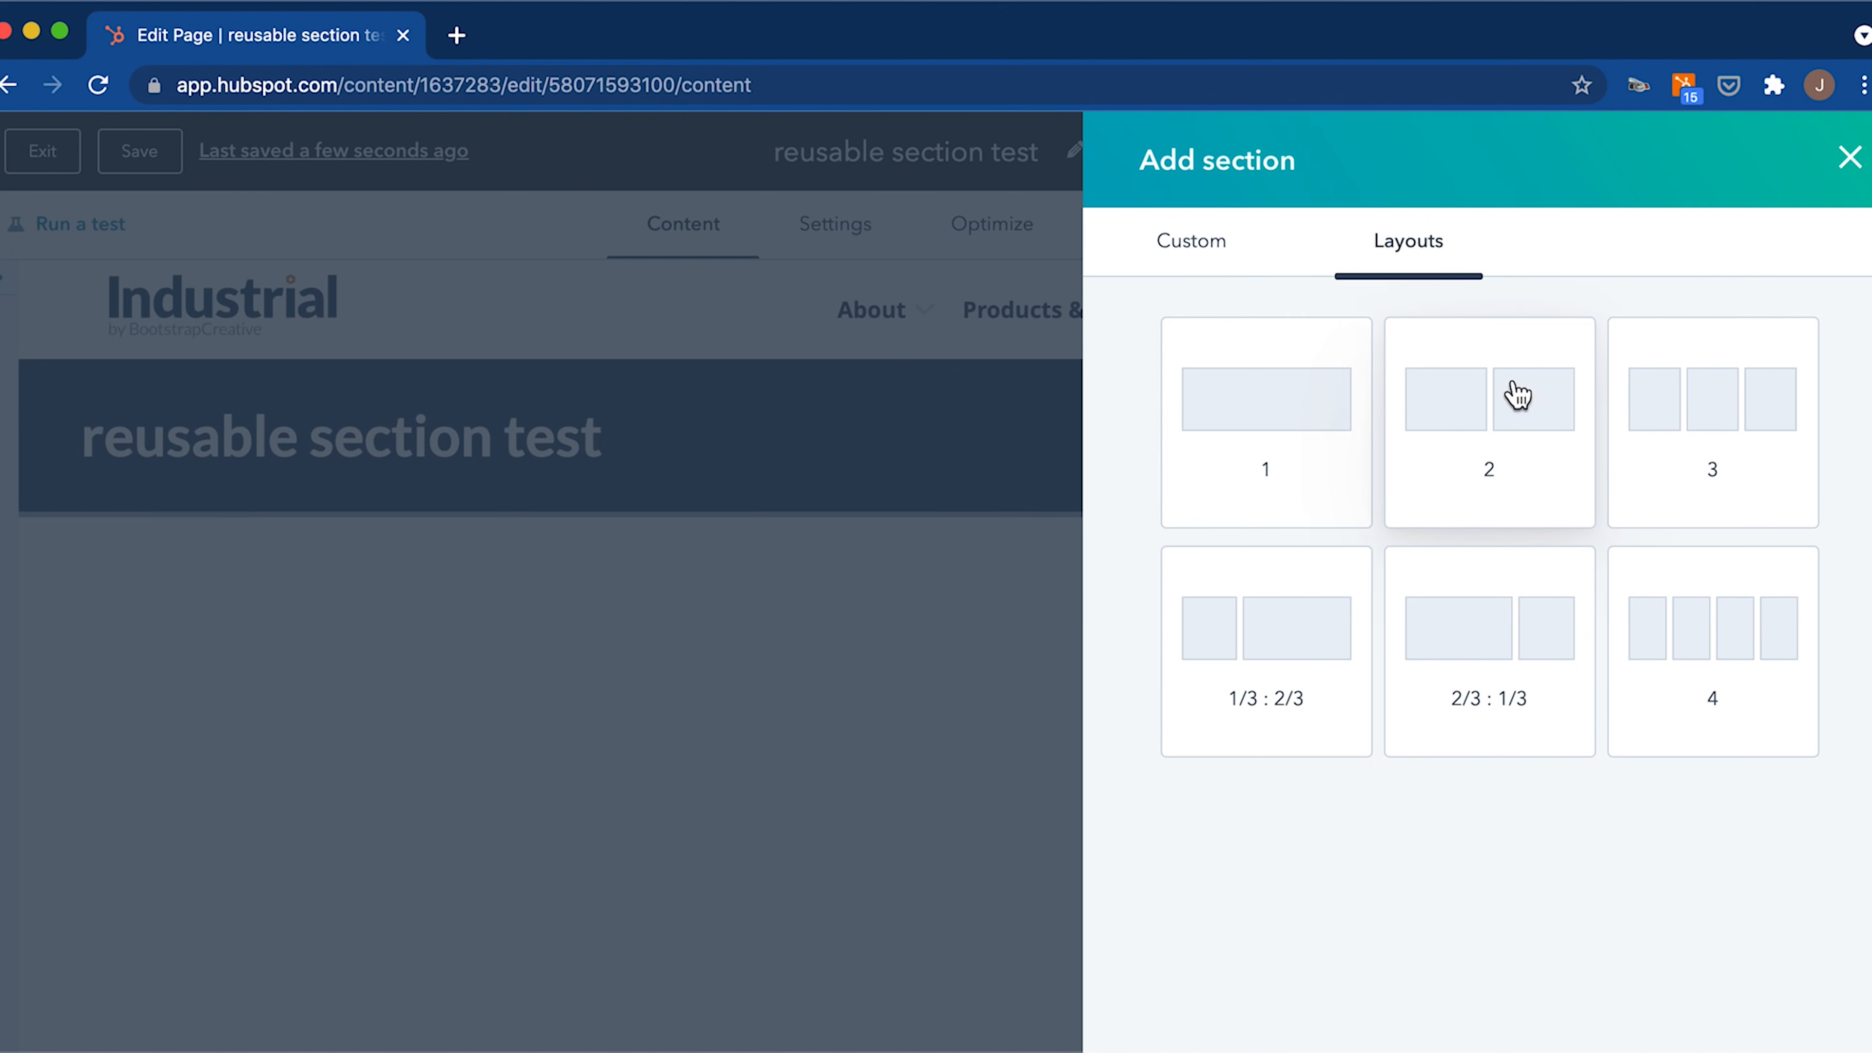
pyautogui.moveTo(1277, 631)
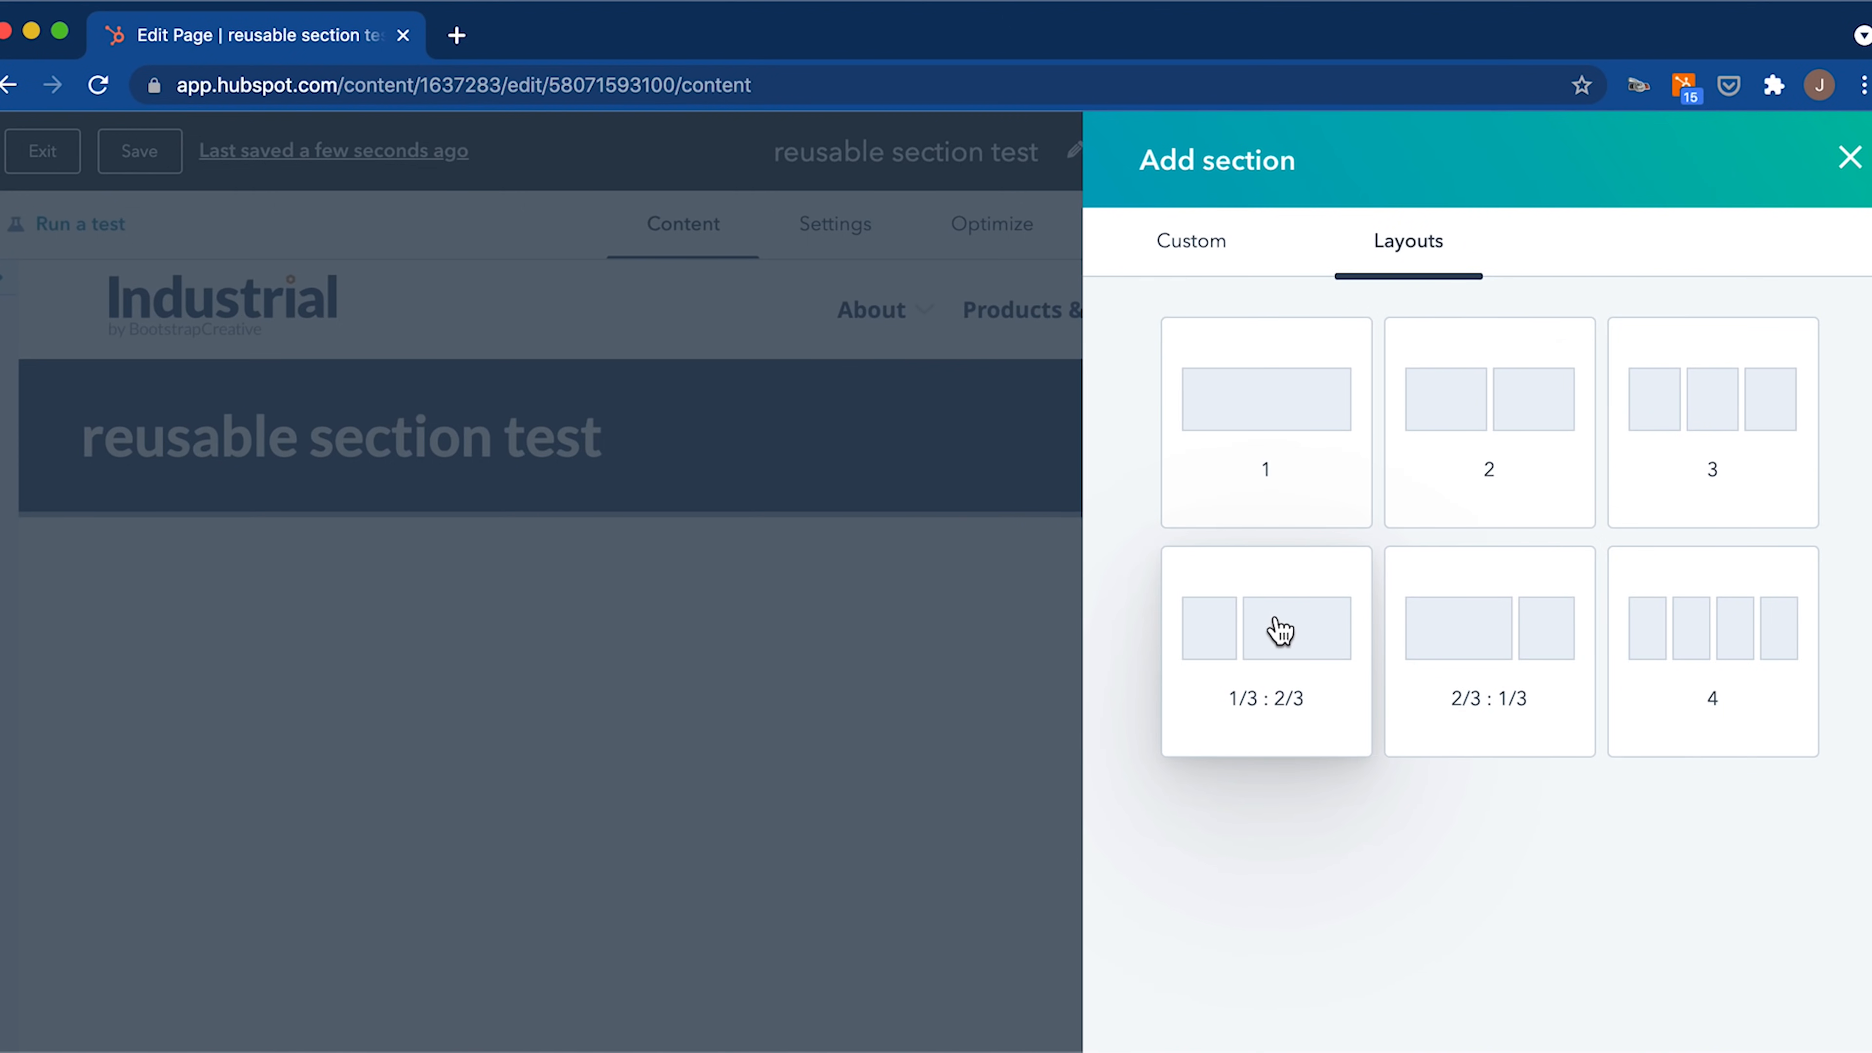
pyautogui.moveTo(1447, 631)
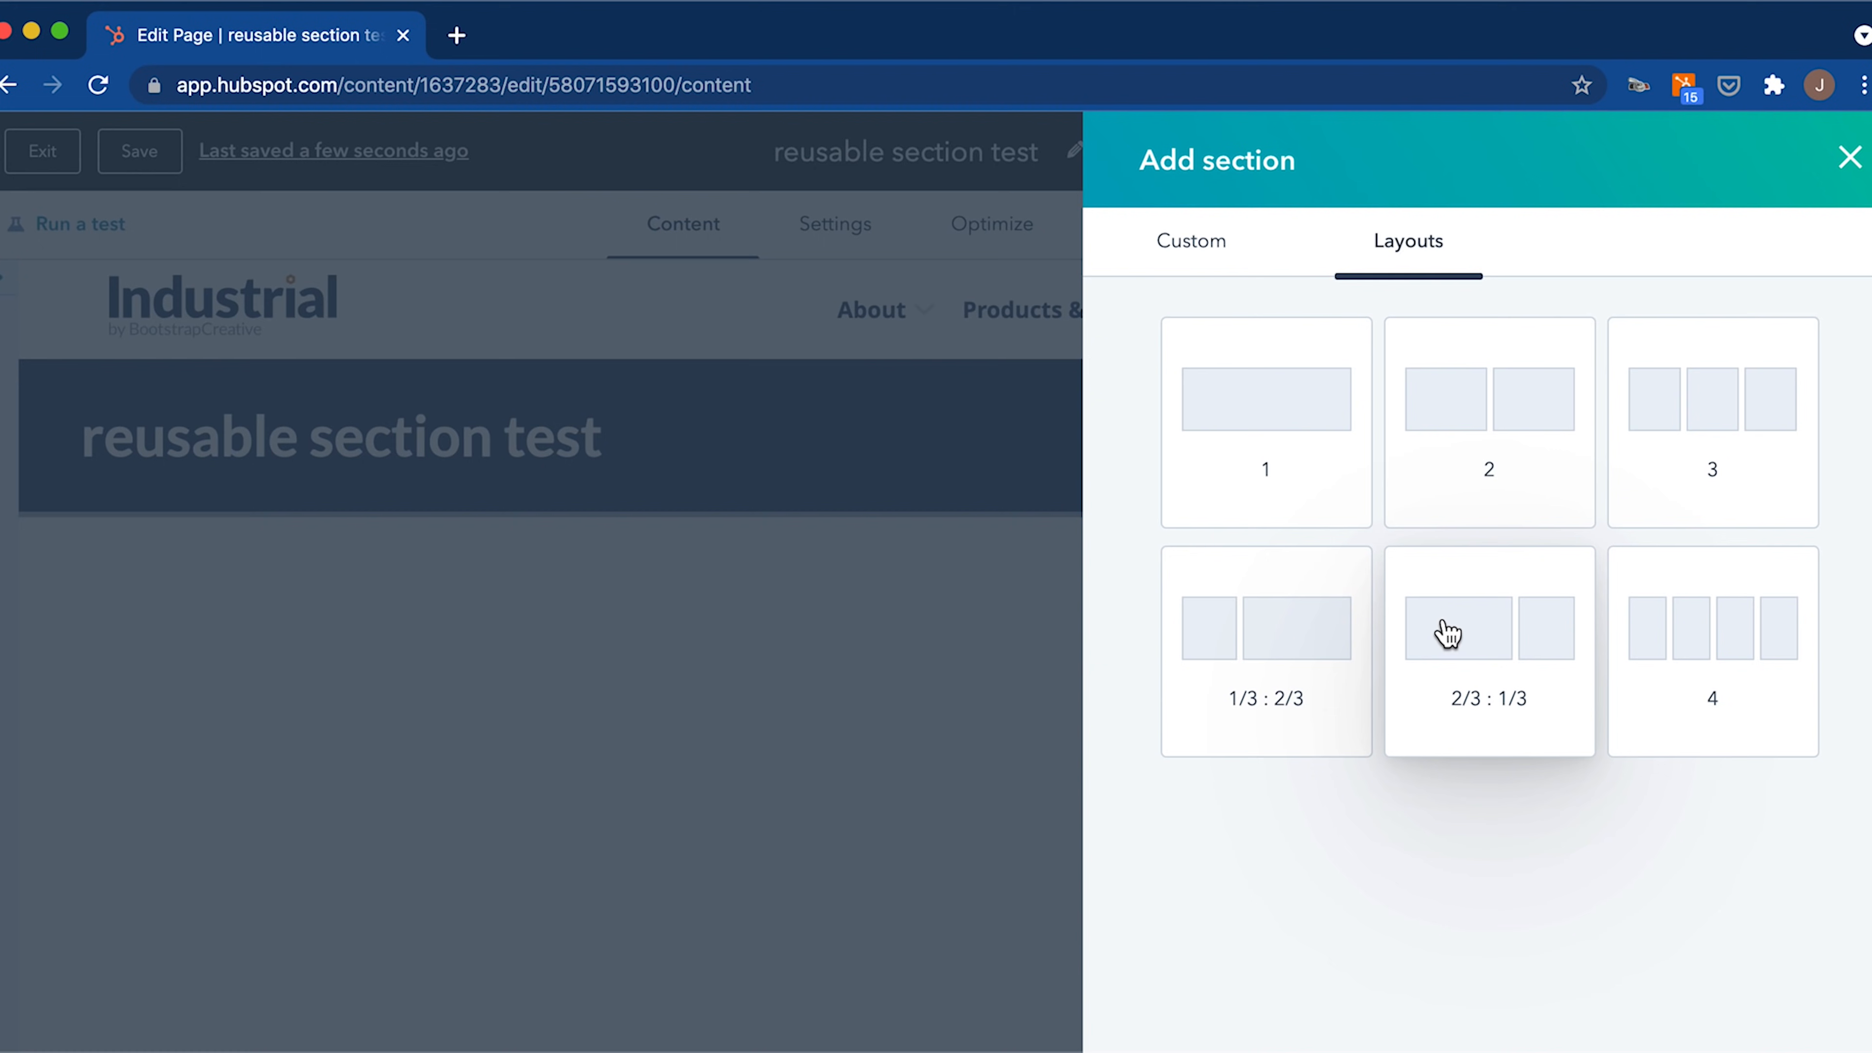
pyautogui.moveTo(1329, 654)
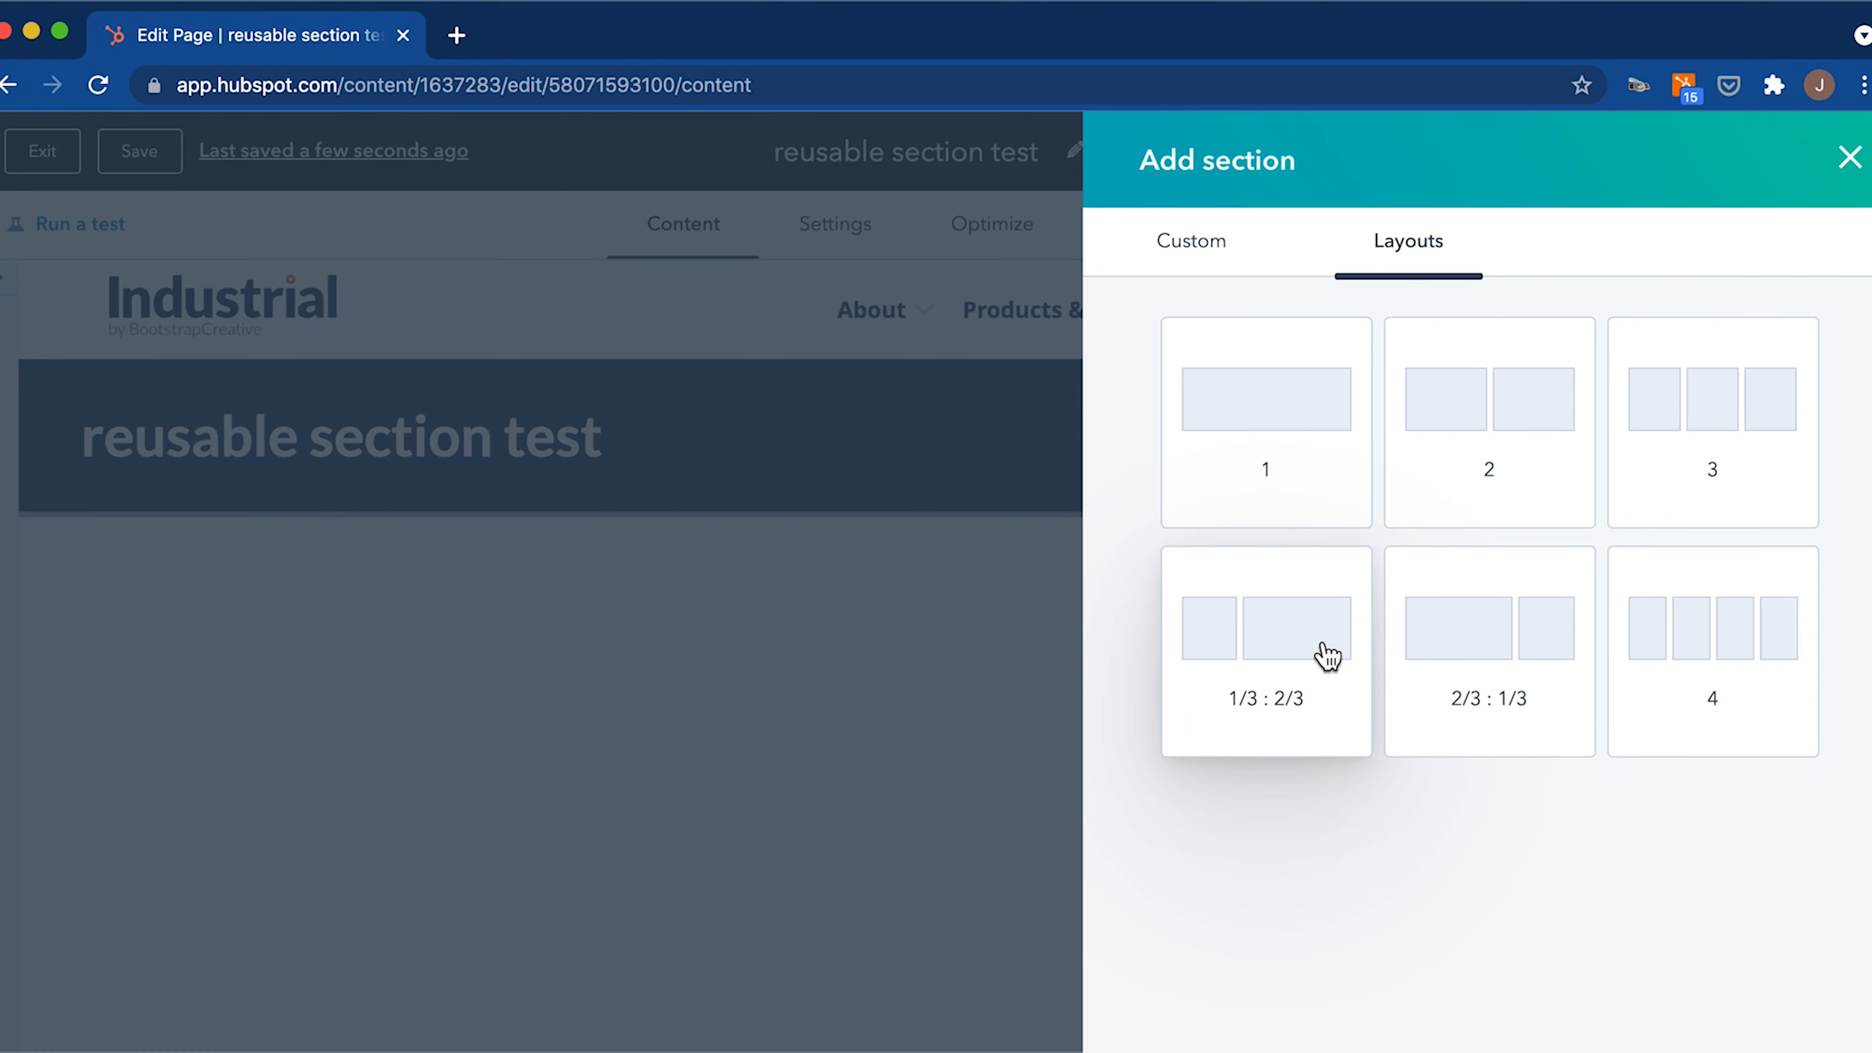
pyautogui.click(1190, 240)
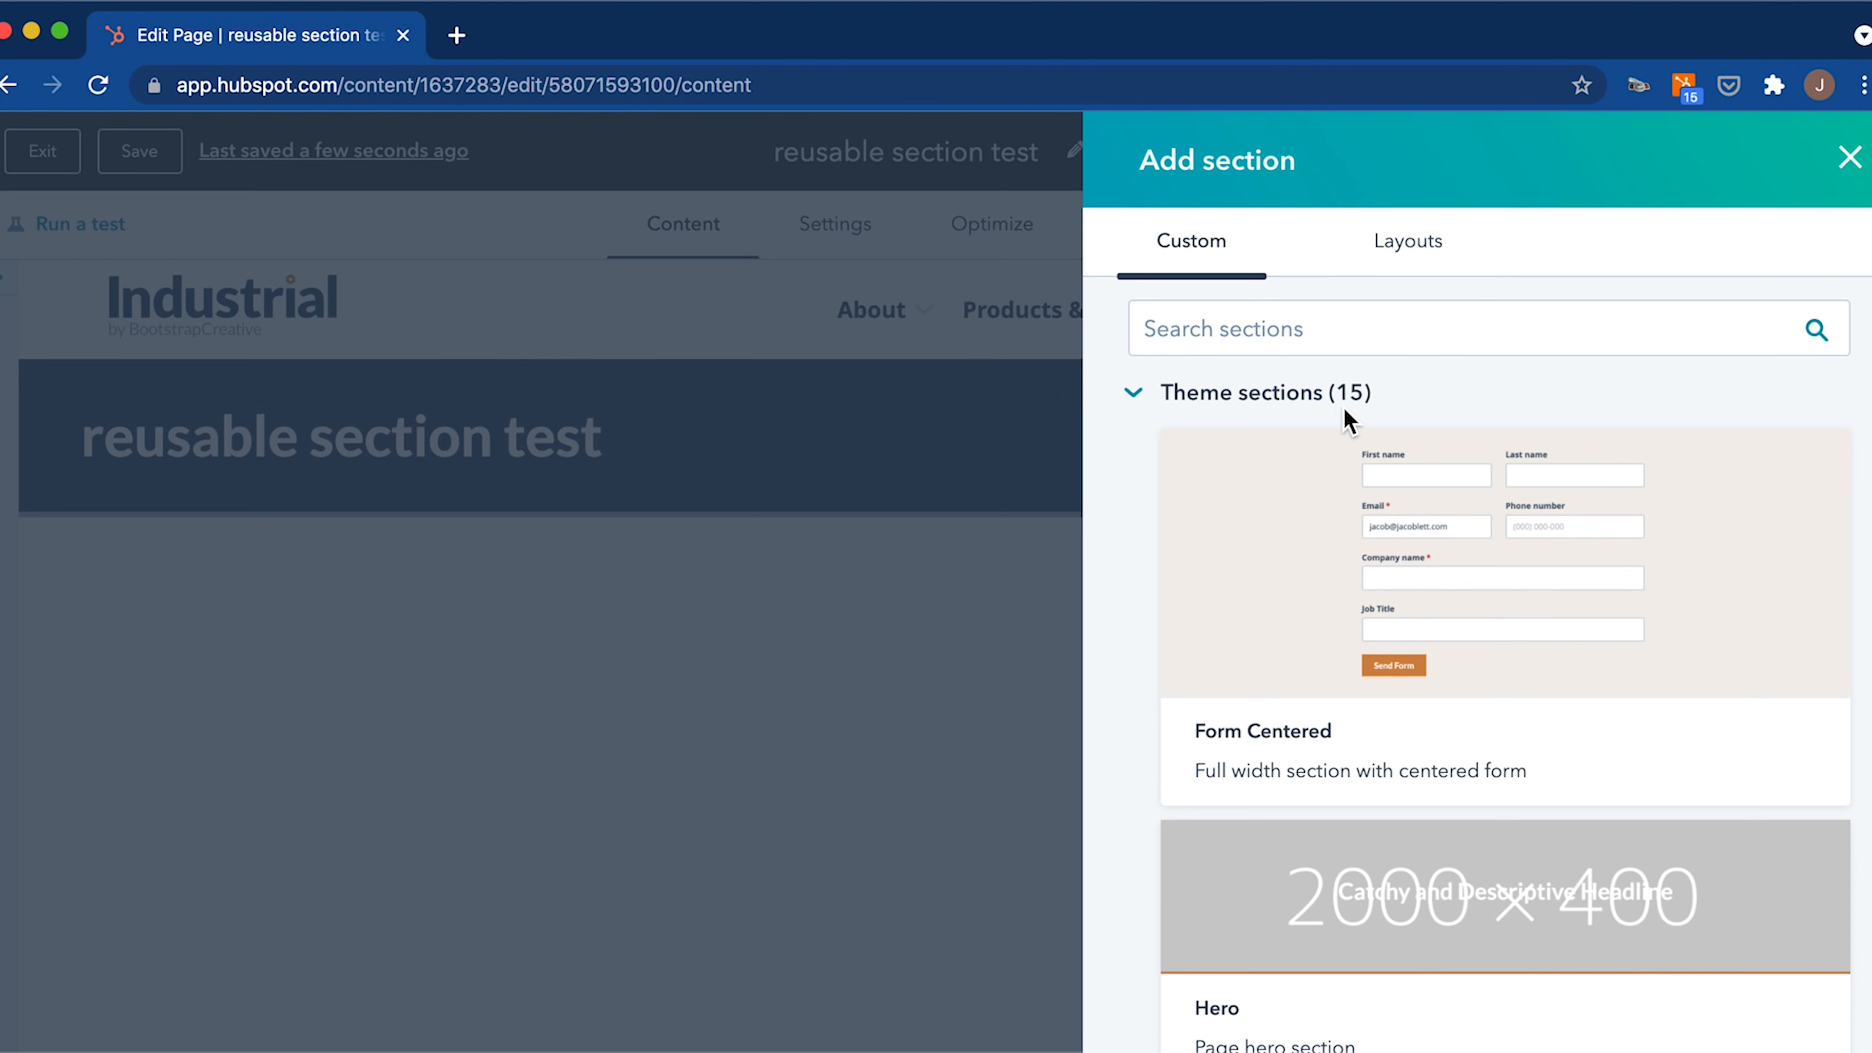
pyautogui.moveTo(1306, 525)
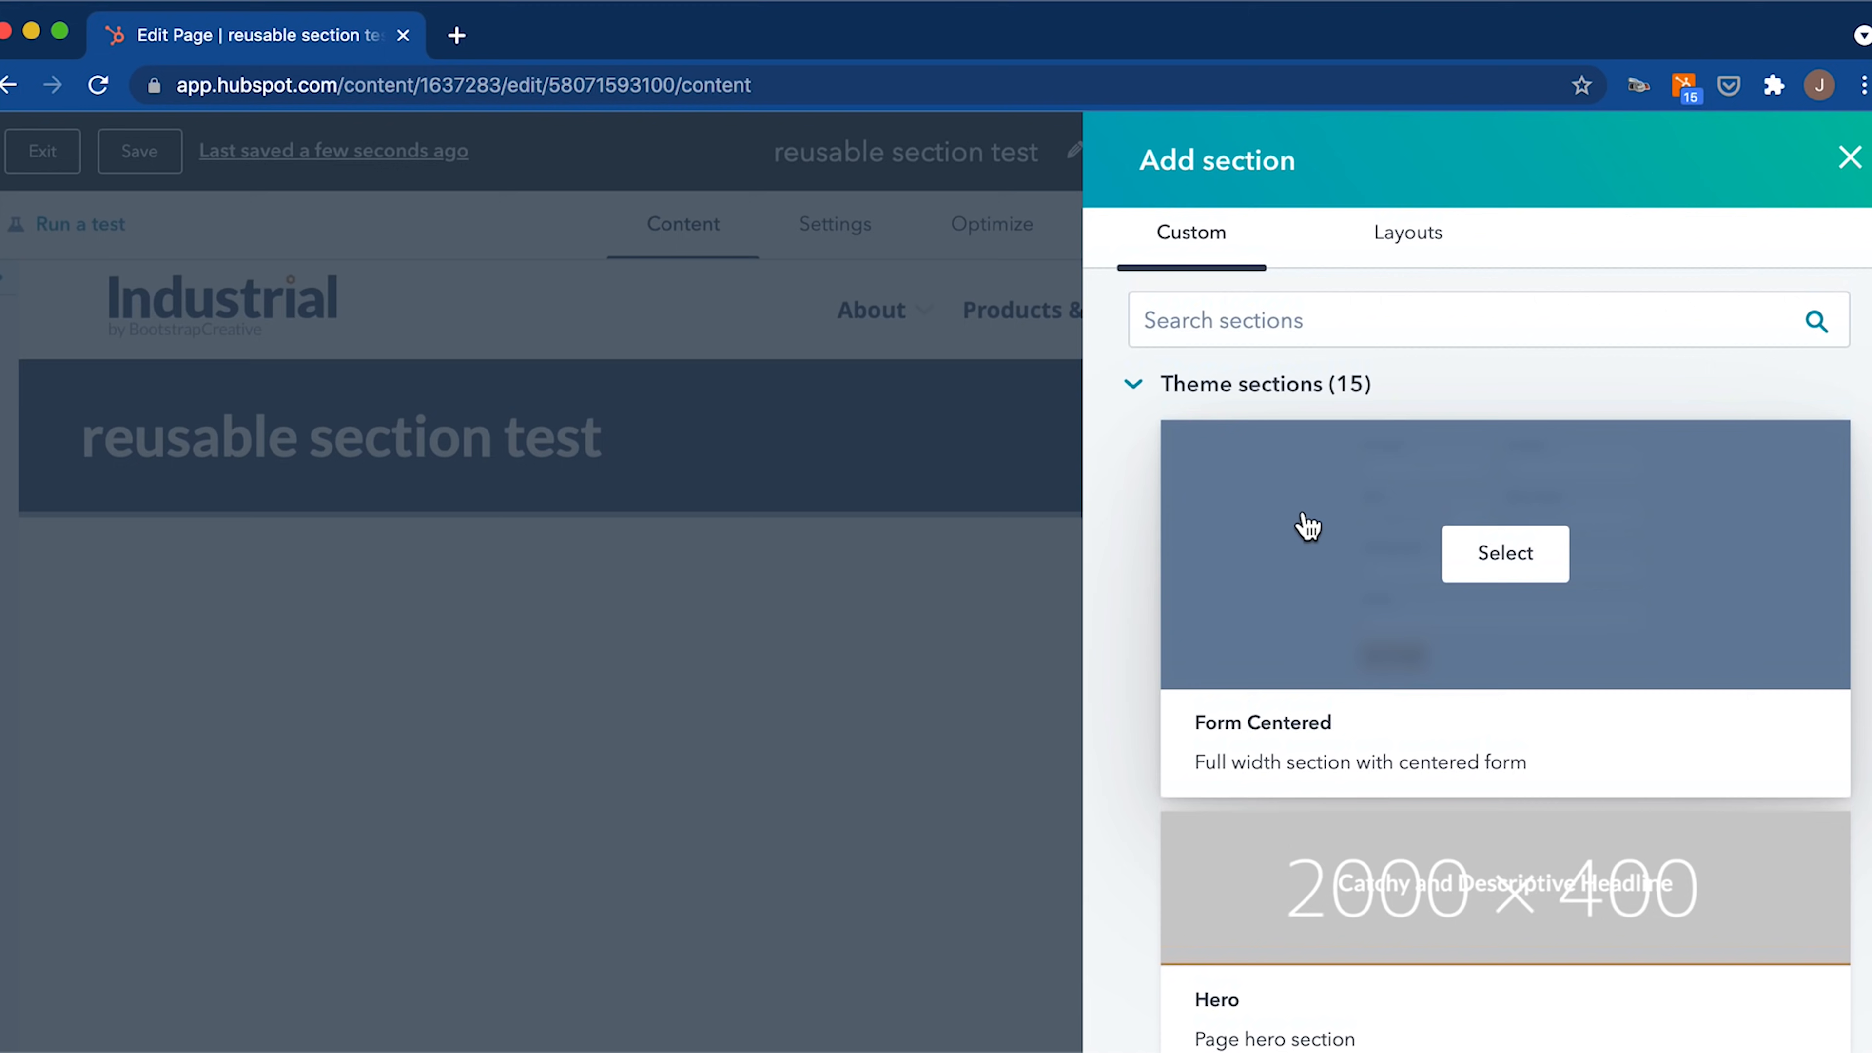
pyautogui.scroll(-3)
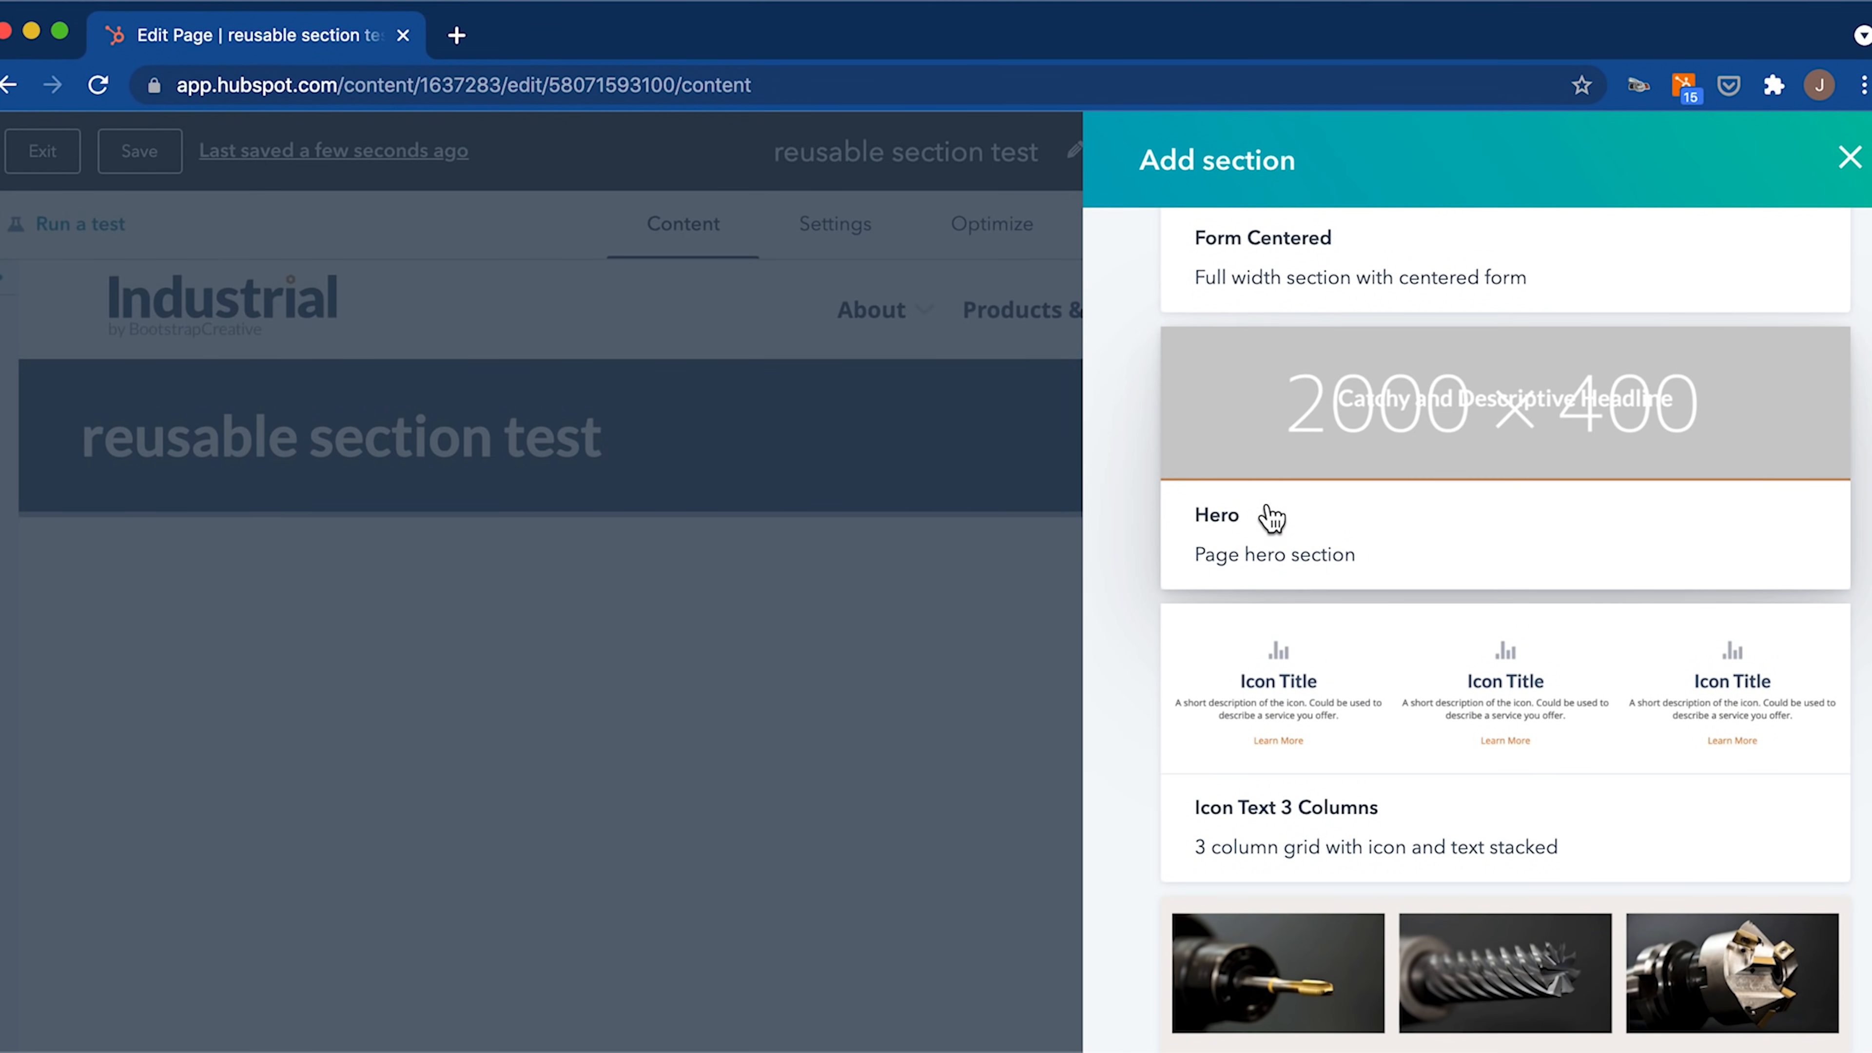
pyautogui.scroll(-3)
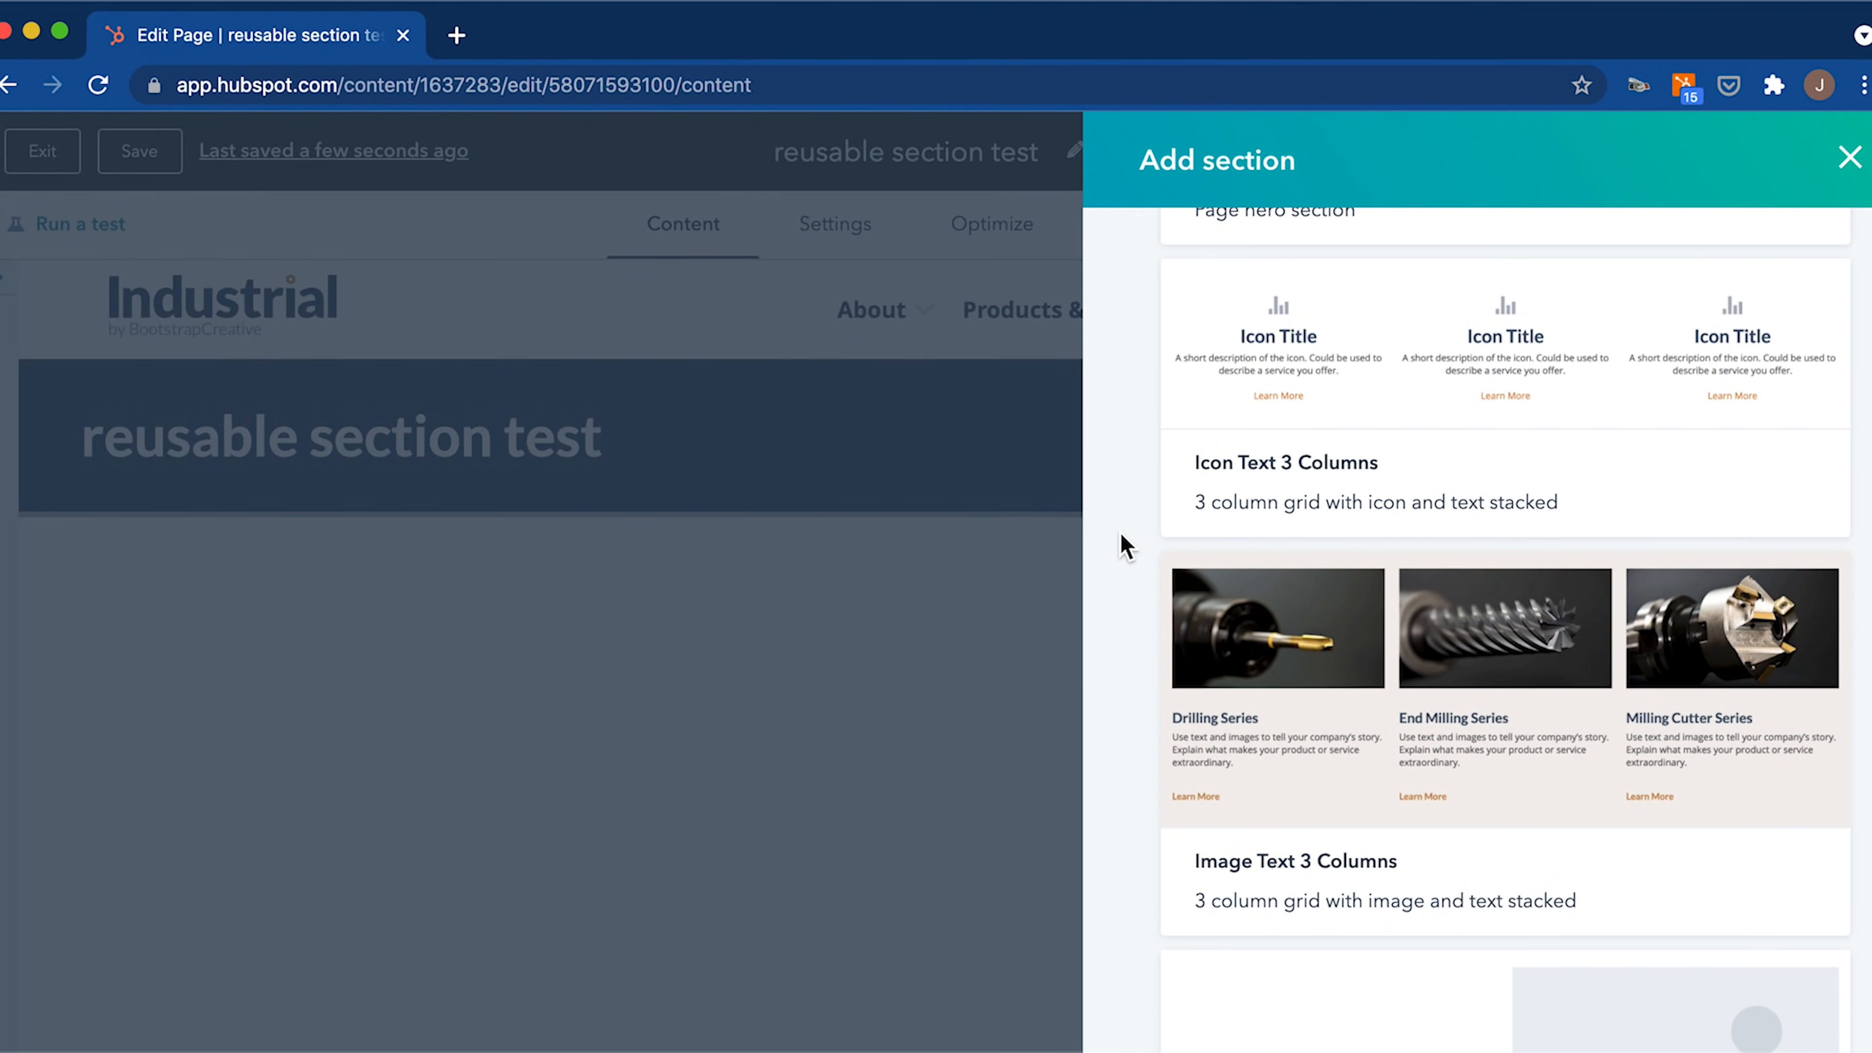
pyautogui.moveTo(1164, 654)
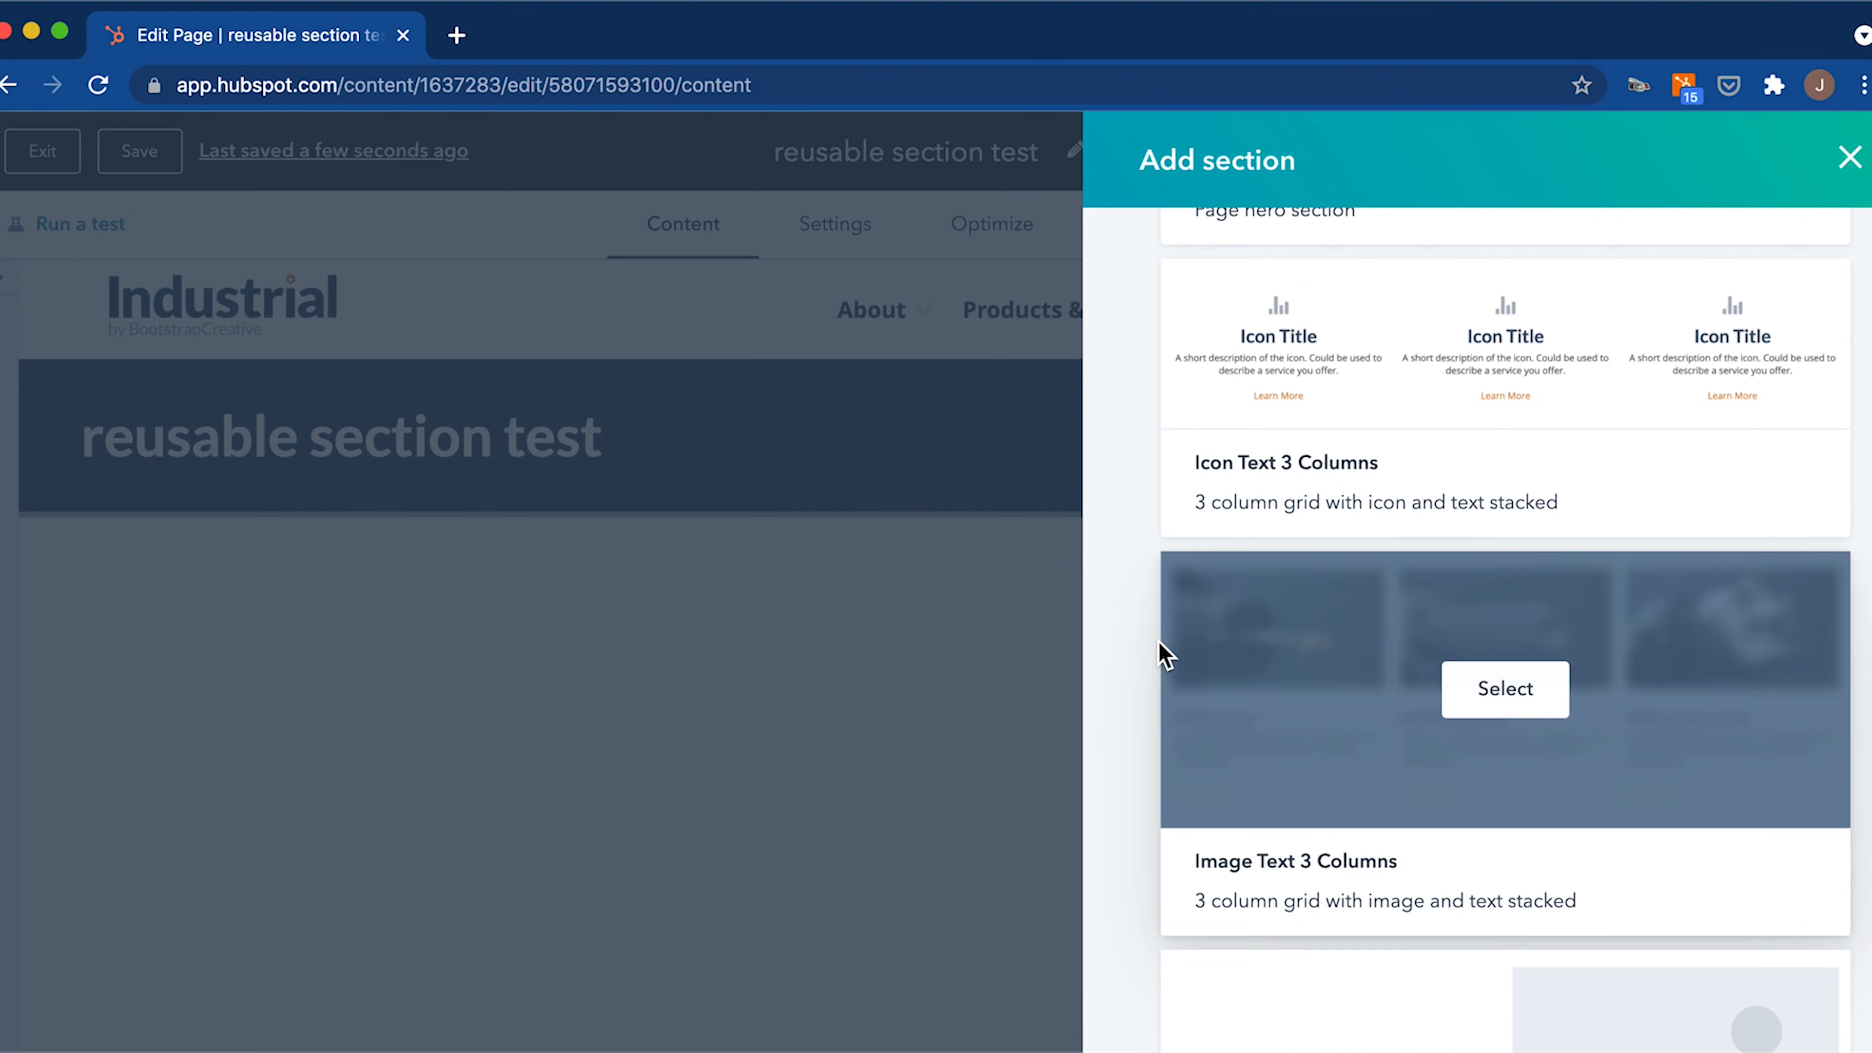
pyautogui.moveTo(1463, 713)
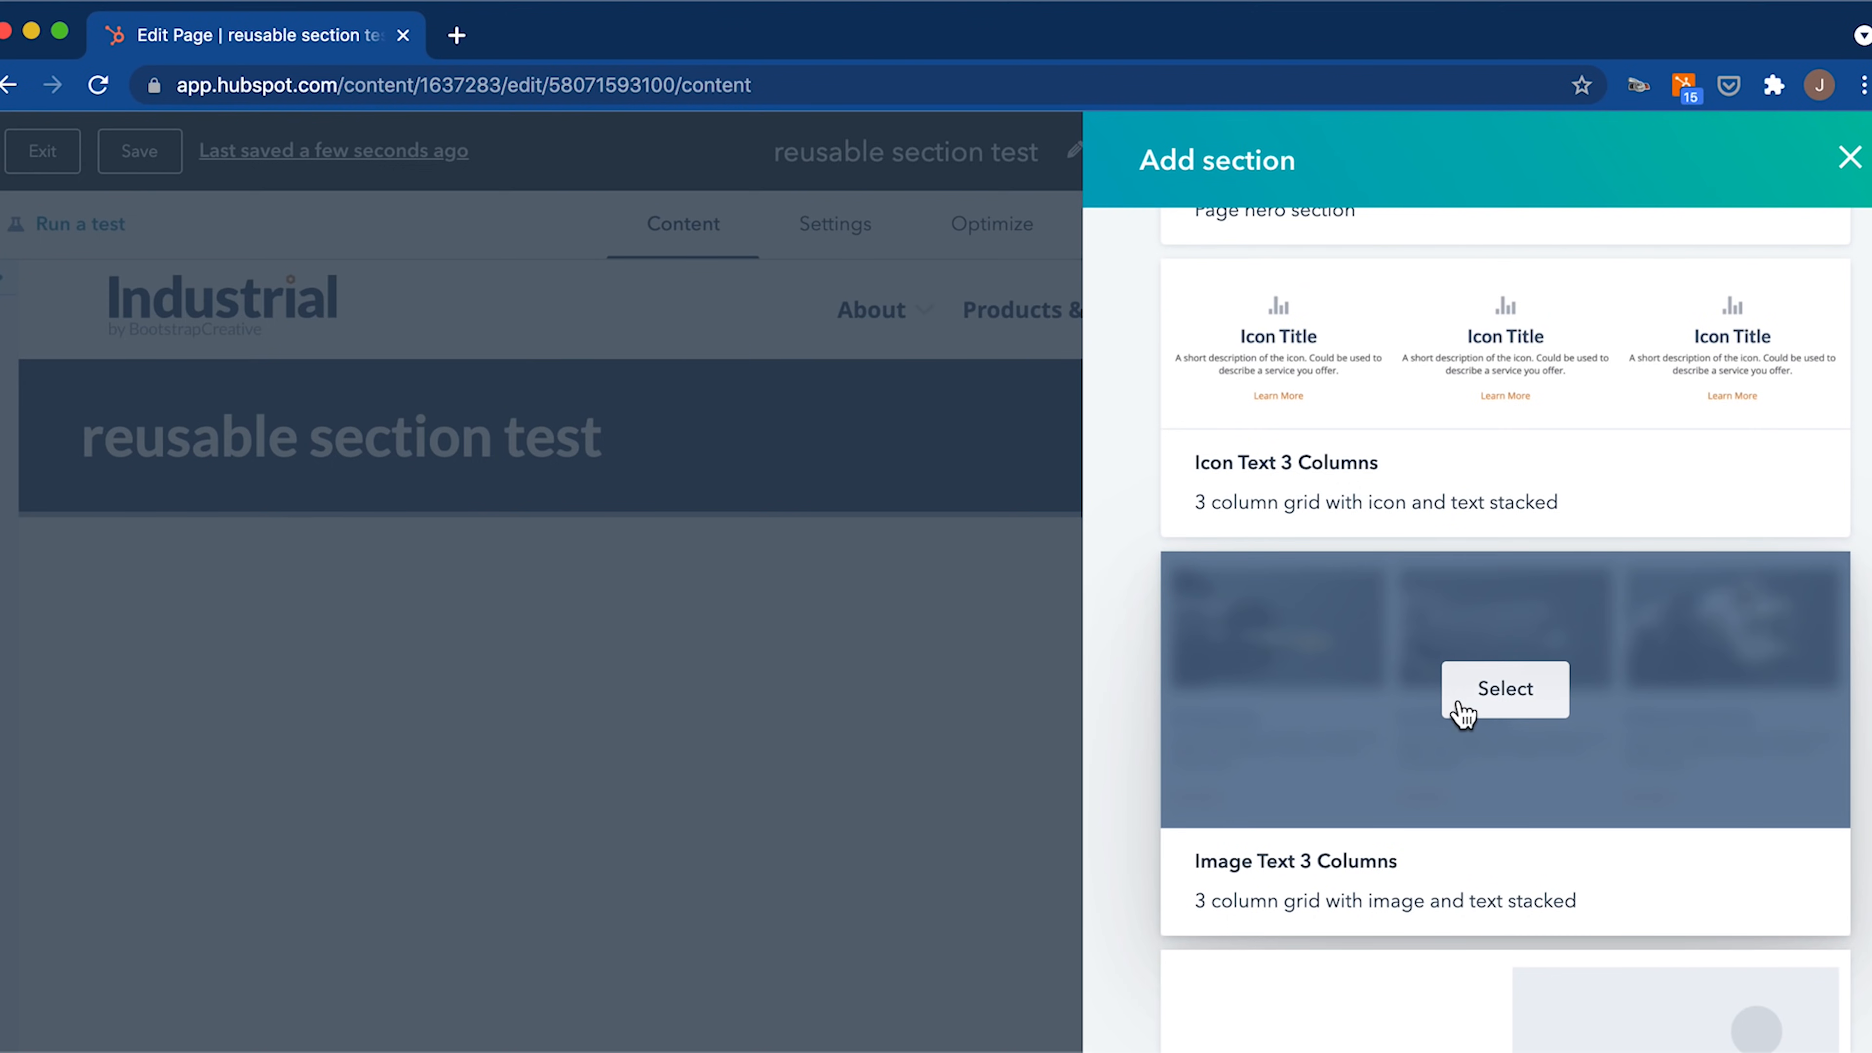
# Insert the Image Text 3 Columns section showing Drilling, End Milling and Milling Cutter Series.
pyautogui.click(1503, 690)
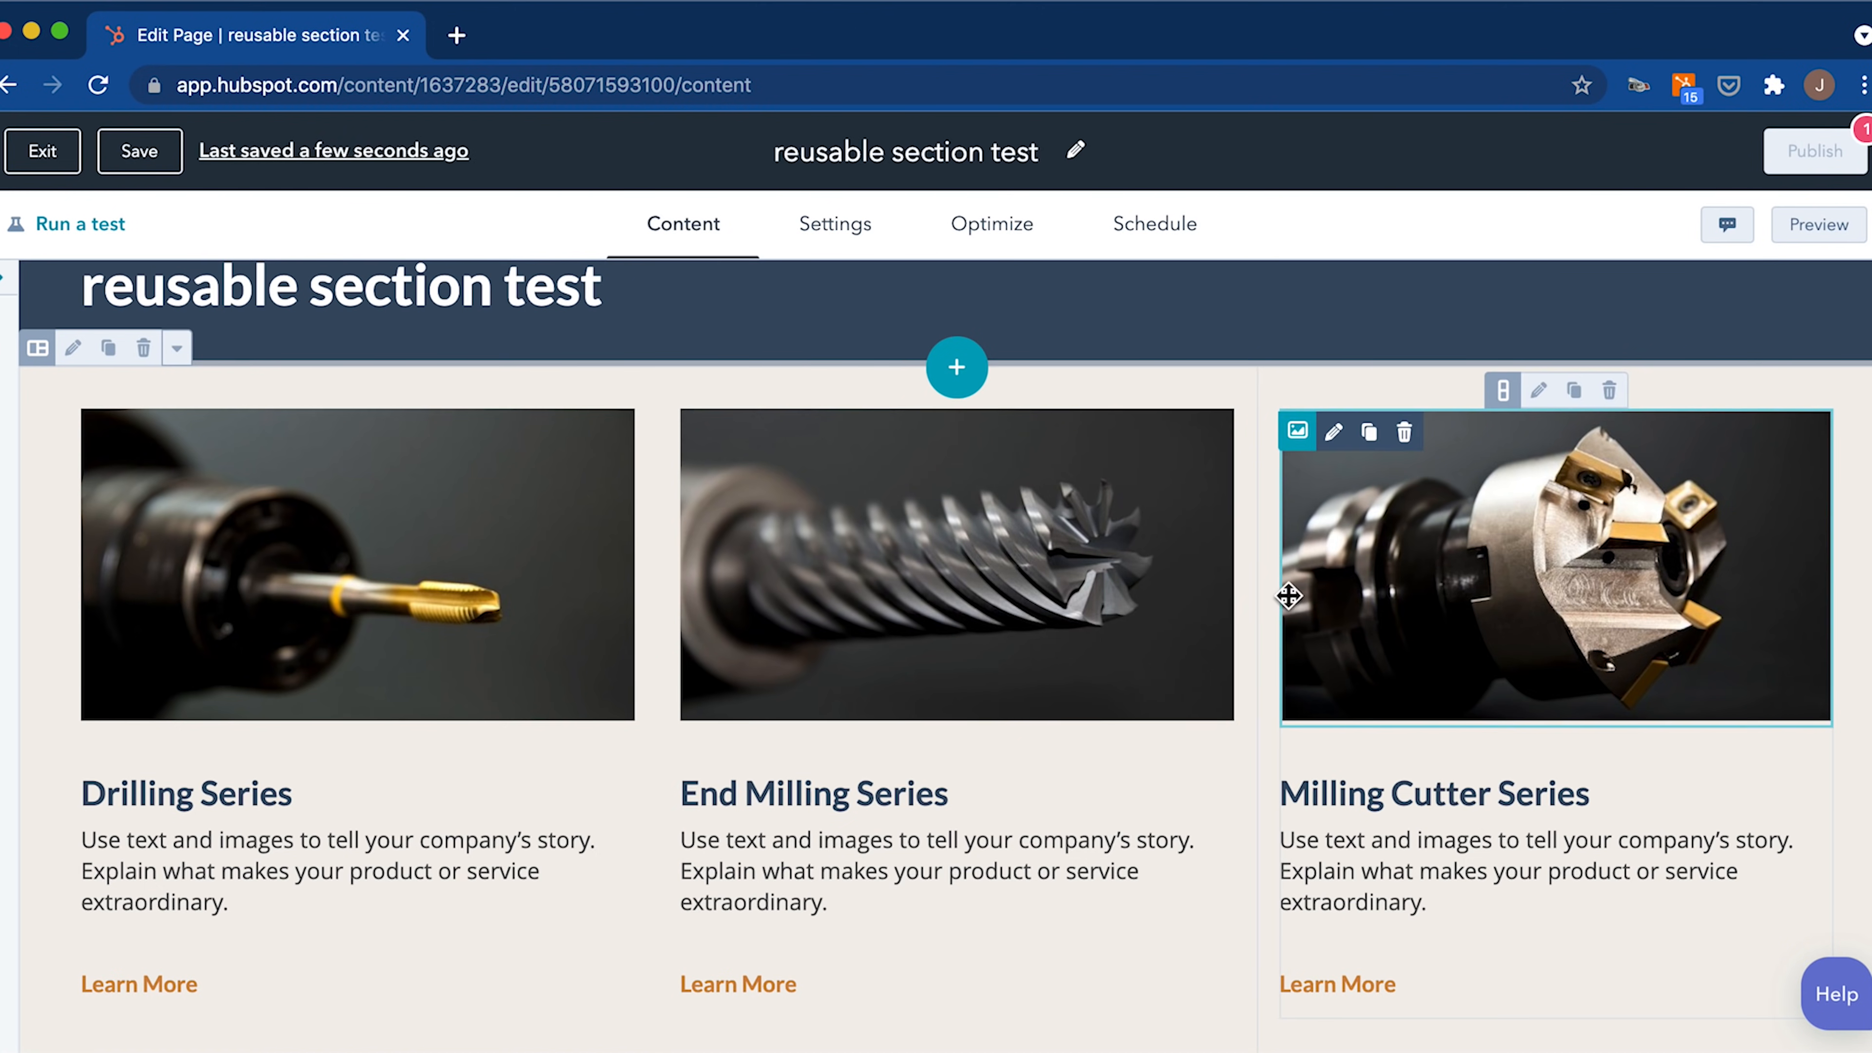
pyautogui.scroll(-3)
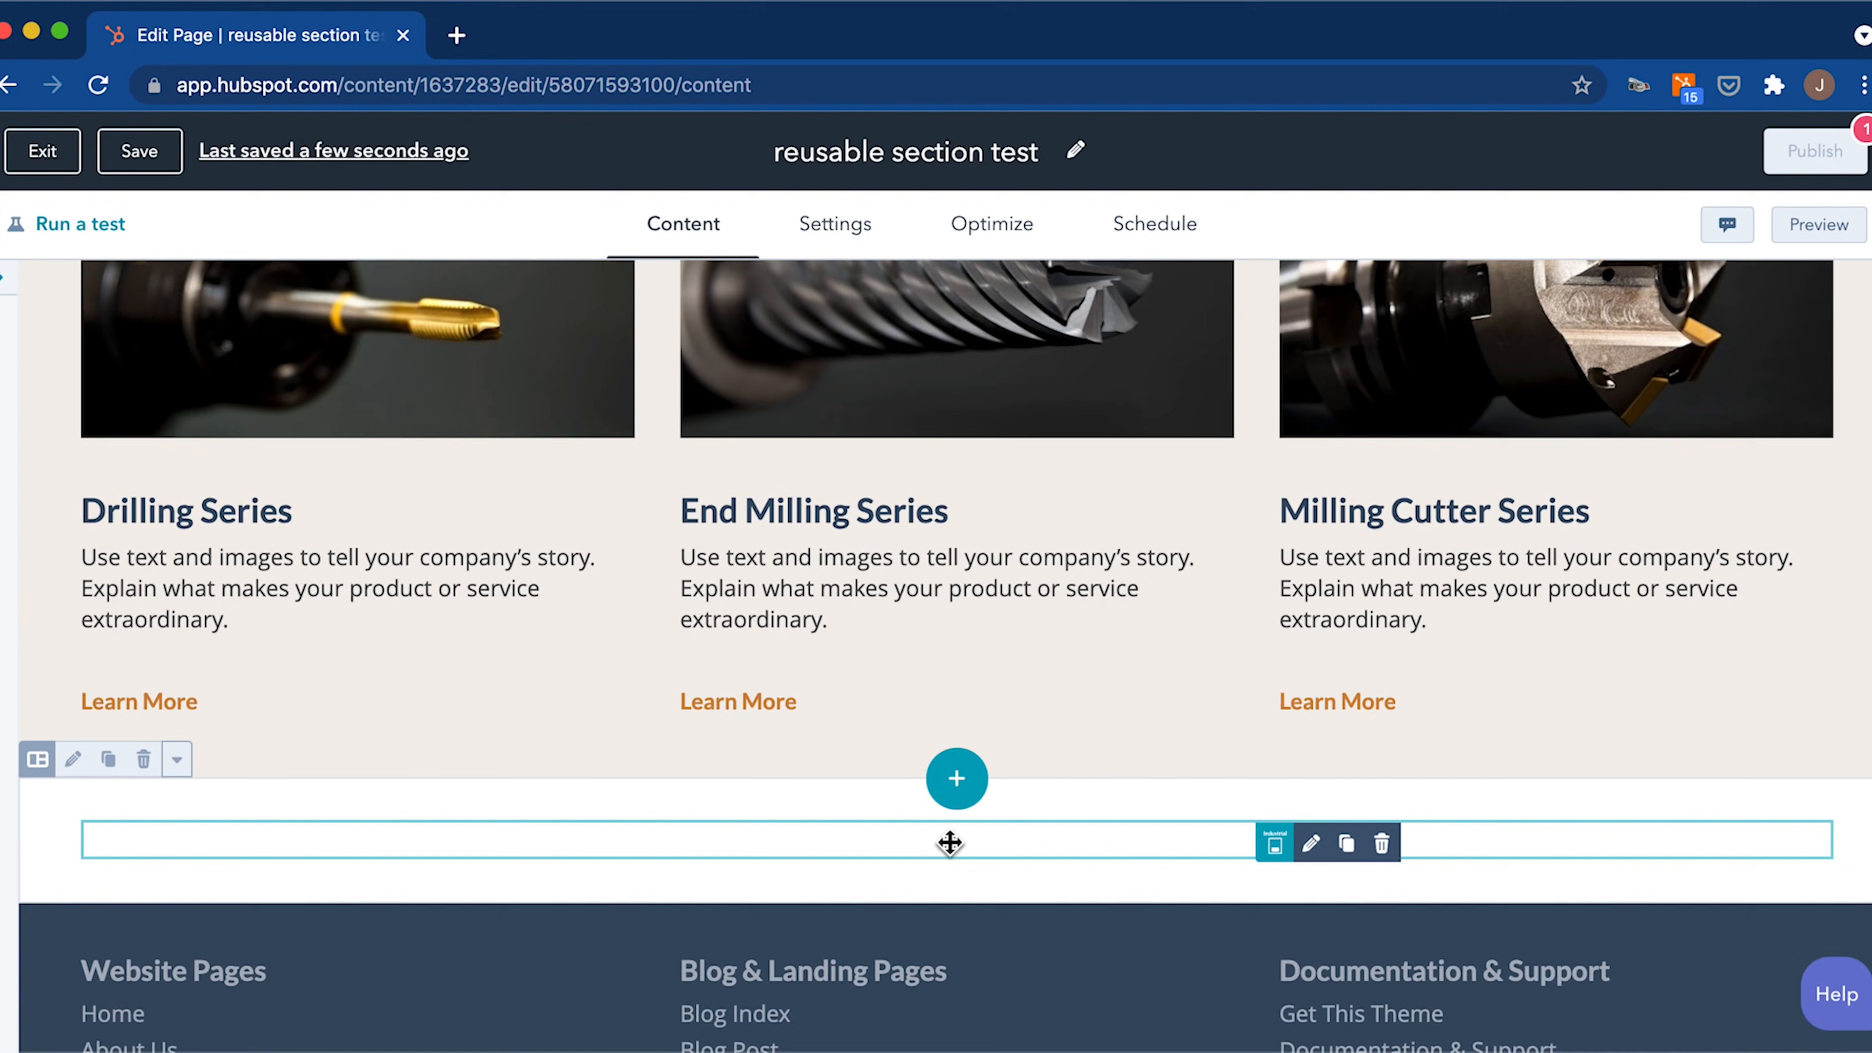
# Add the Image Text Left theme section below the three-column block.
pyautogui.click(956, 778)
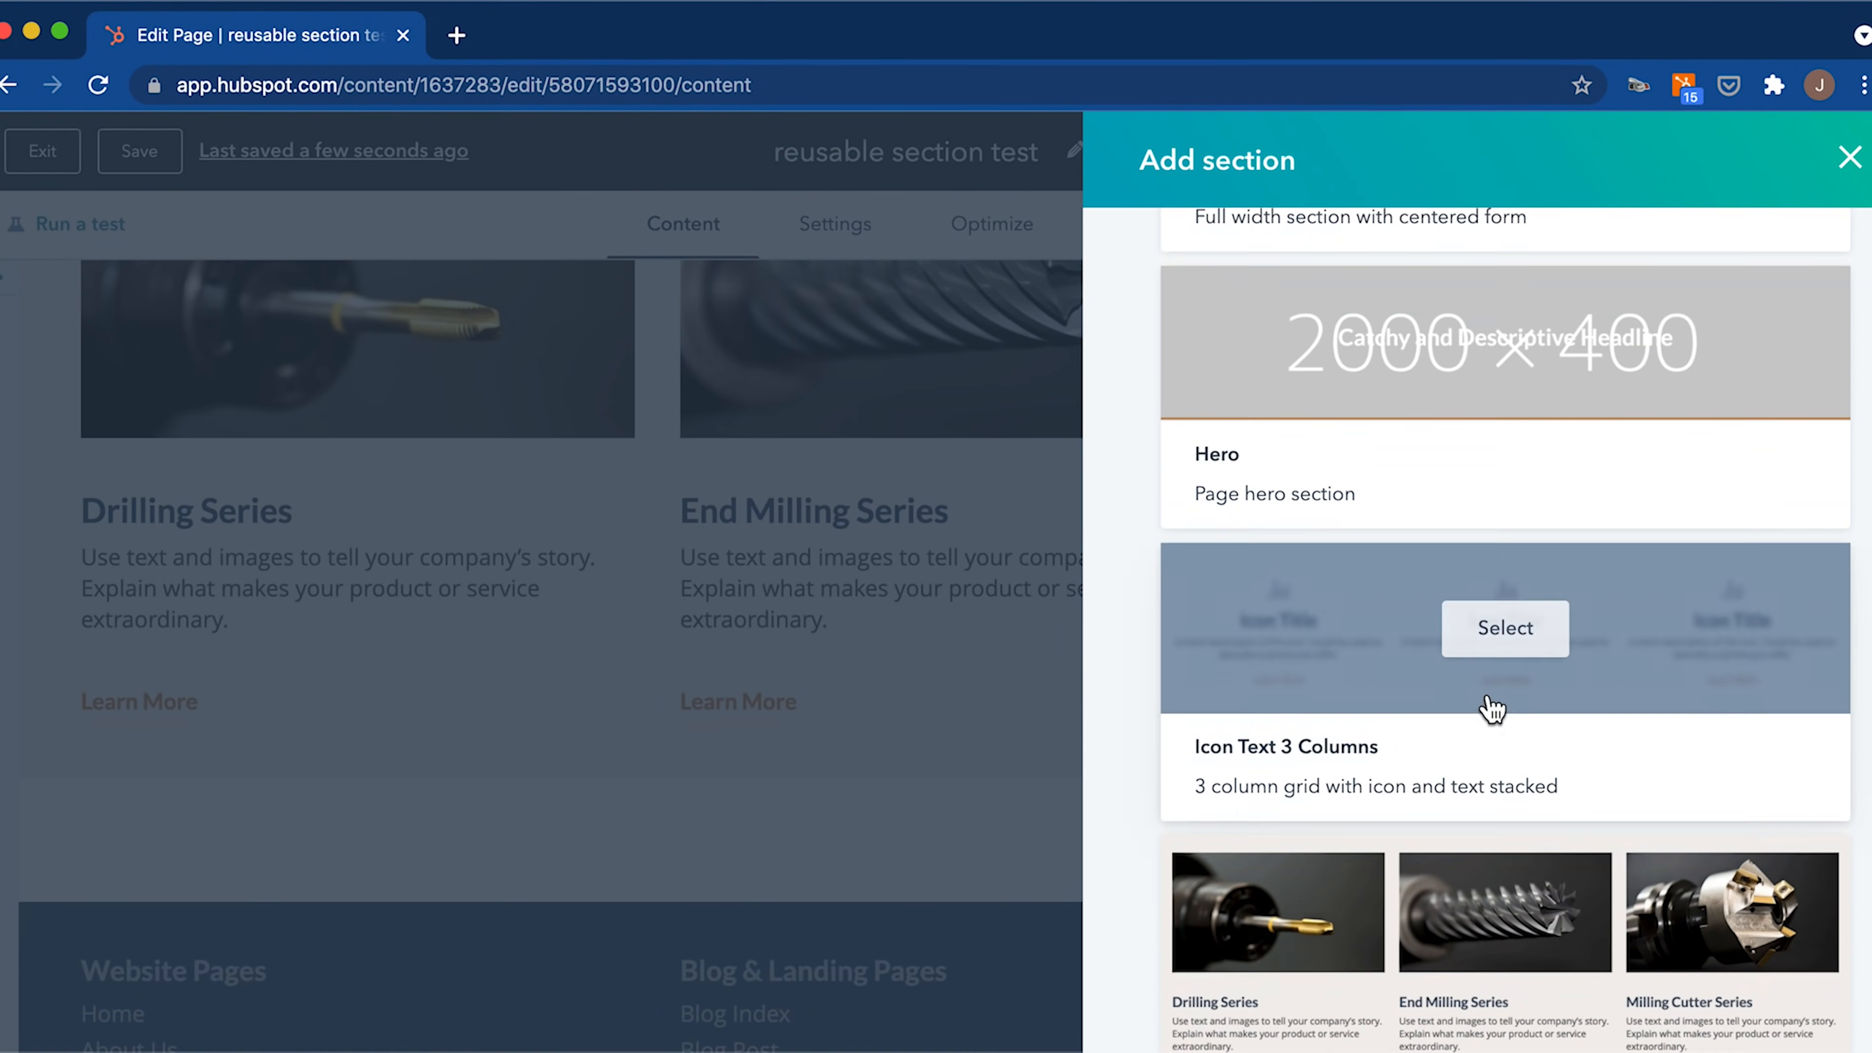
pyautogui.scroll(-3)
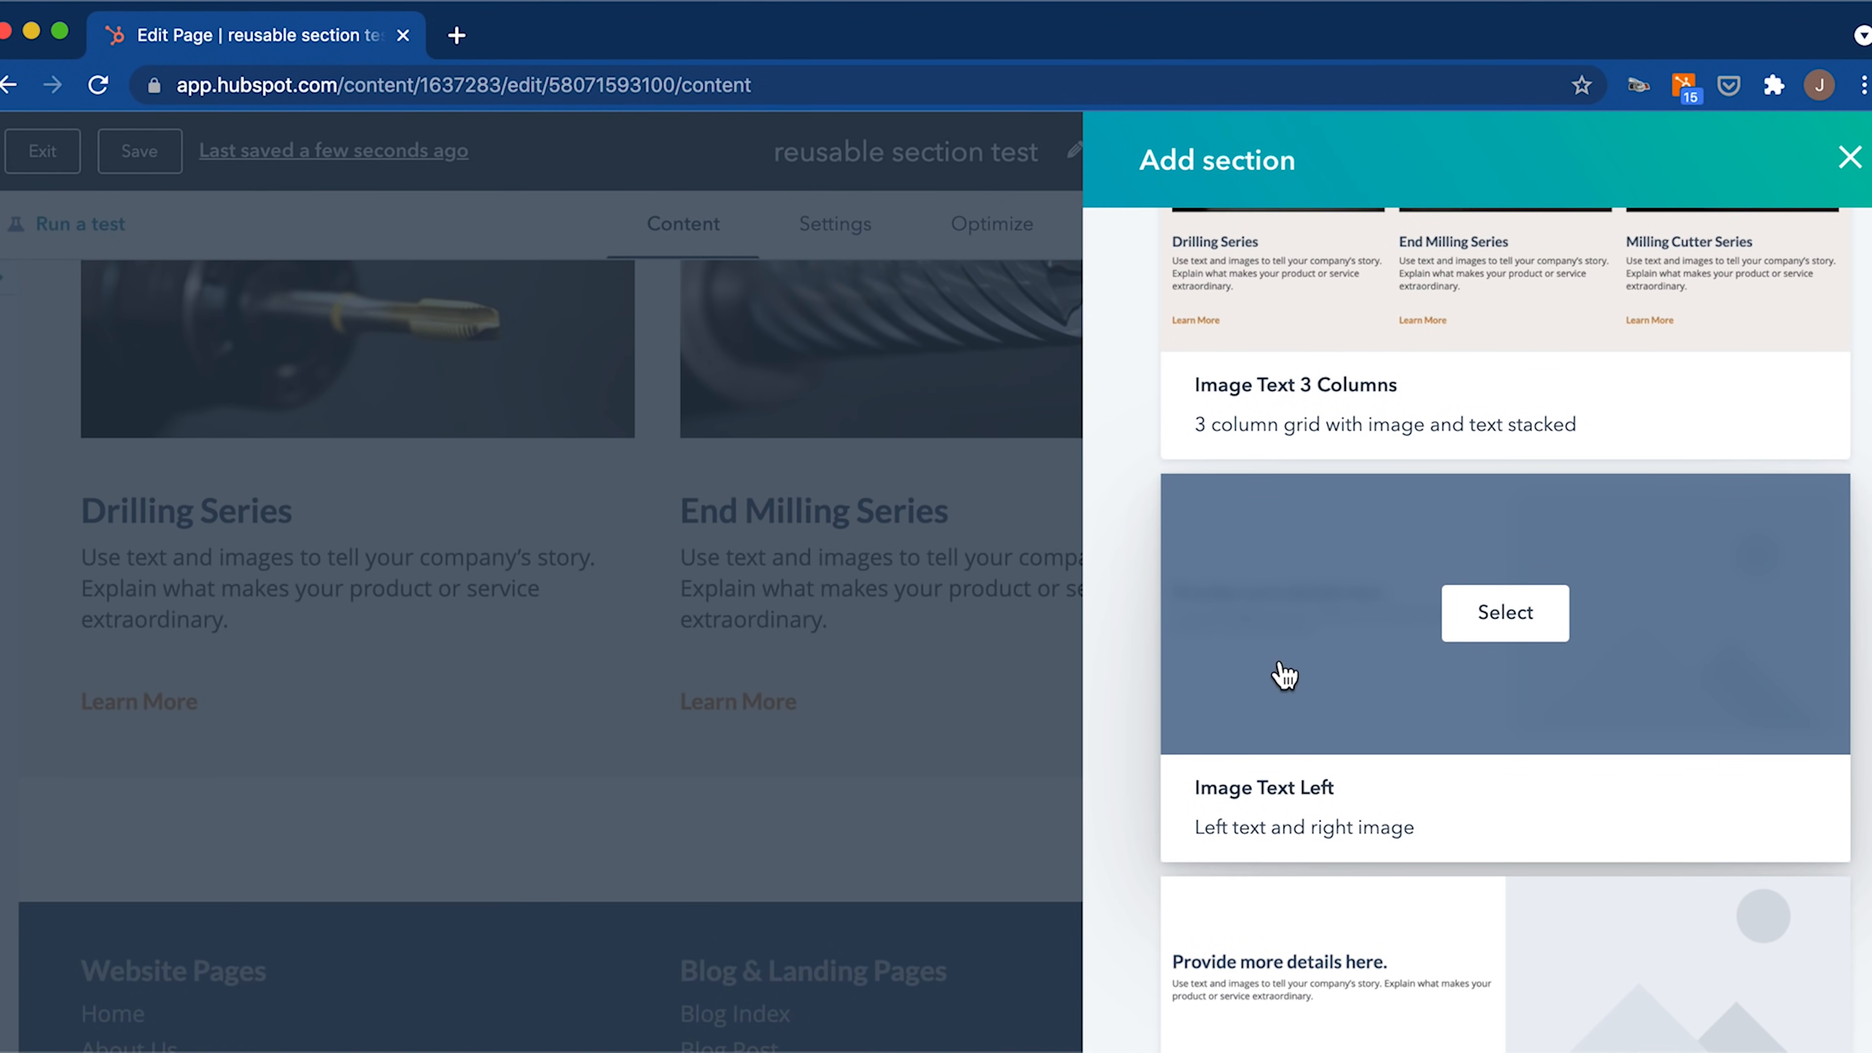
pyautogui.moveTo(1330, 665)
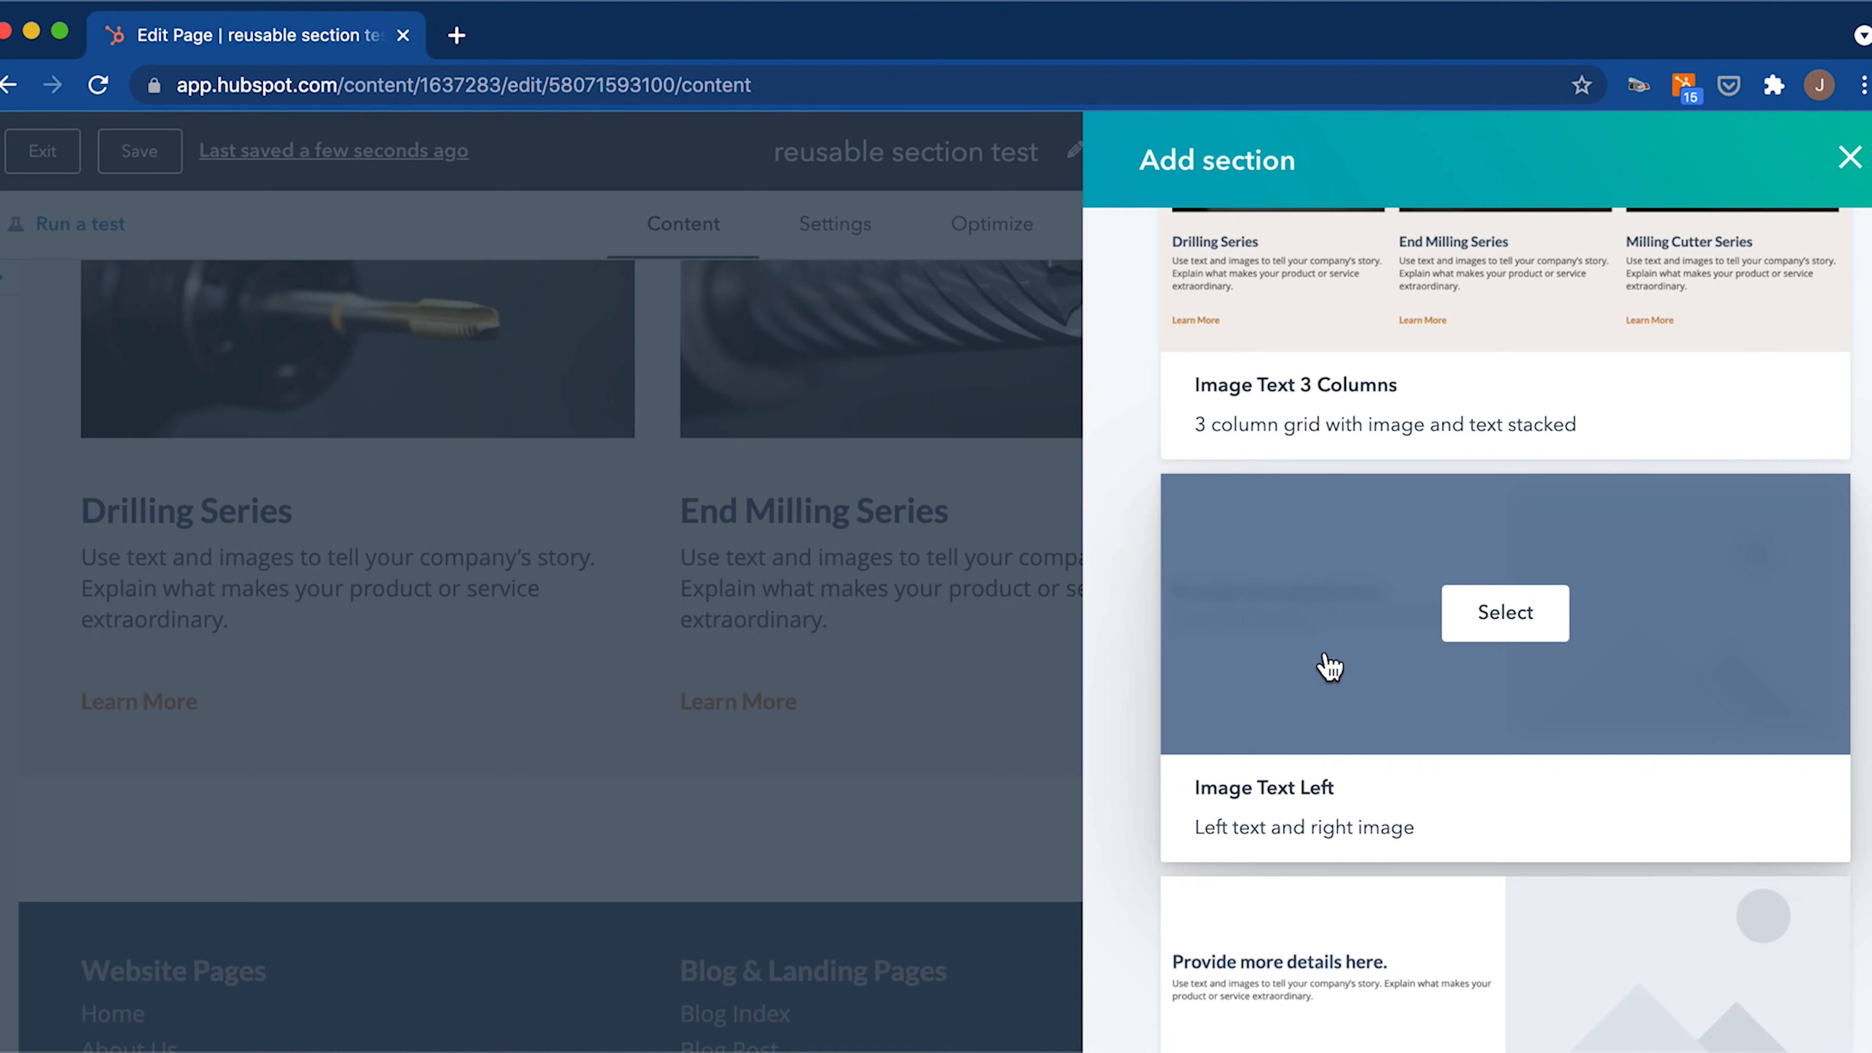
pyautogui.click(1504, 613)
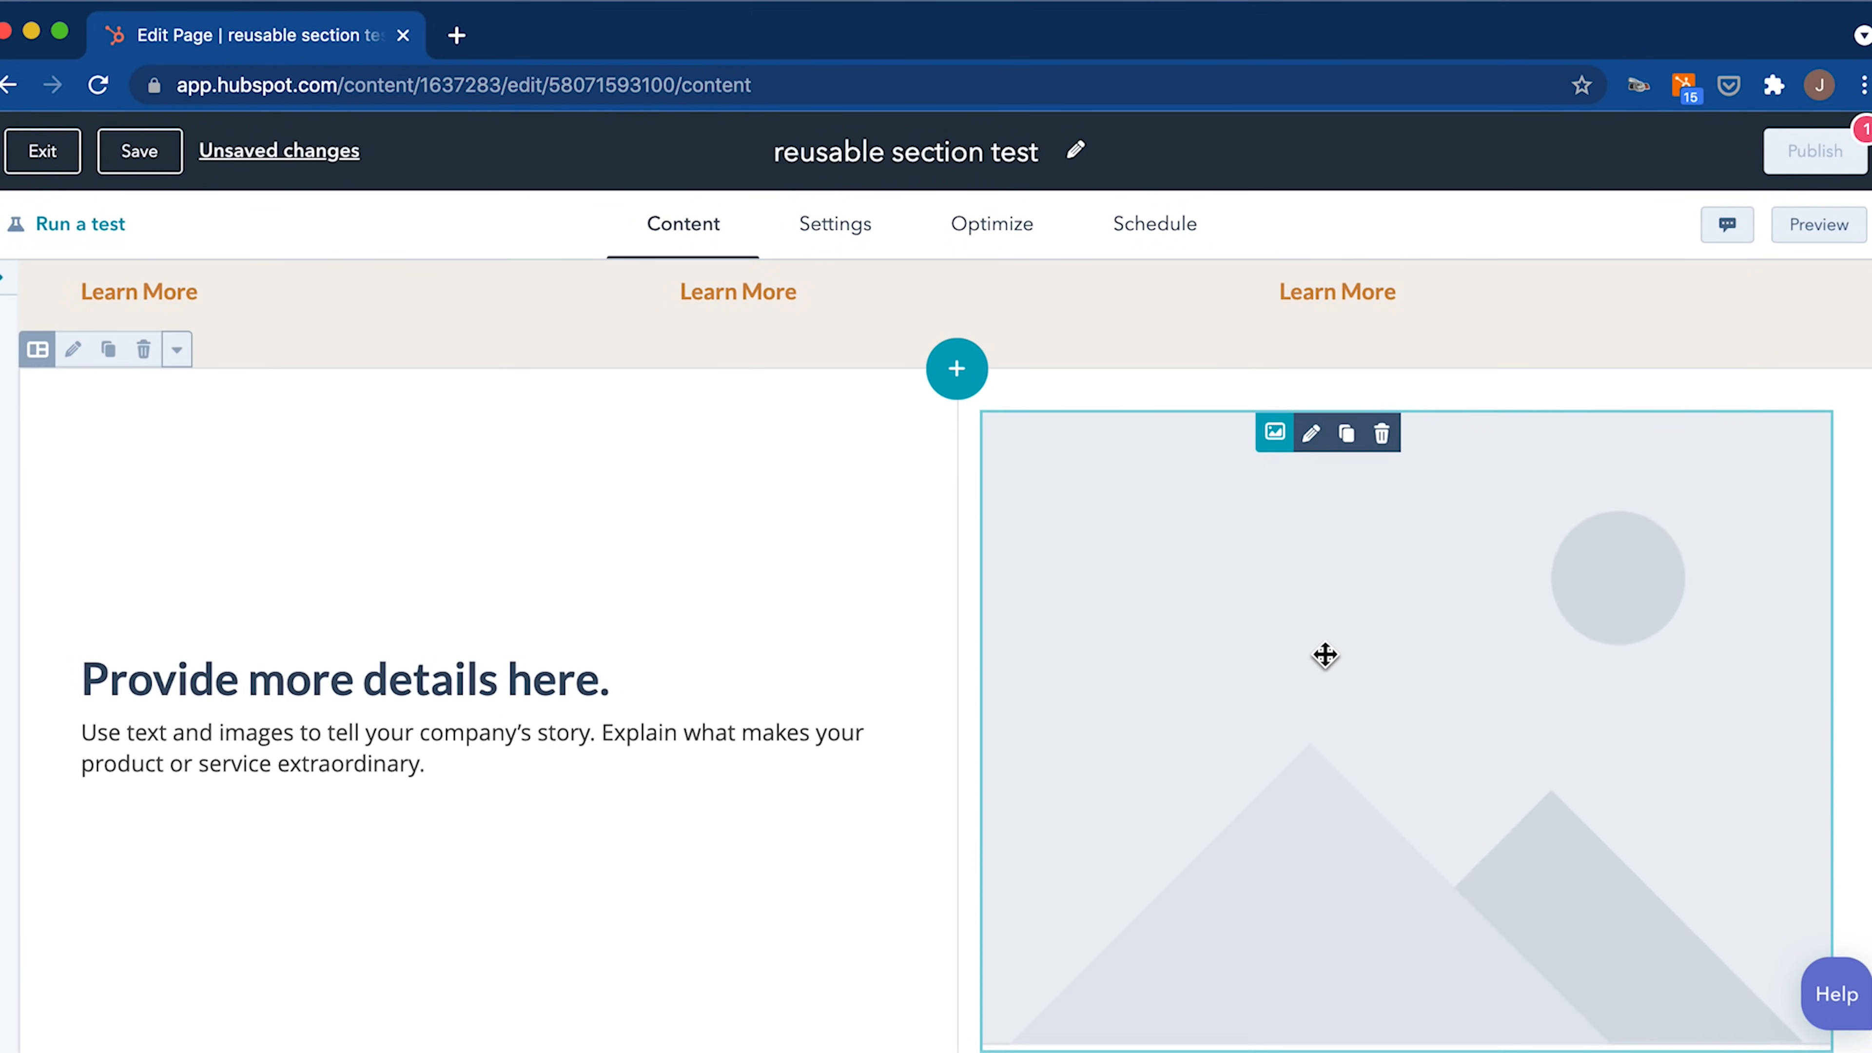
# Add the Image Text Right theme section below it, above the footer.
pyautogui.click(139, 152)
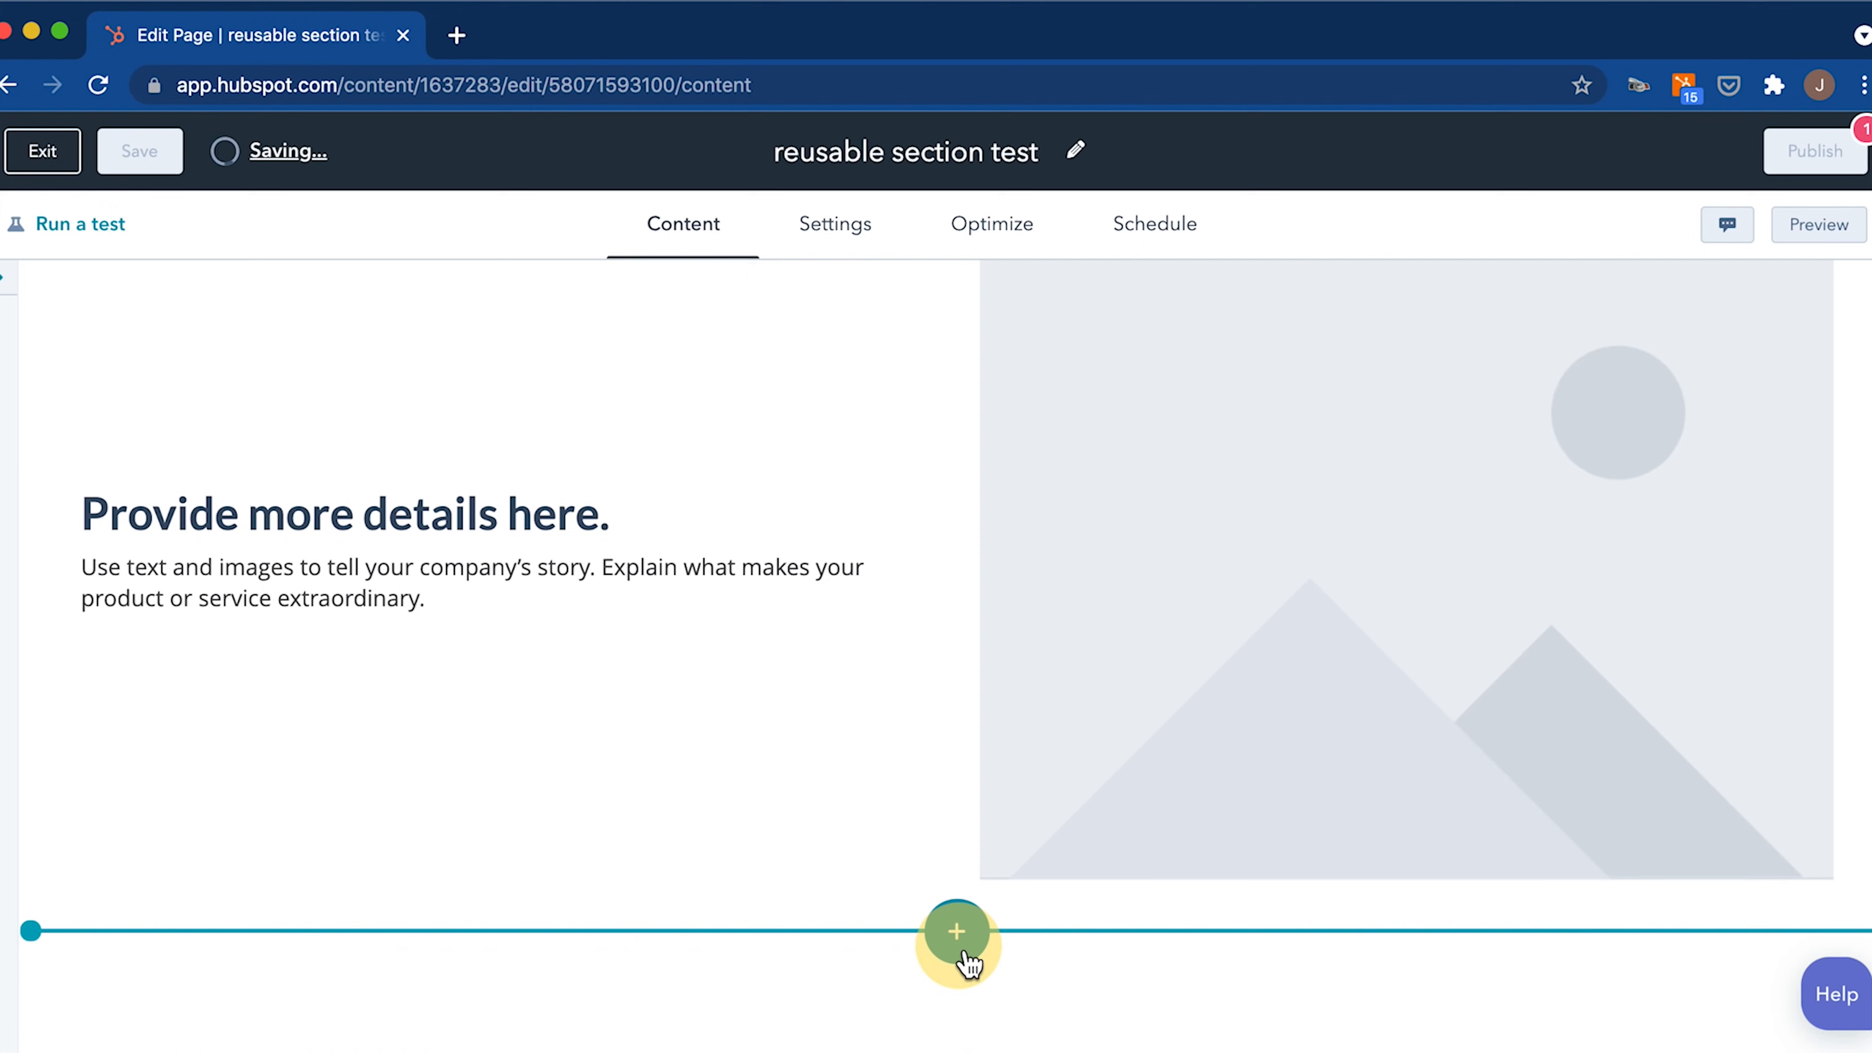
pyautogui.click(955, 931)
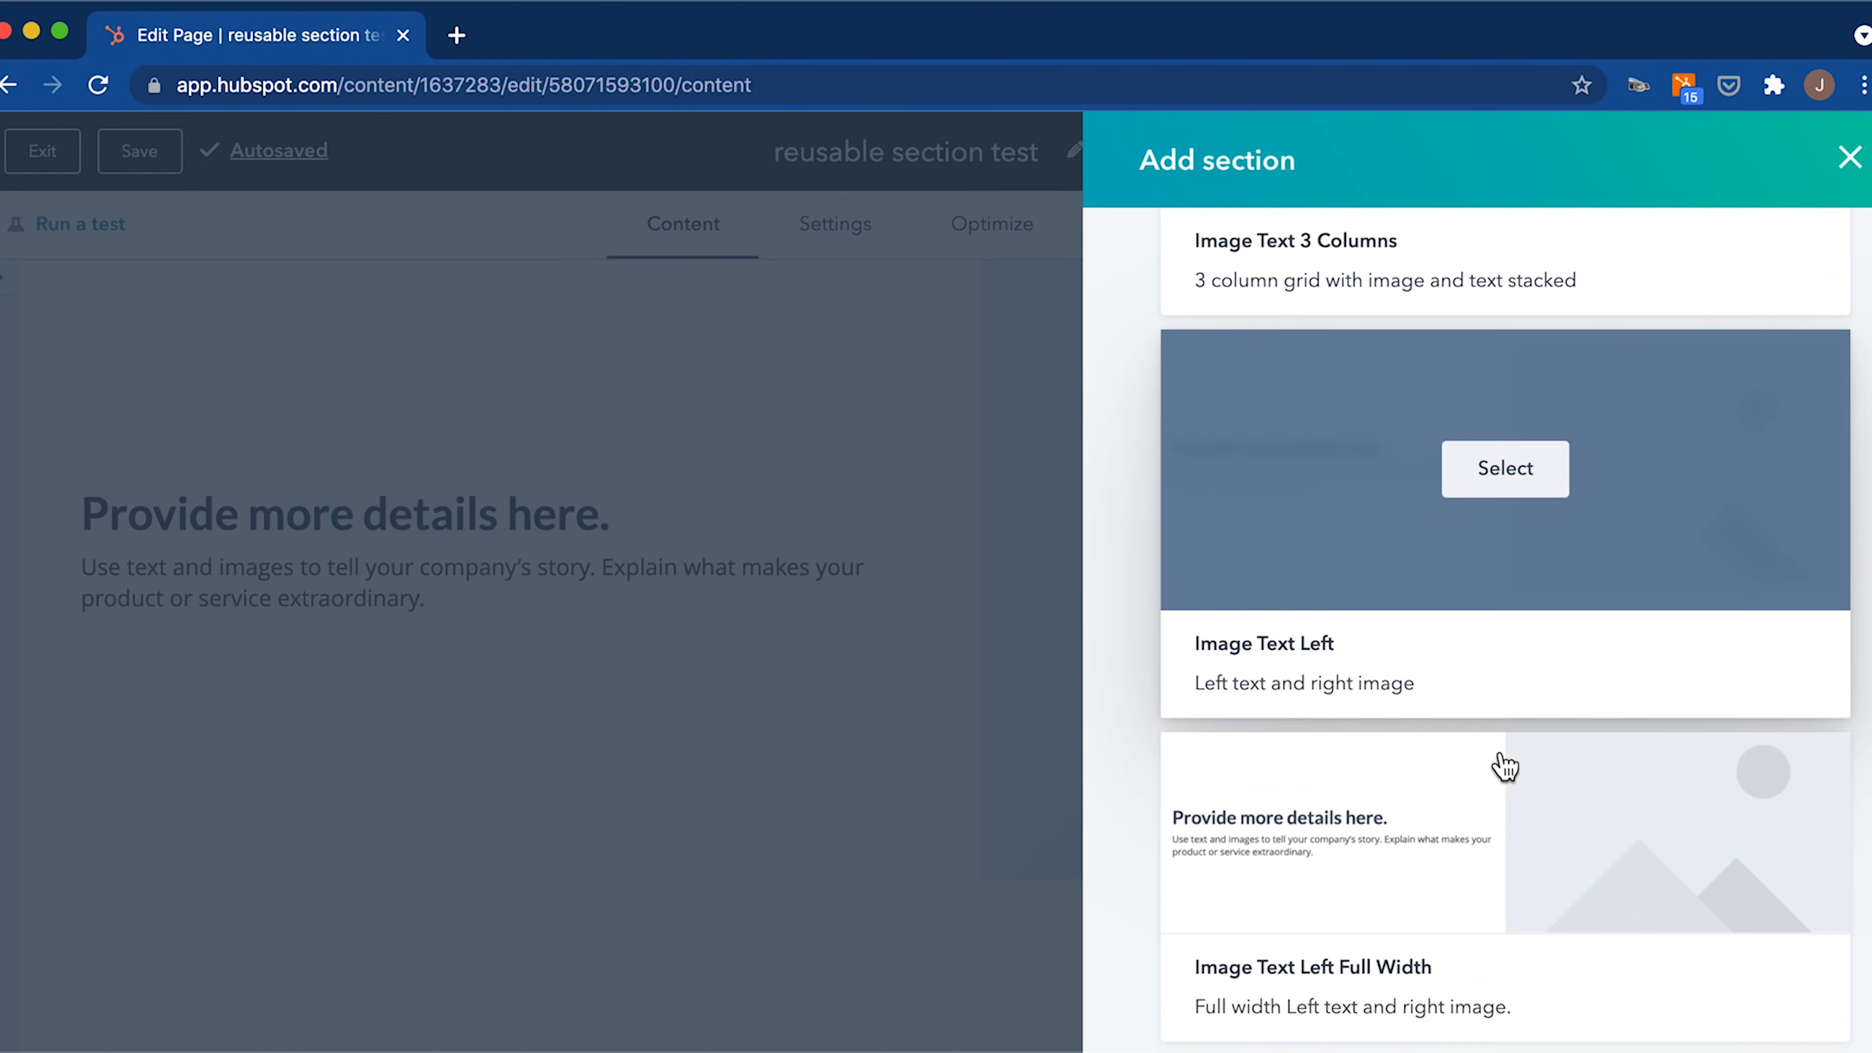
pyautogui.scroll(-3)
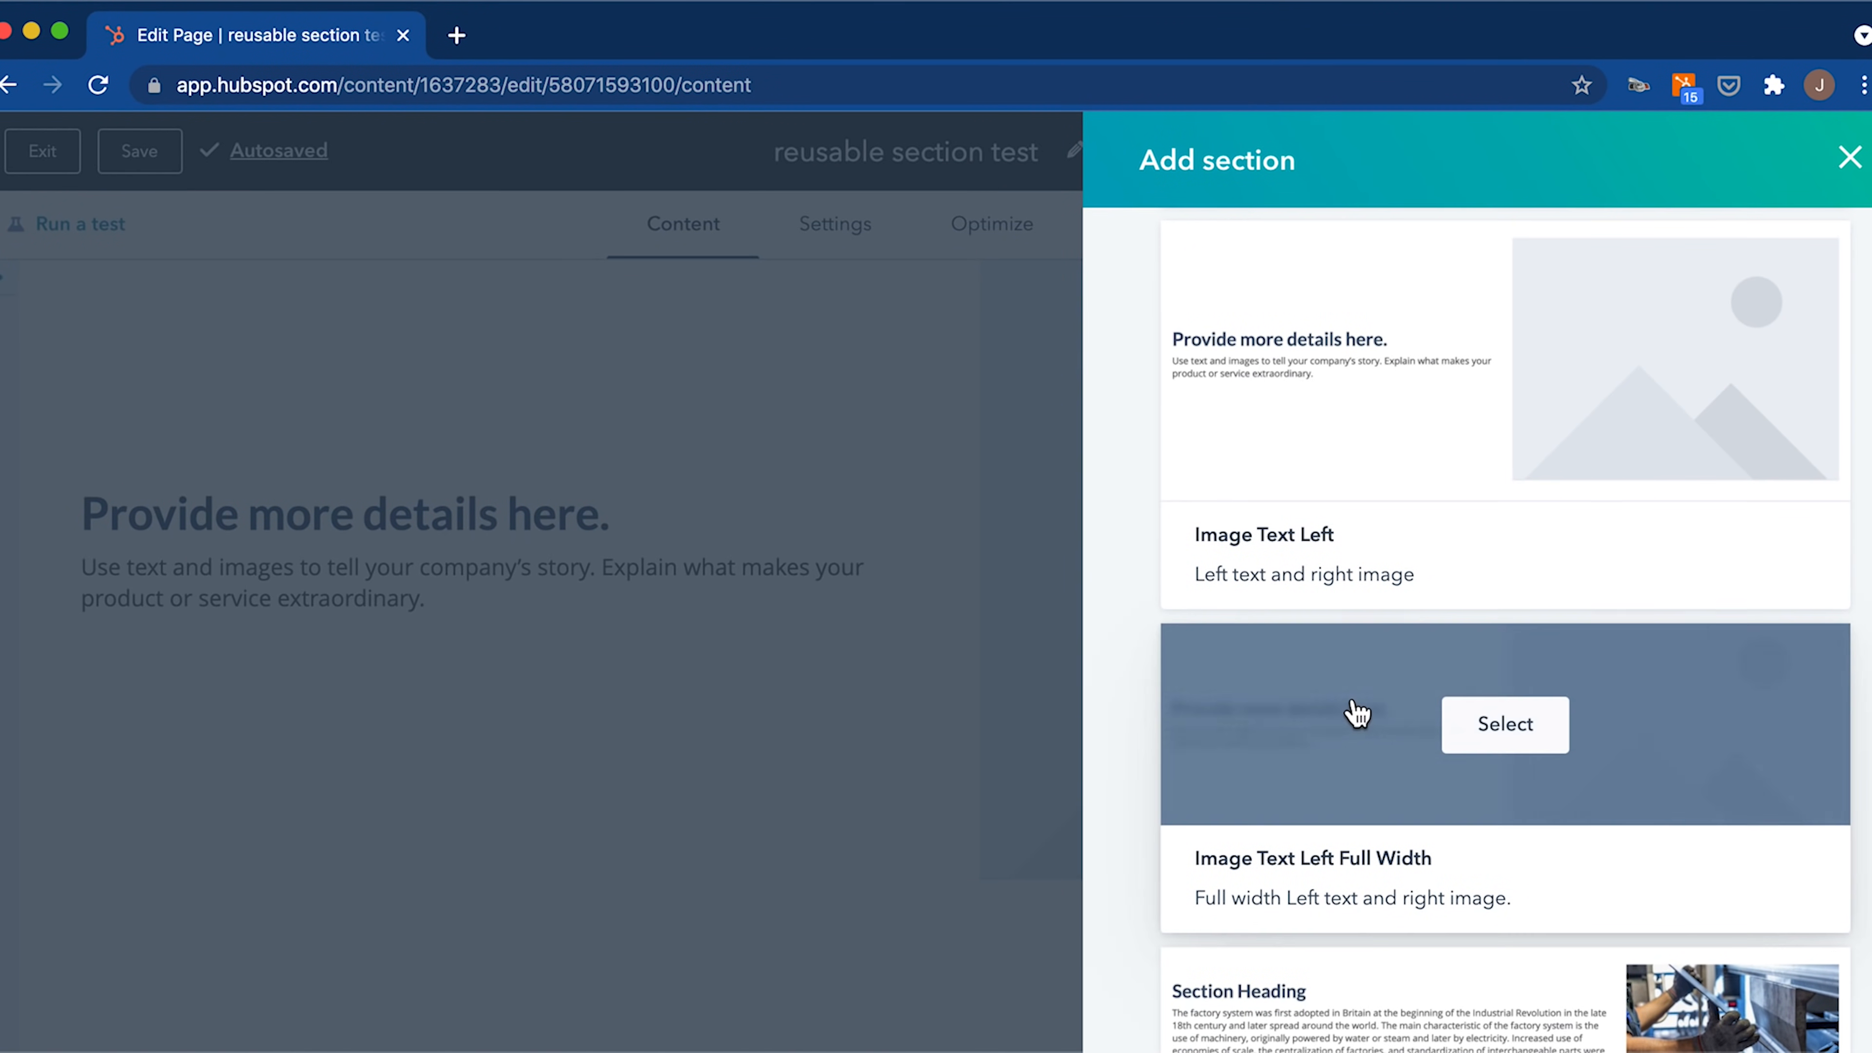
pyautogui.scroll(-3)
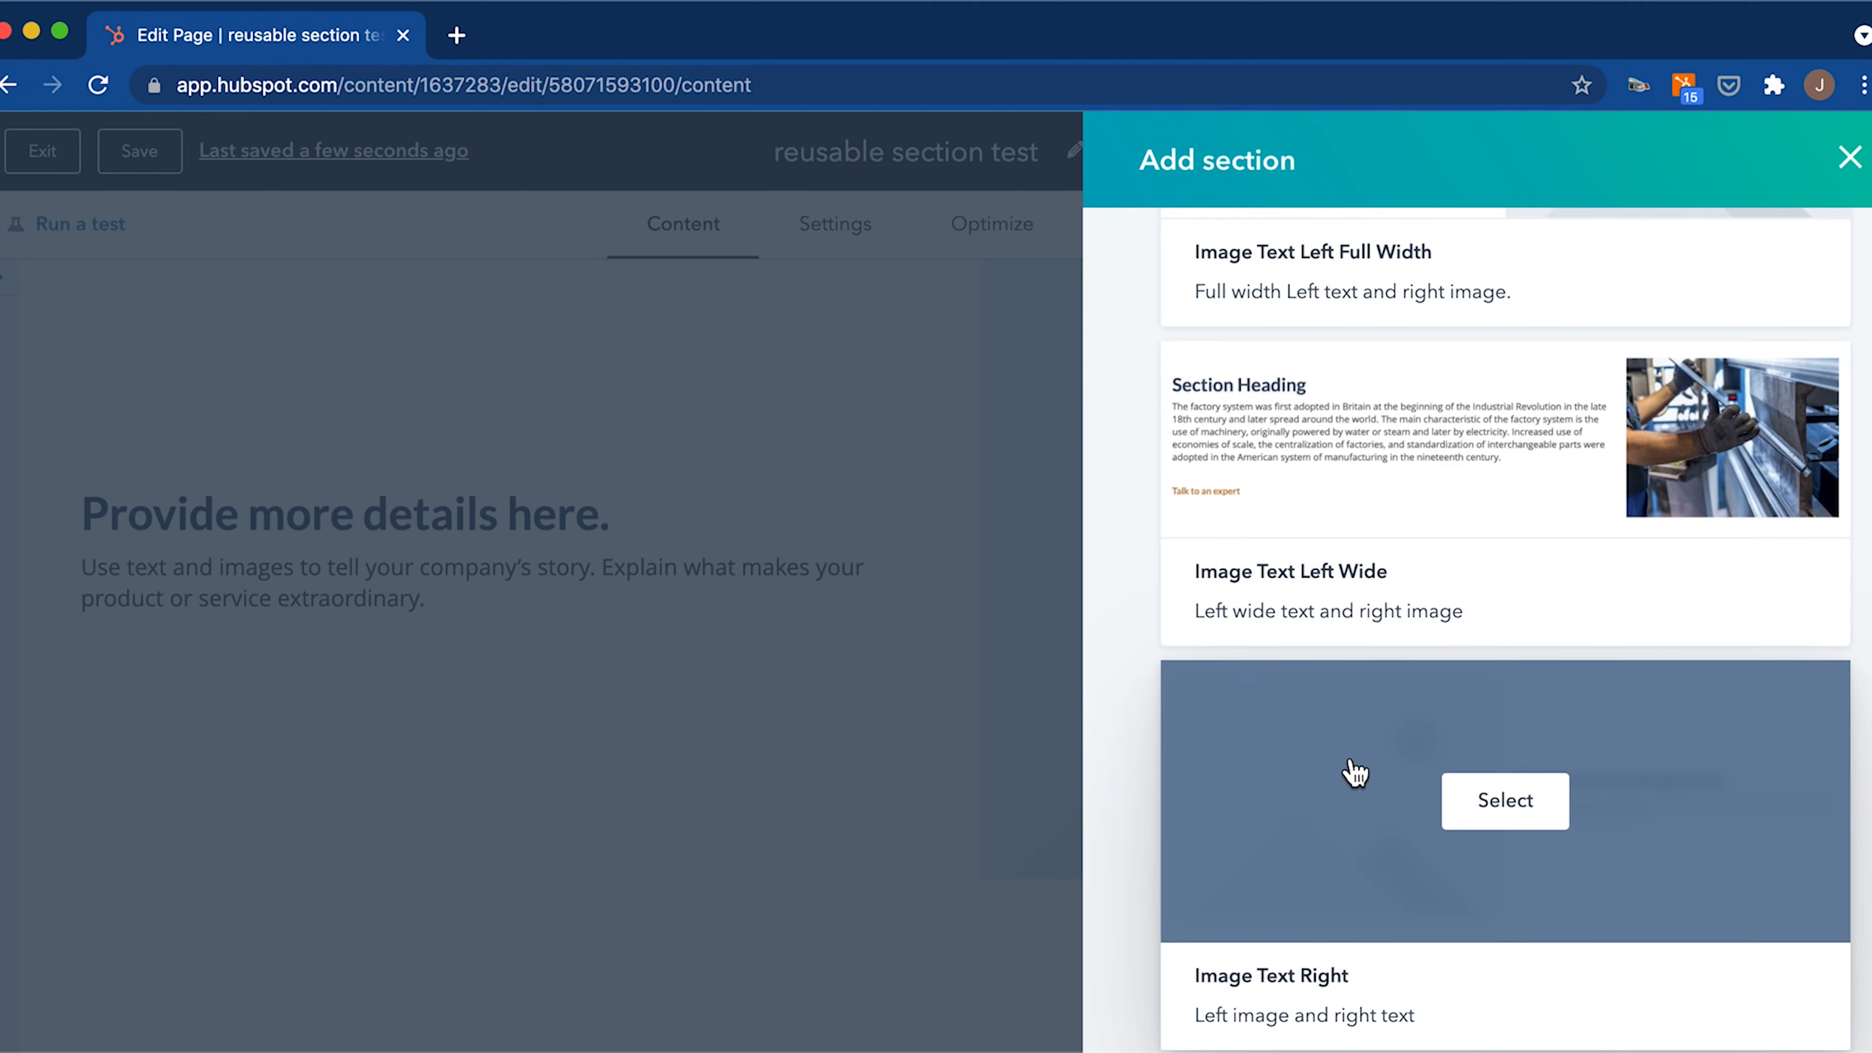
pyautogui.click(1503, 799)
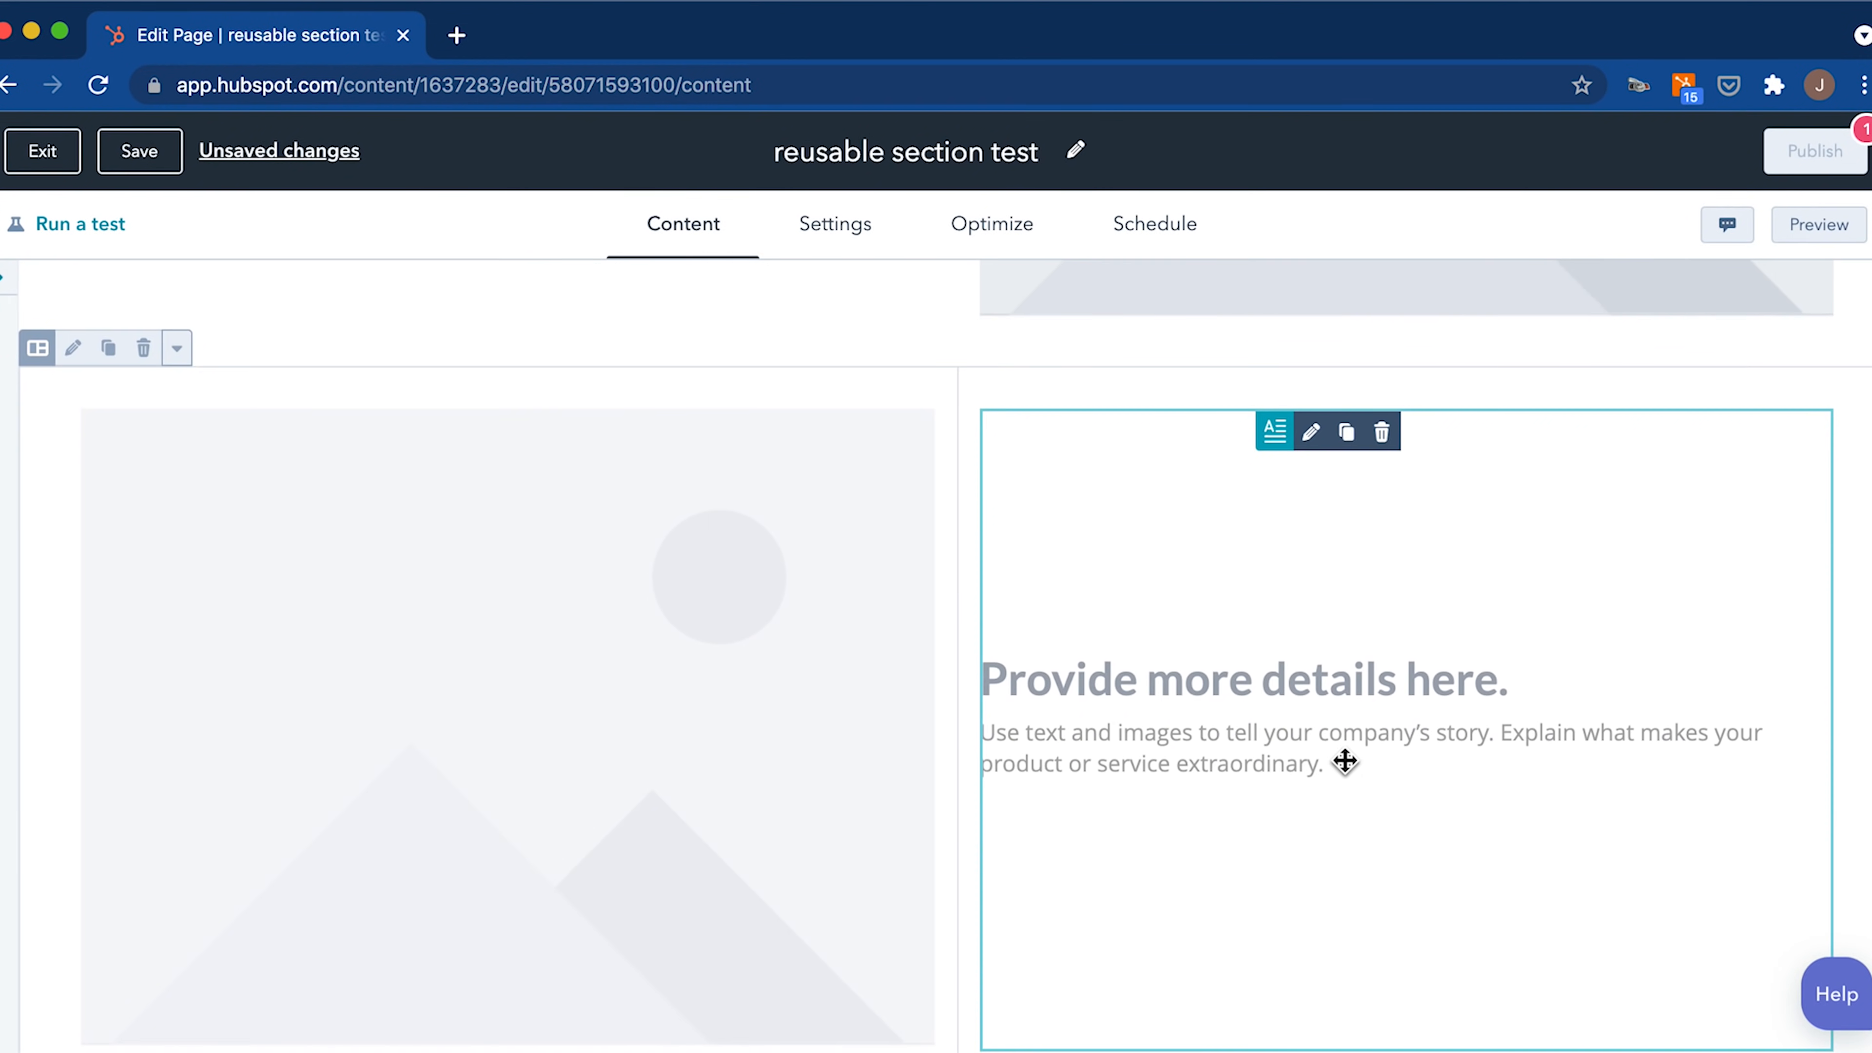
pyautogui.scroll(-3)
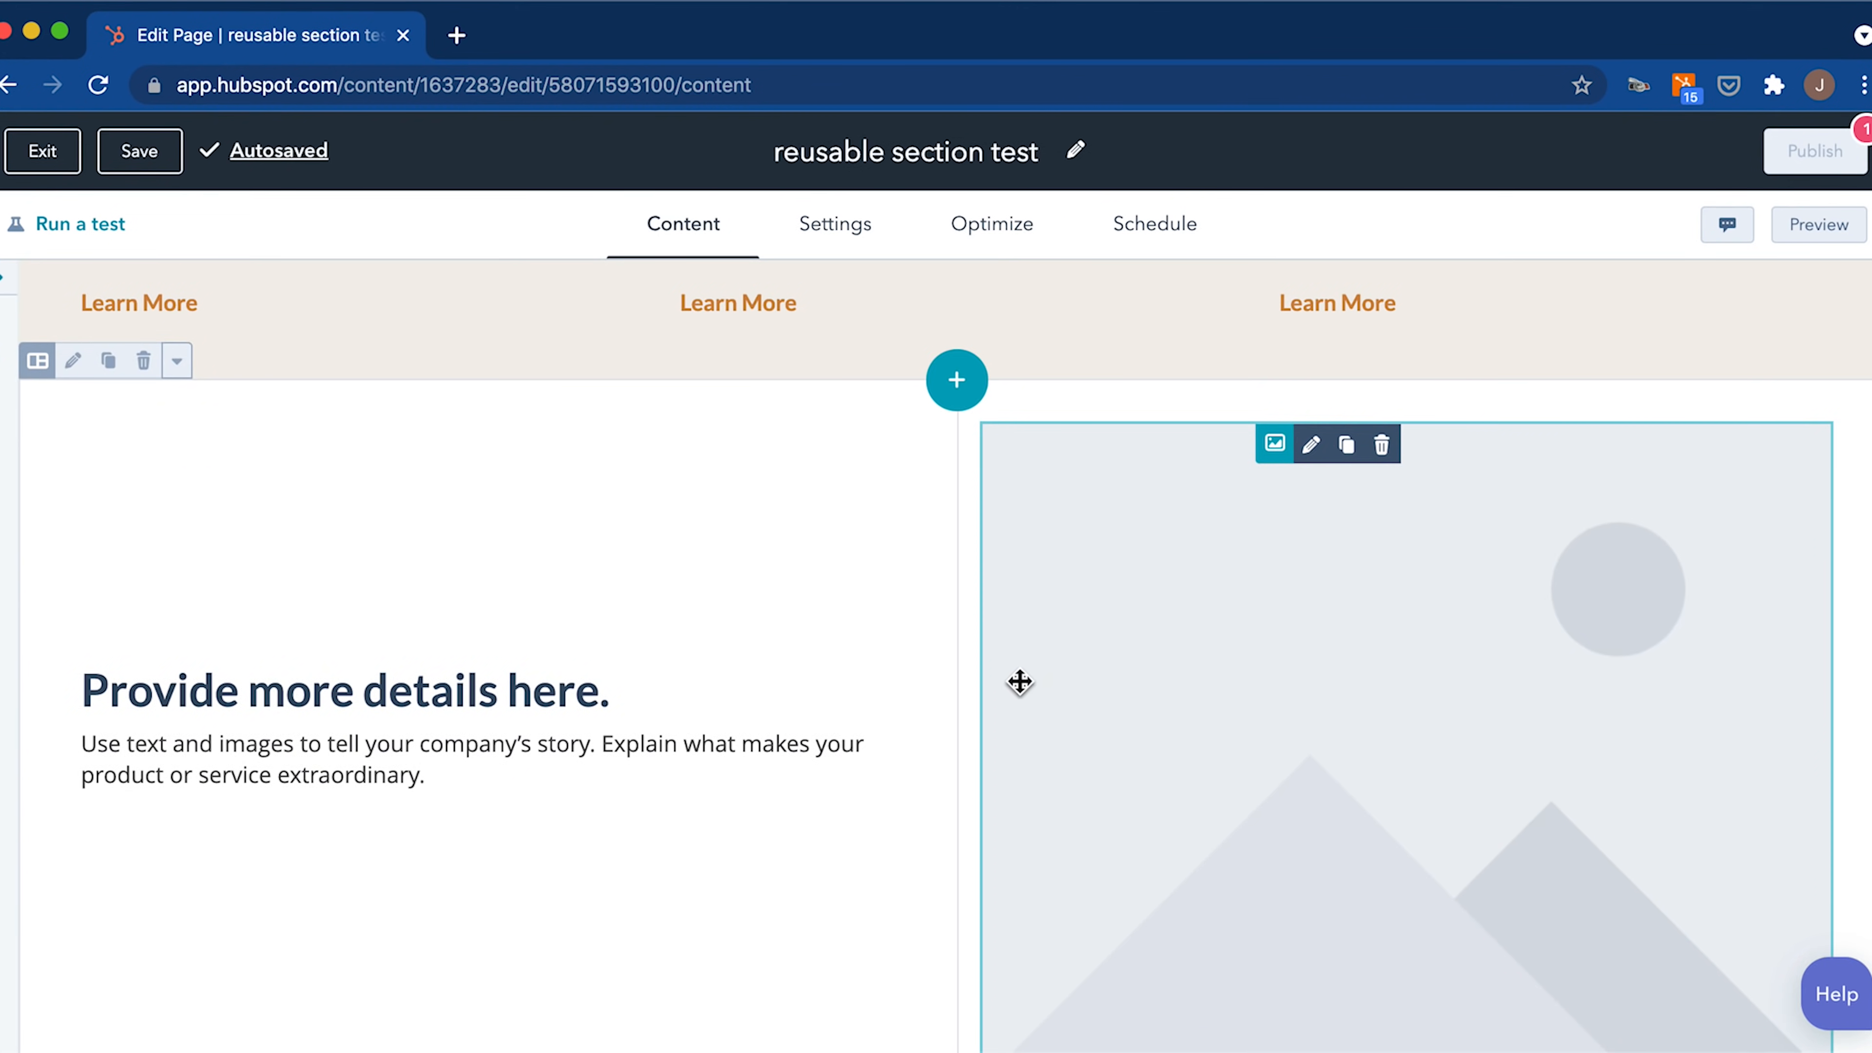
pyautogui.scroll(-3)
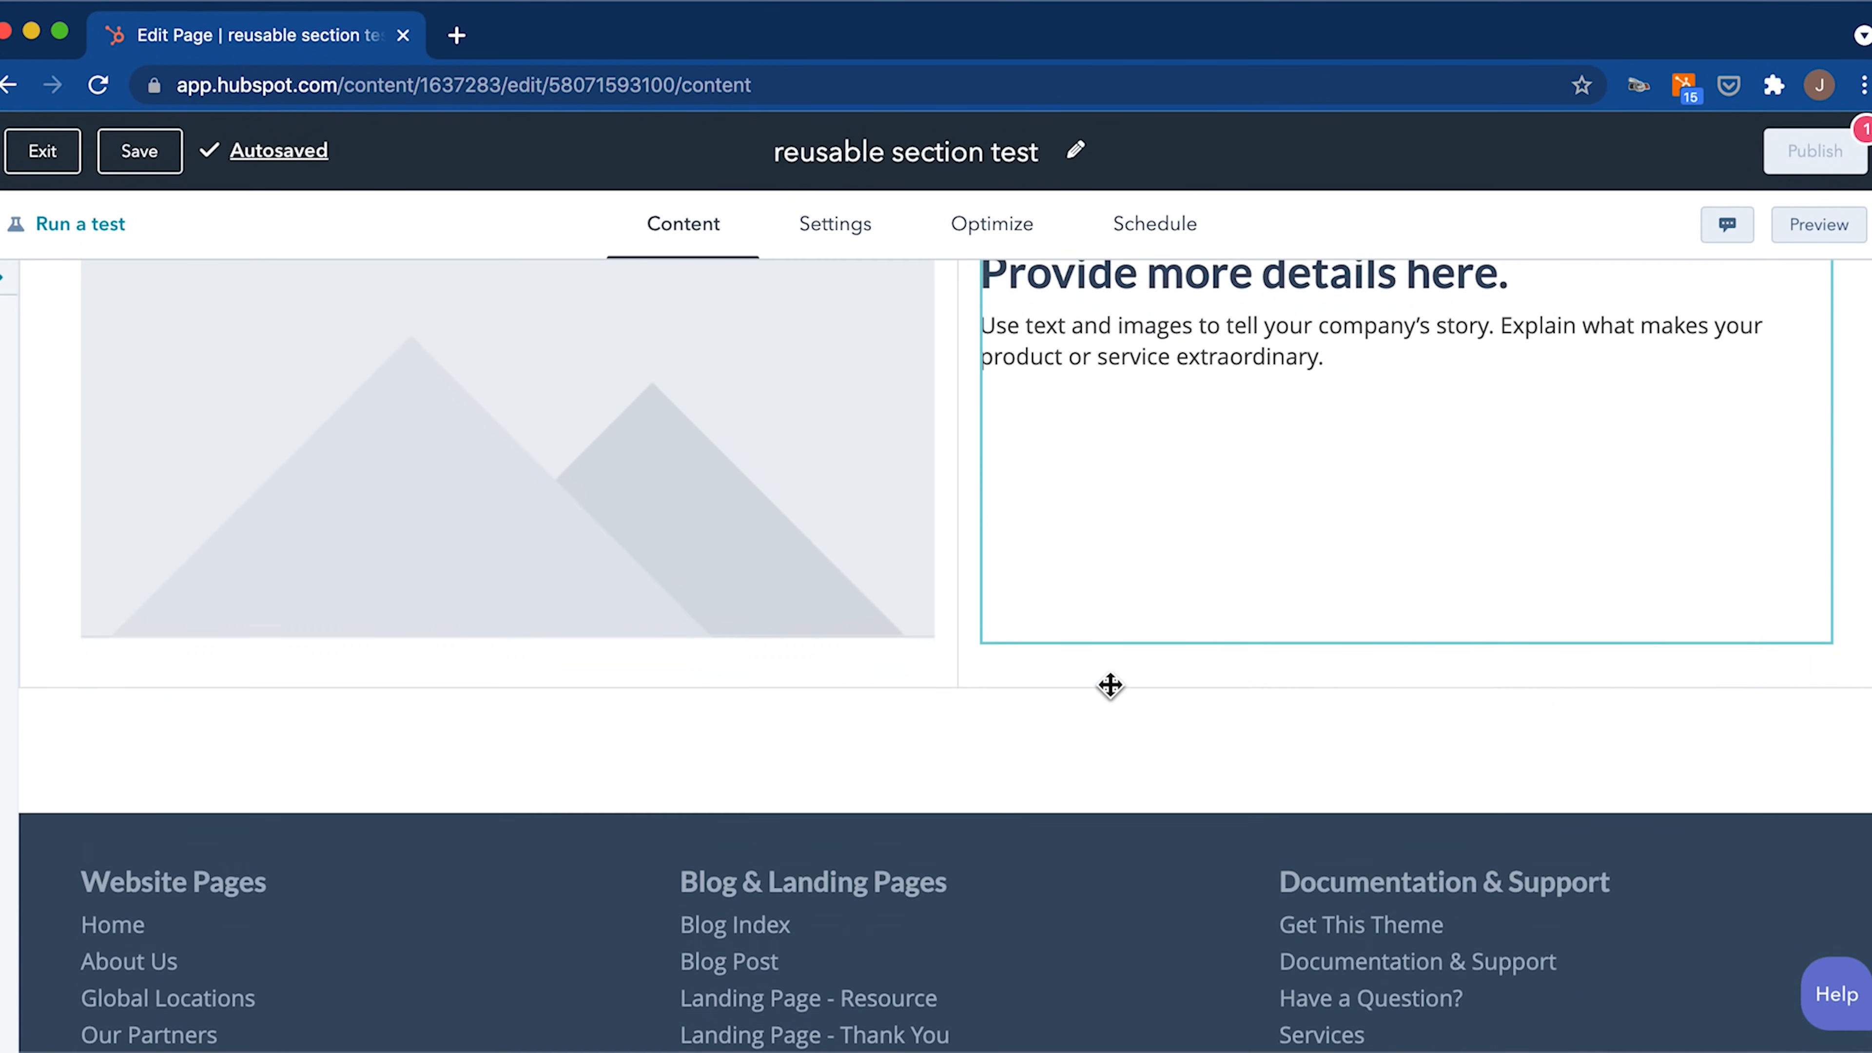
# Add an empty three-column layout section and place an Image module in its middle column.
pyautogui.click(139, 150)
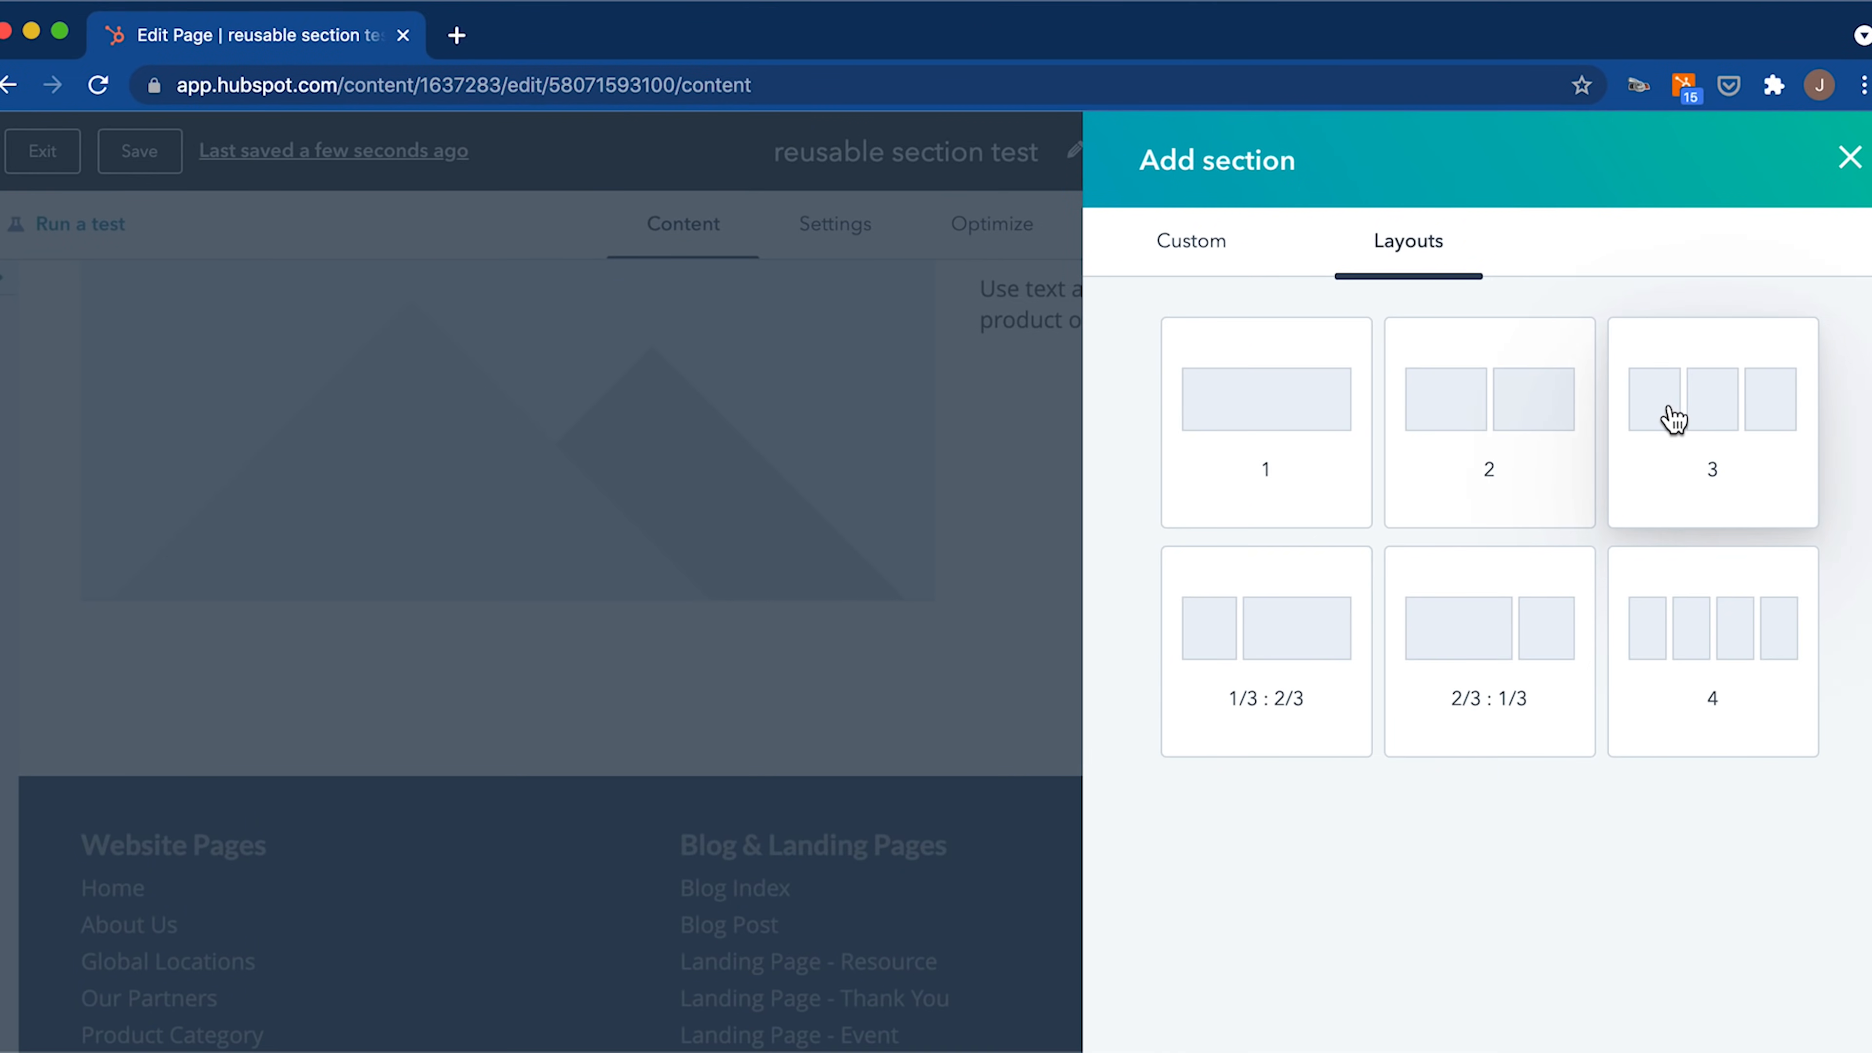
pyautogui.click(1712, 422)
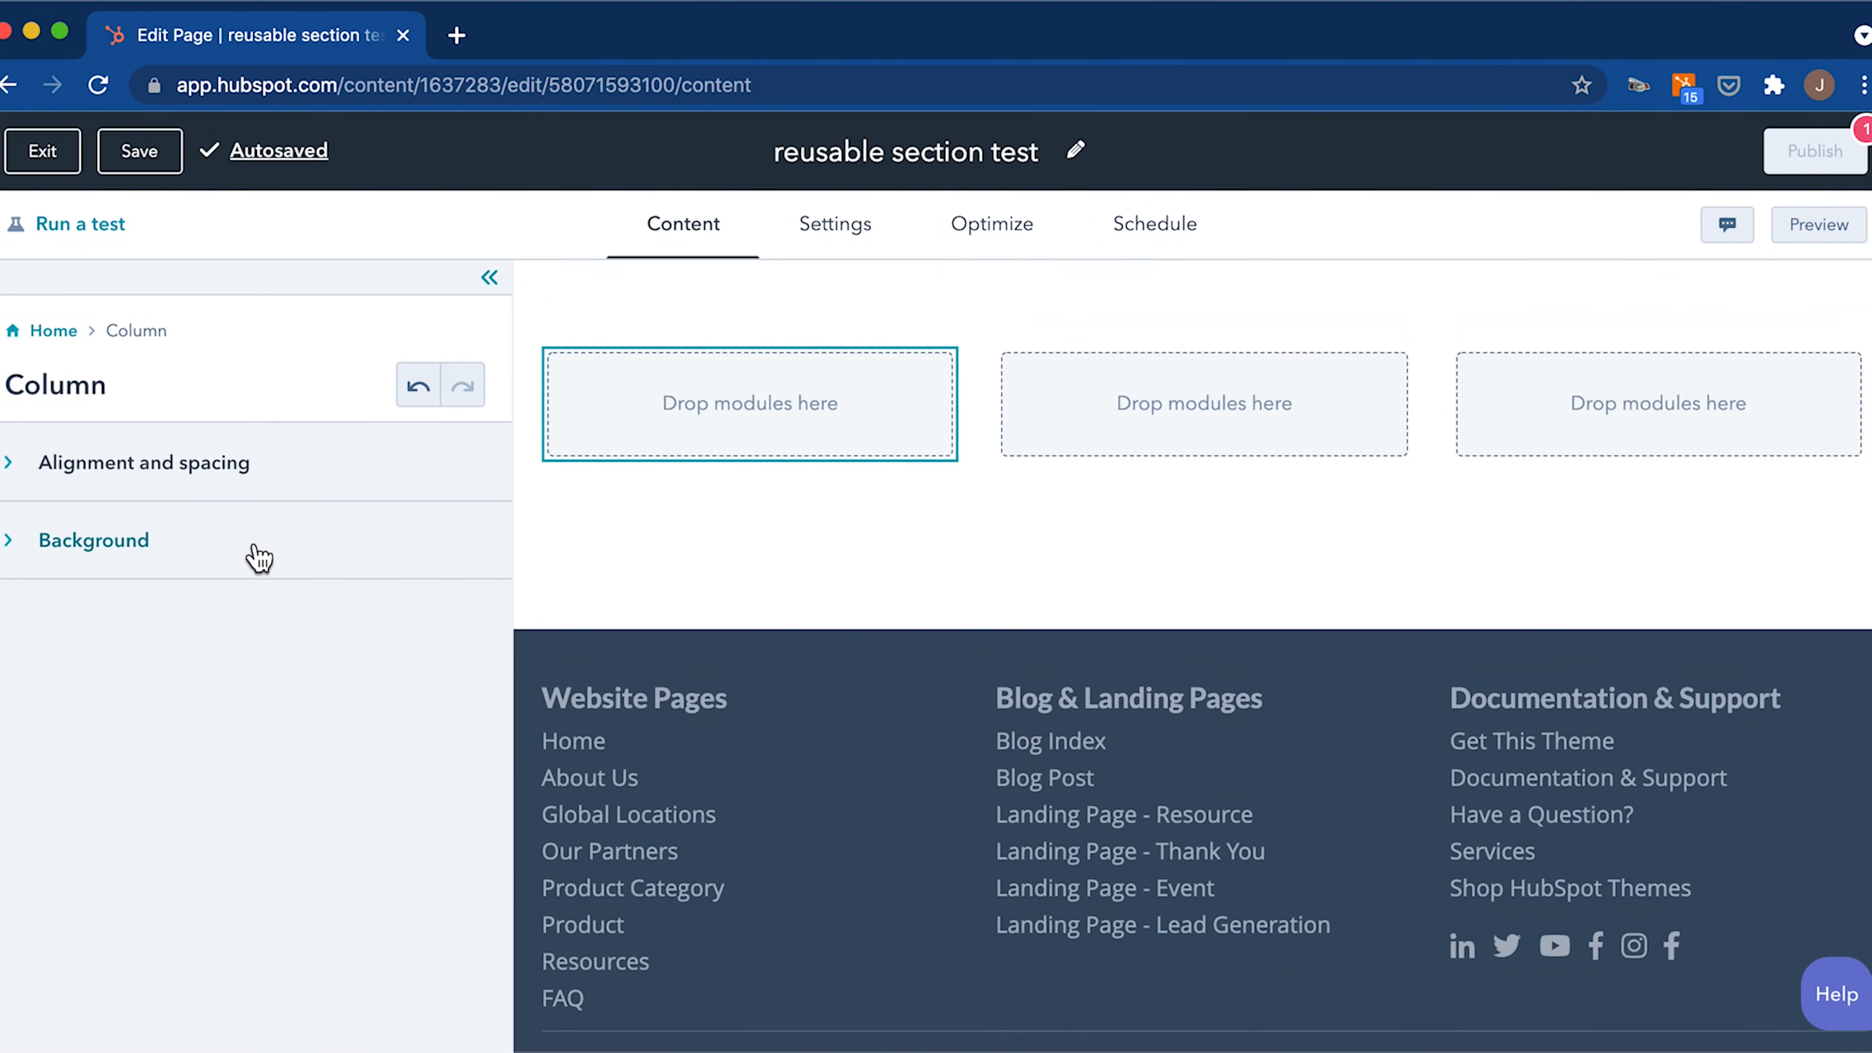
pyautogui.click(53, 331)
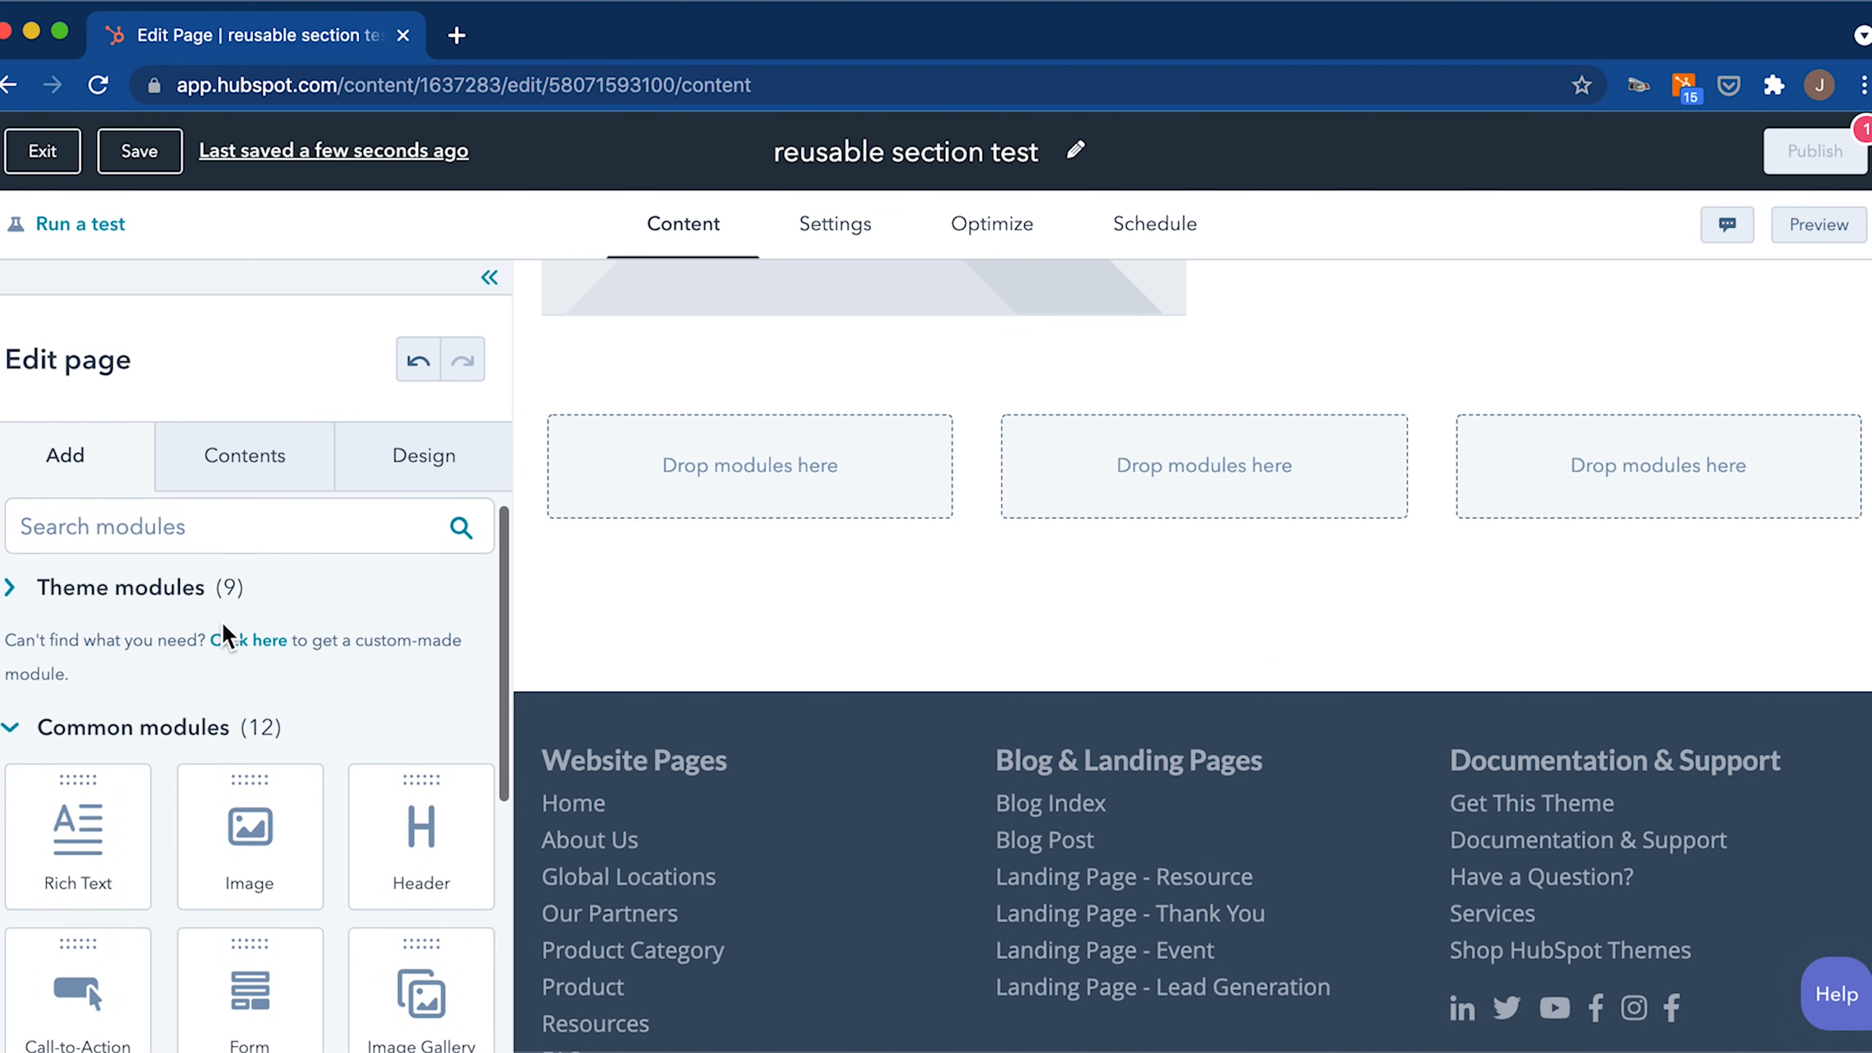
pyautogui.click(750, 466)
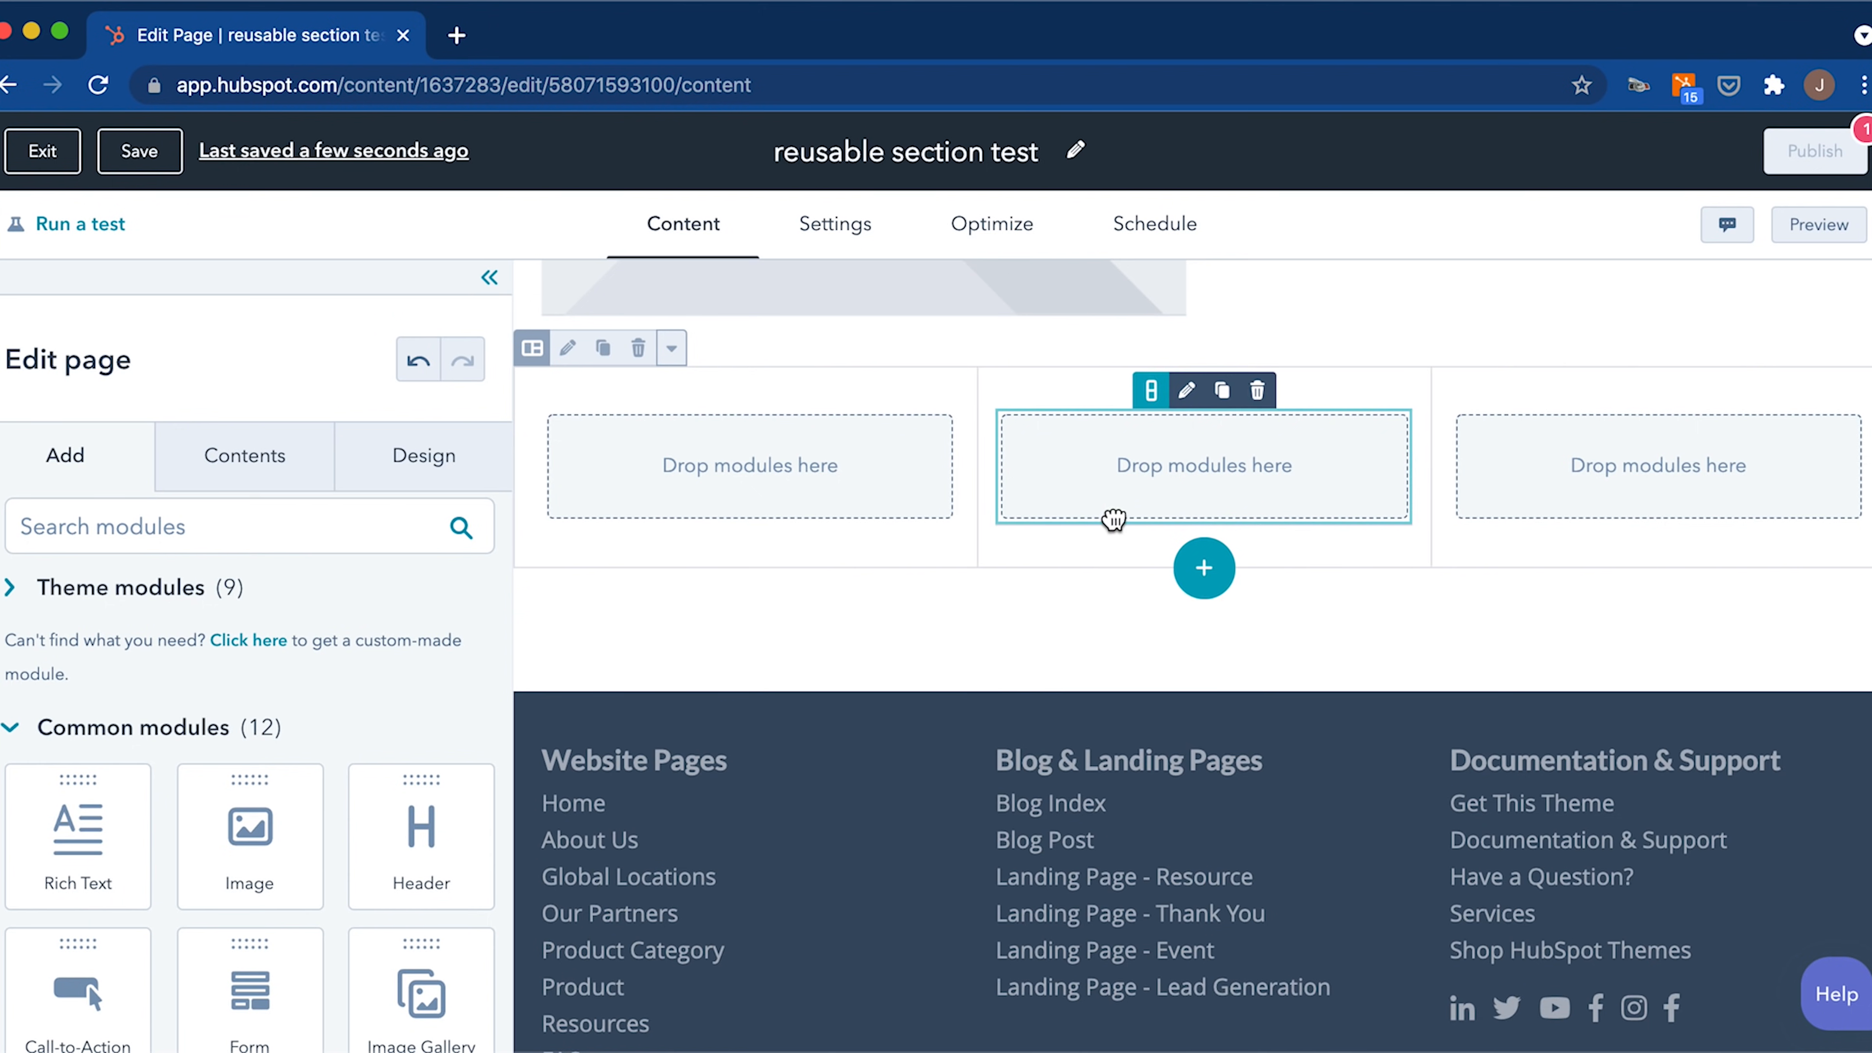
pyautogui.moveTo(1155, 497)
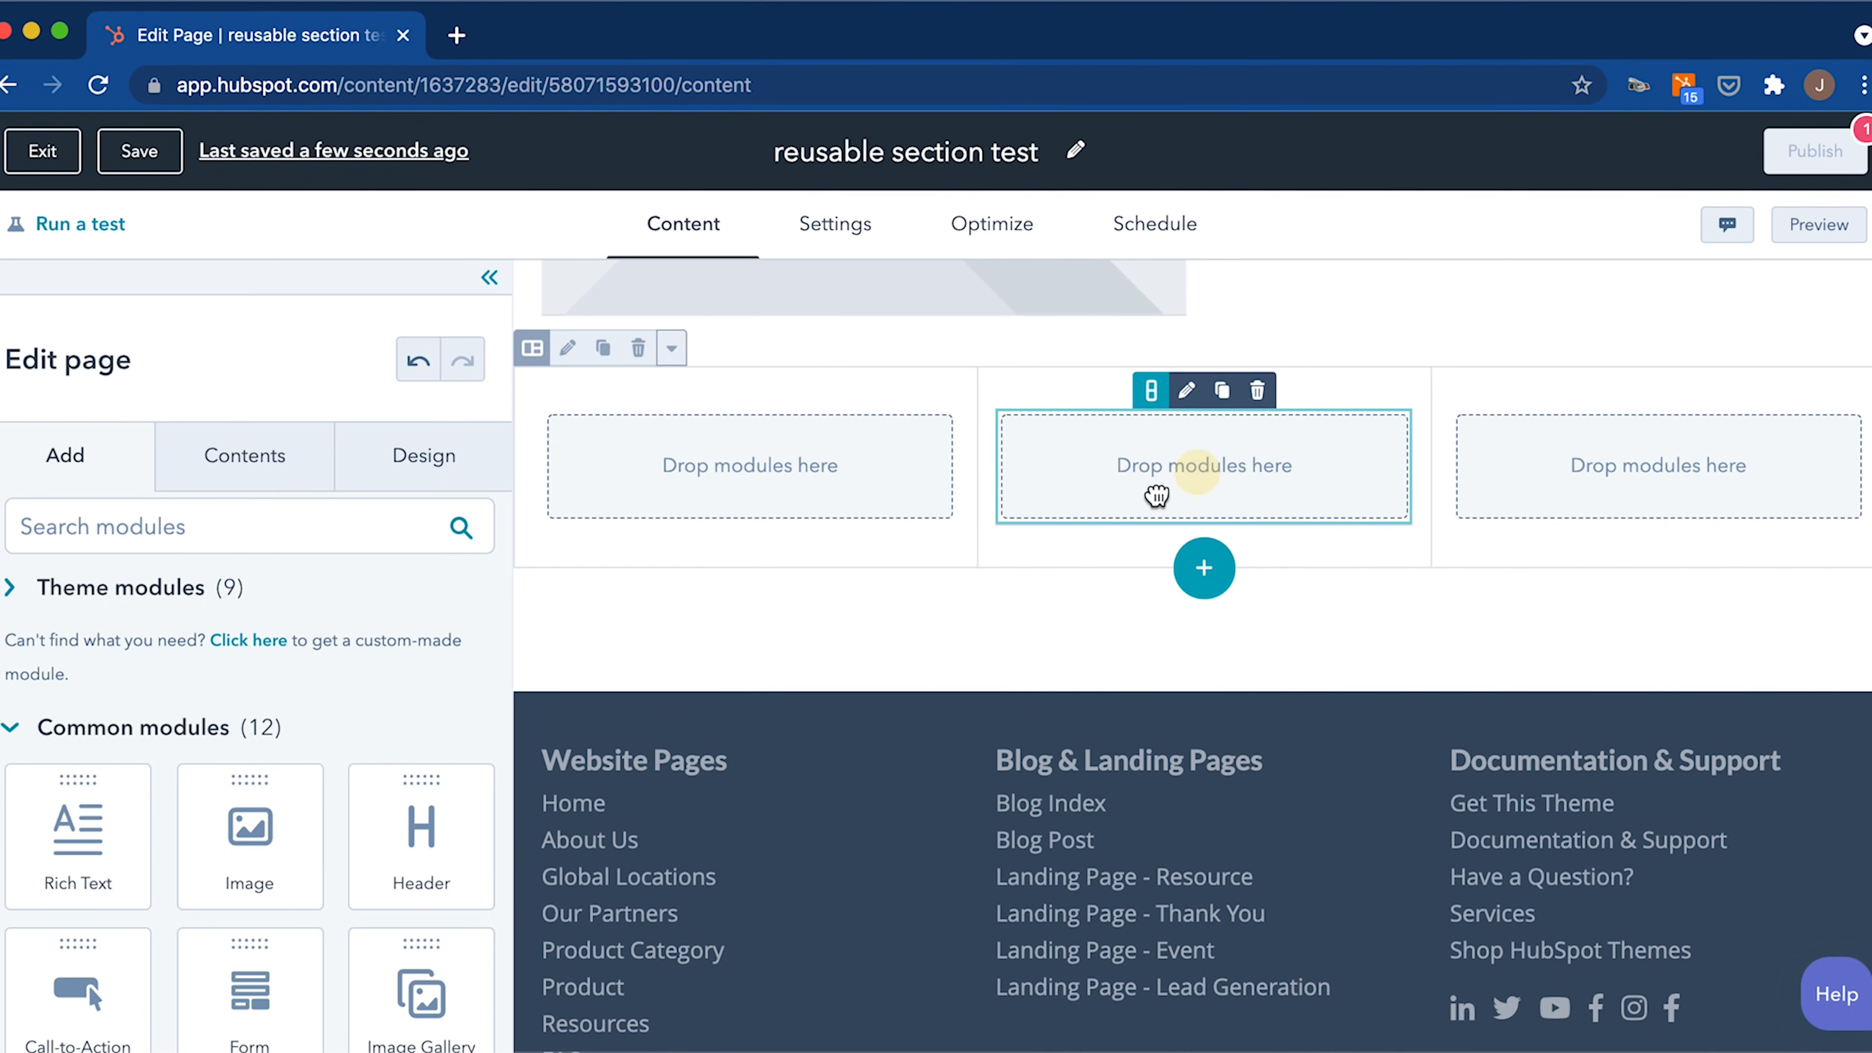
pyautogui.click(138, 150)
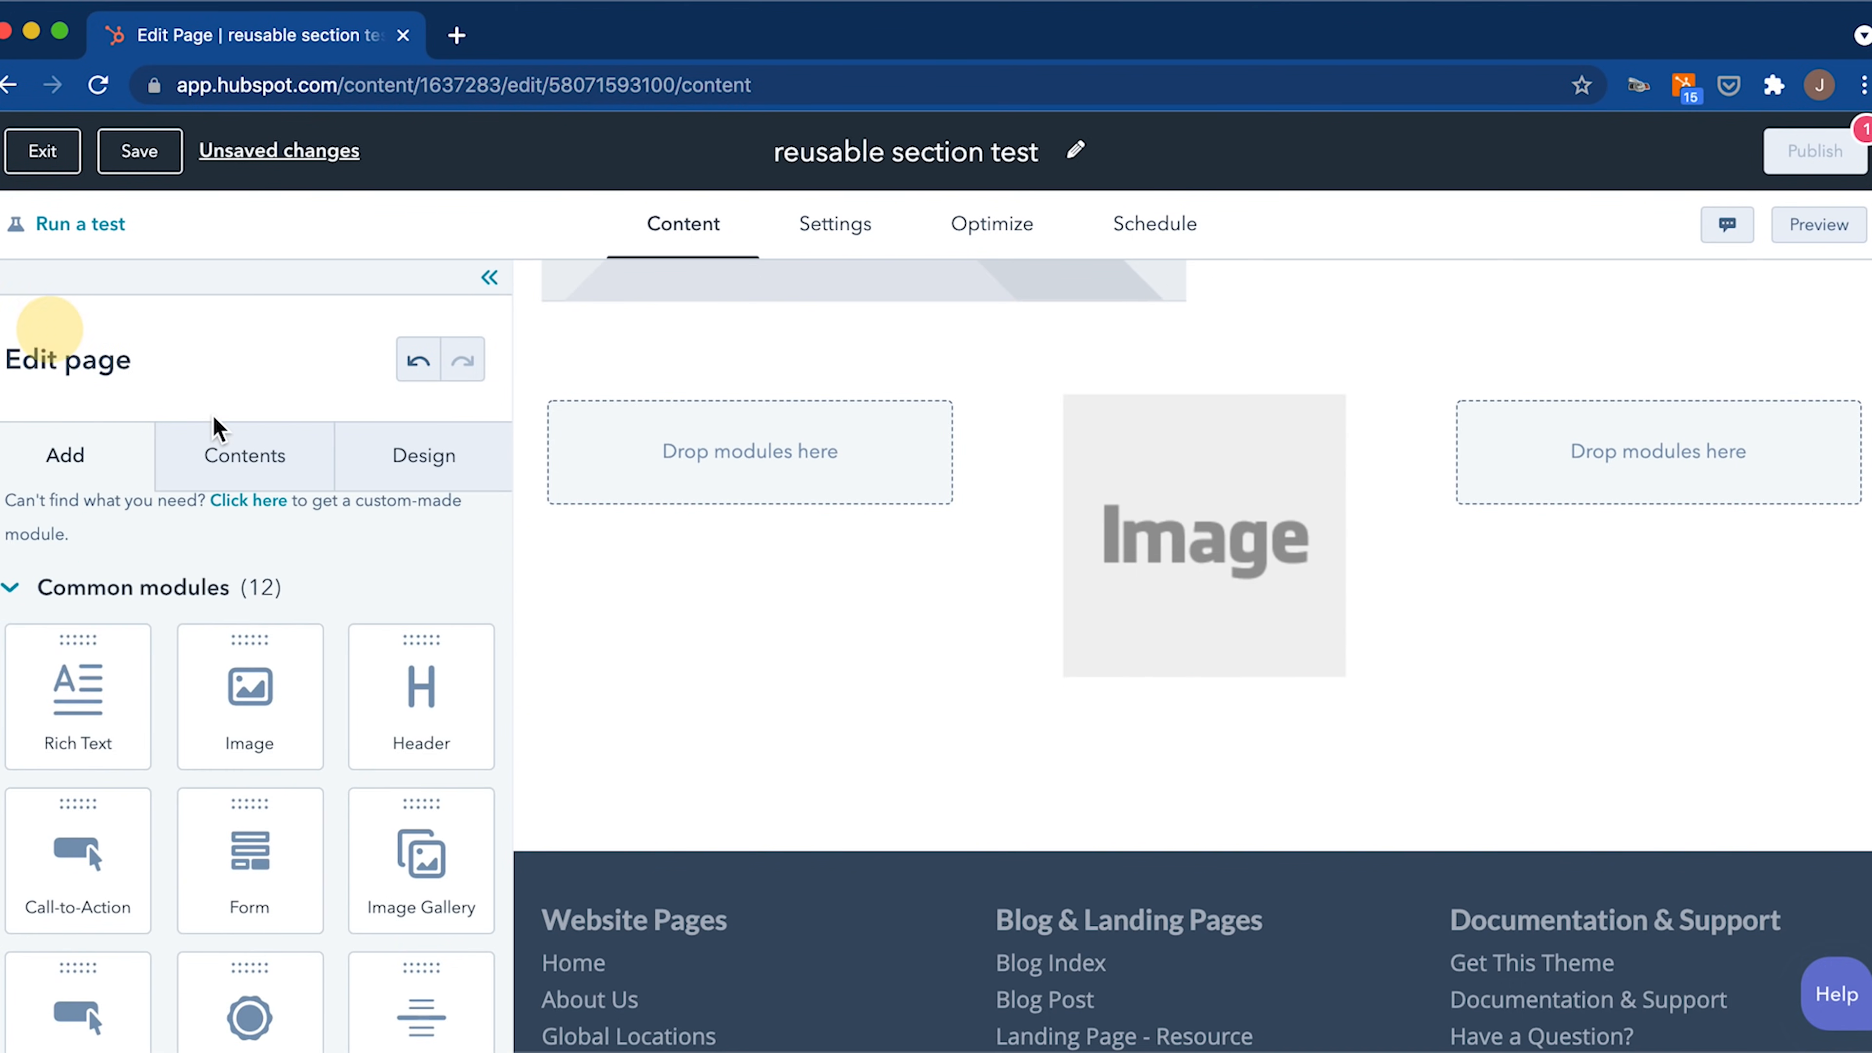
pyautogui.moveTo(750, 451)
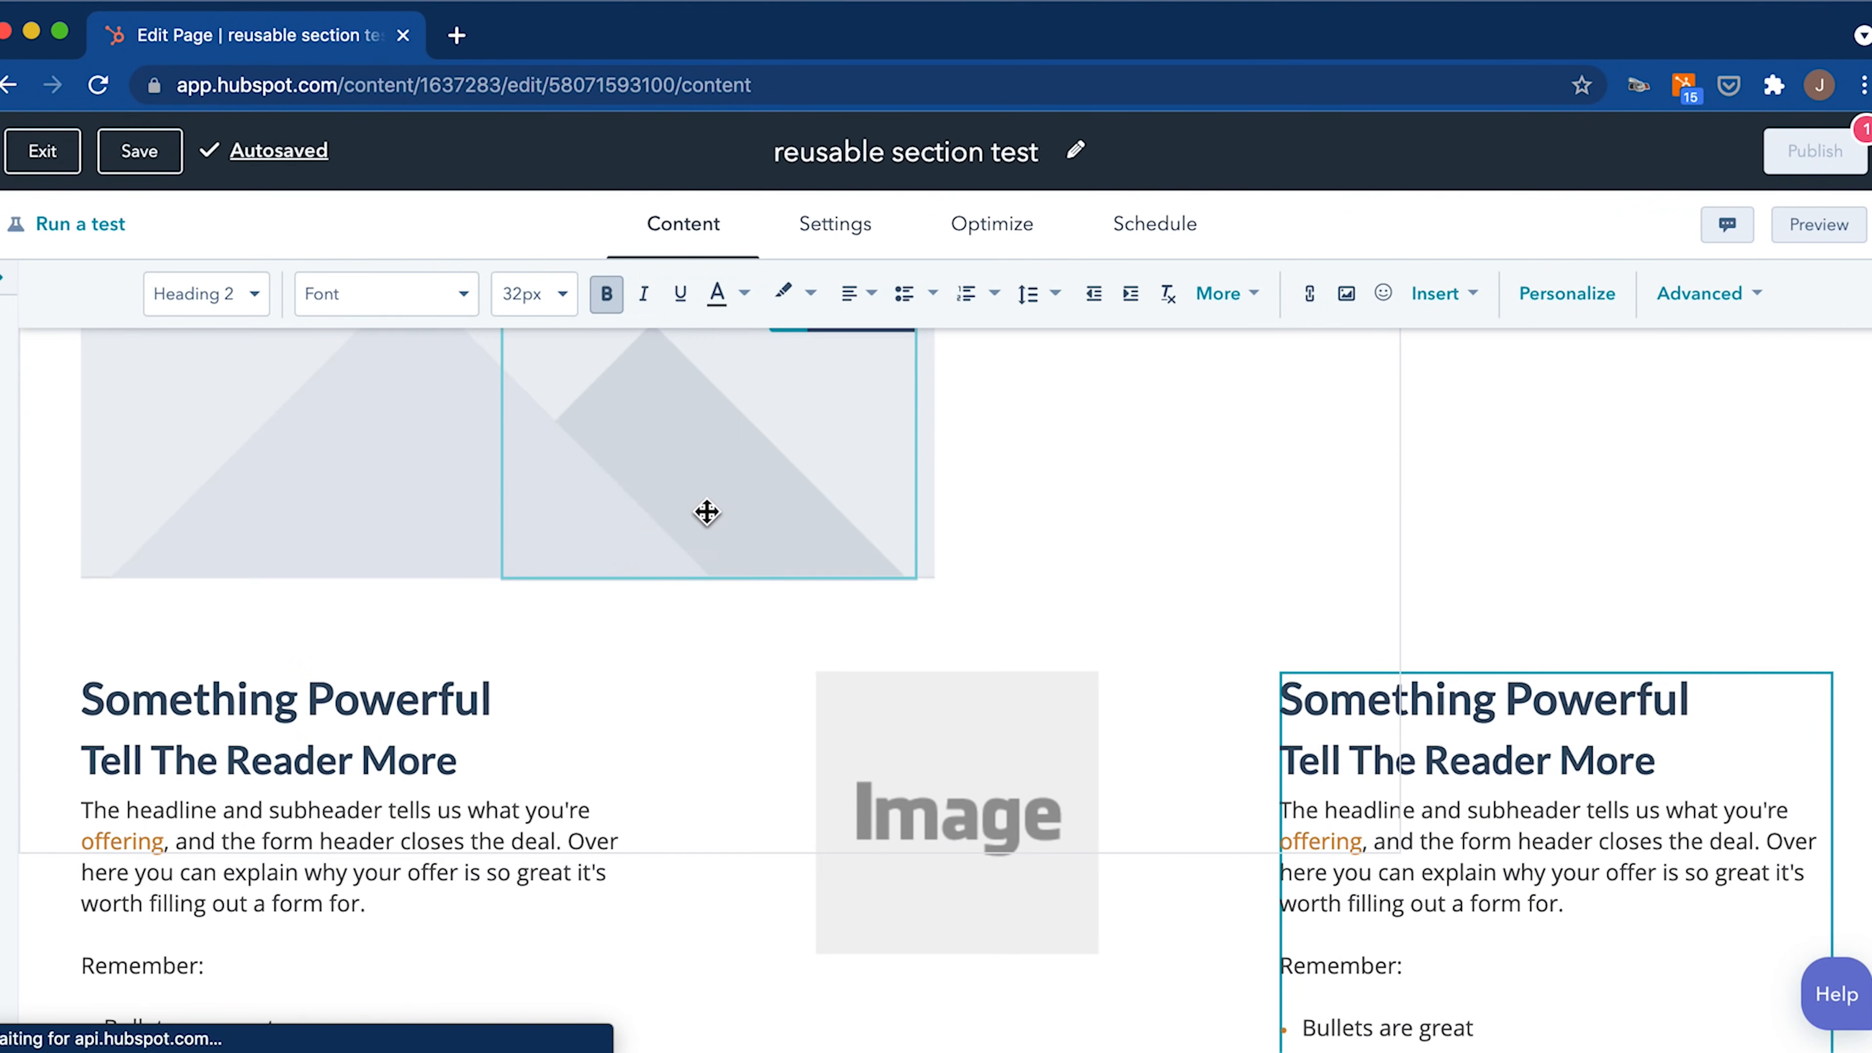
# Save the section for reuse as 'Text Image Text' with description 'example'.
pyautogui.scroll(-3)
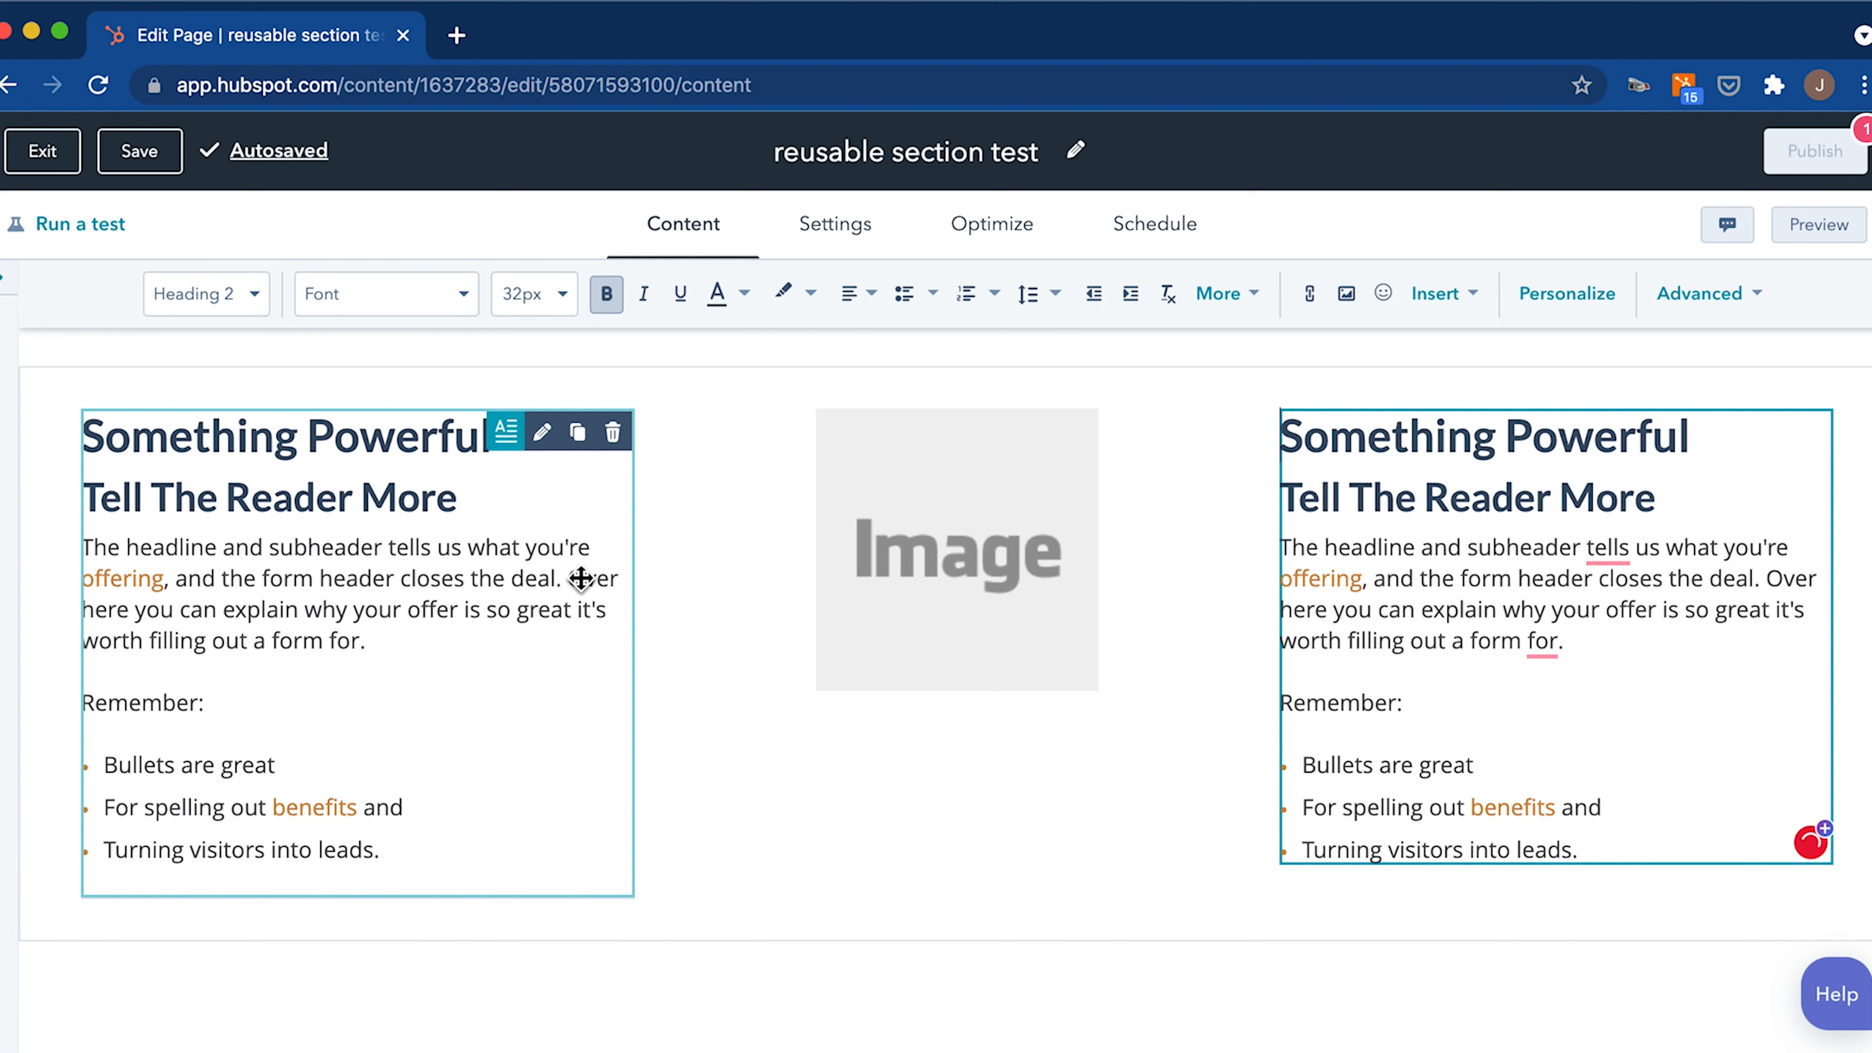
pyautogui.scroll(-3)
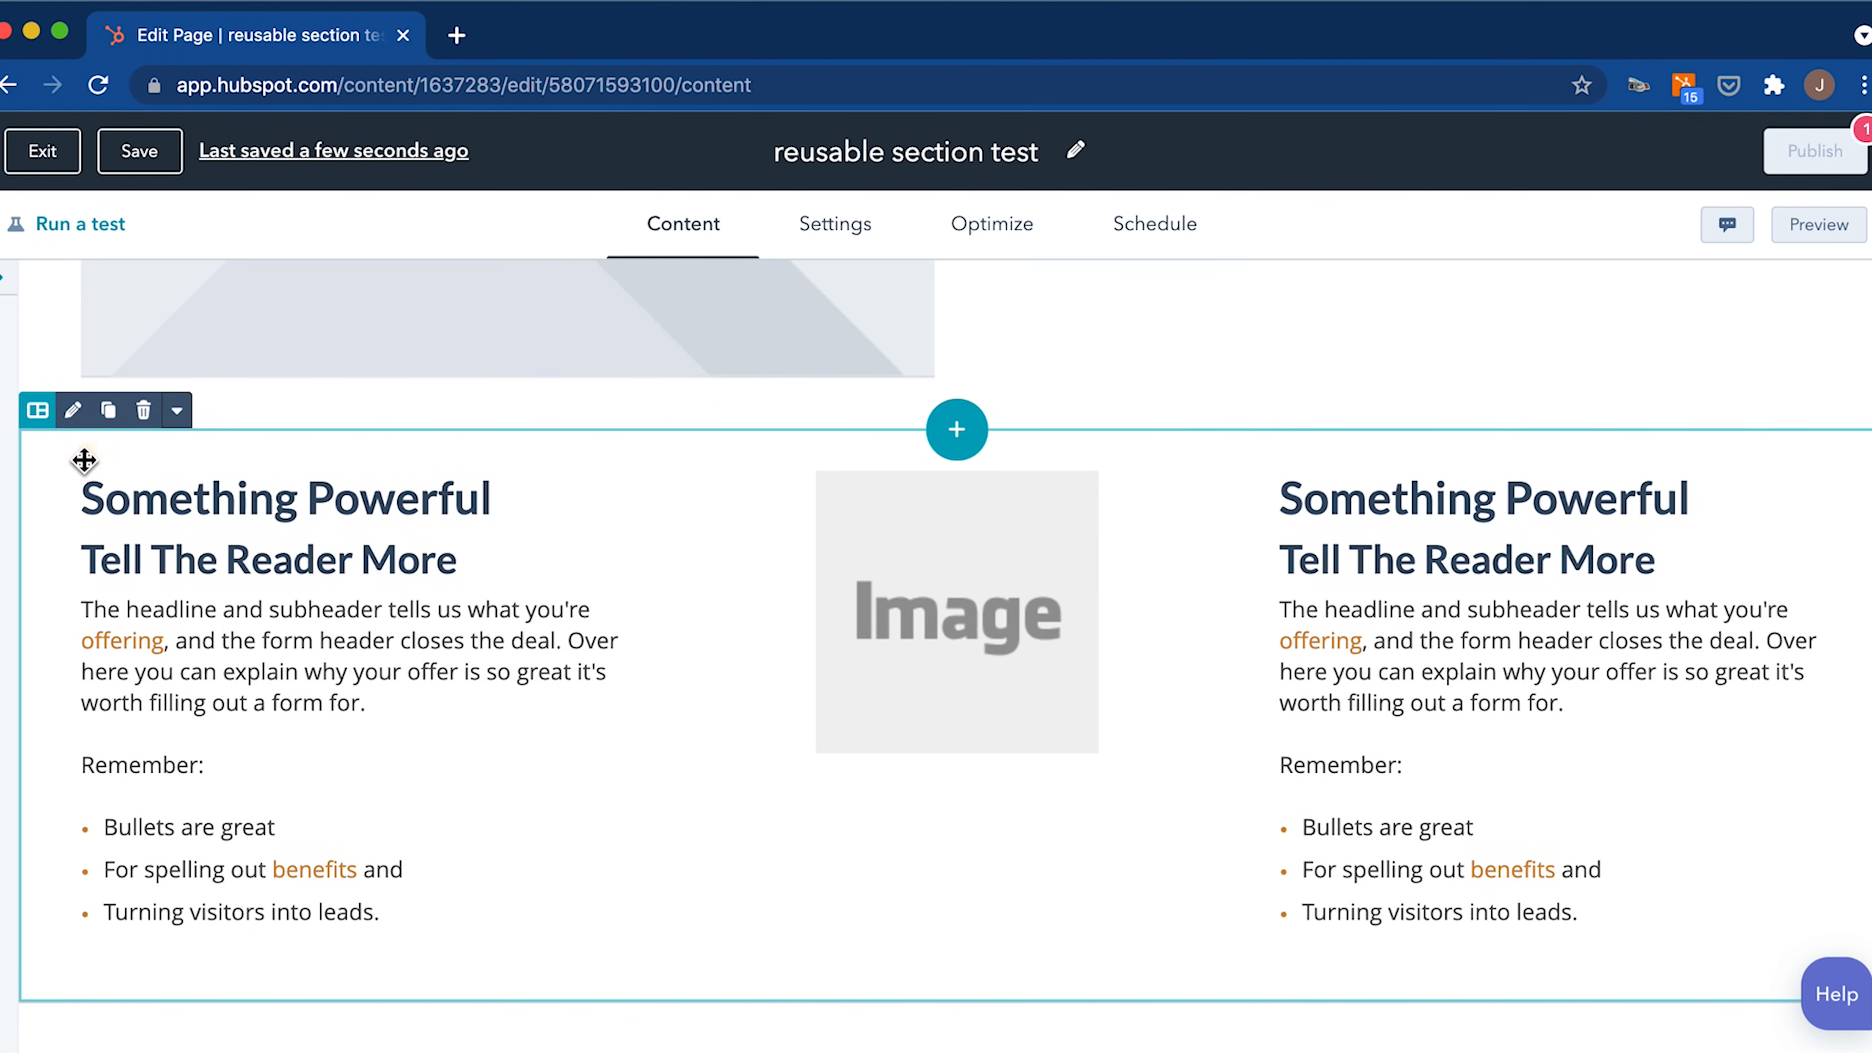
pyautogui.moveTo(53, 410)
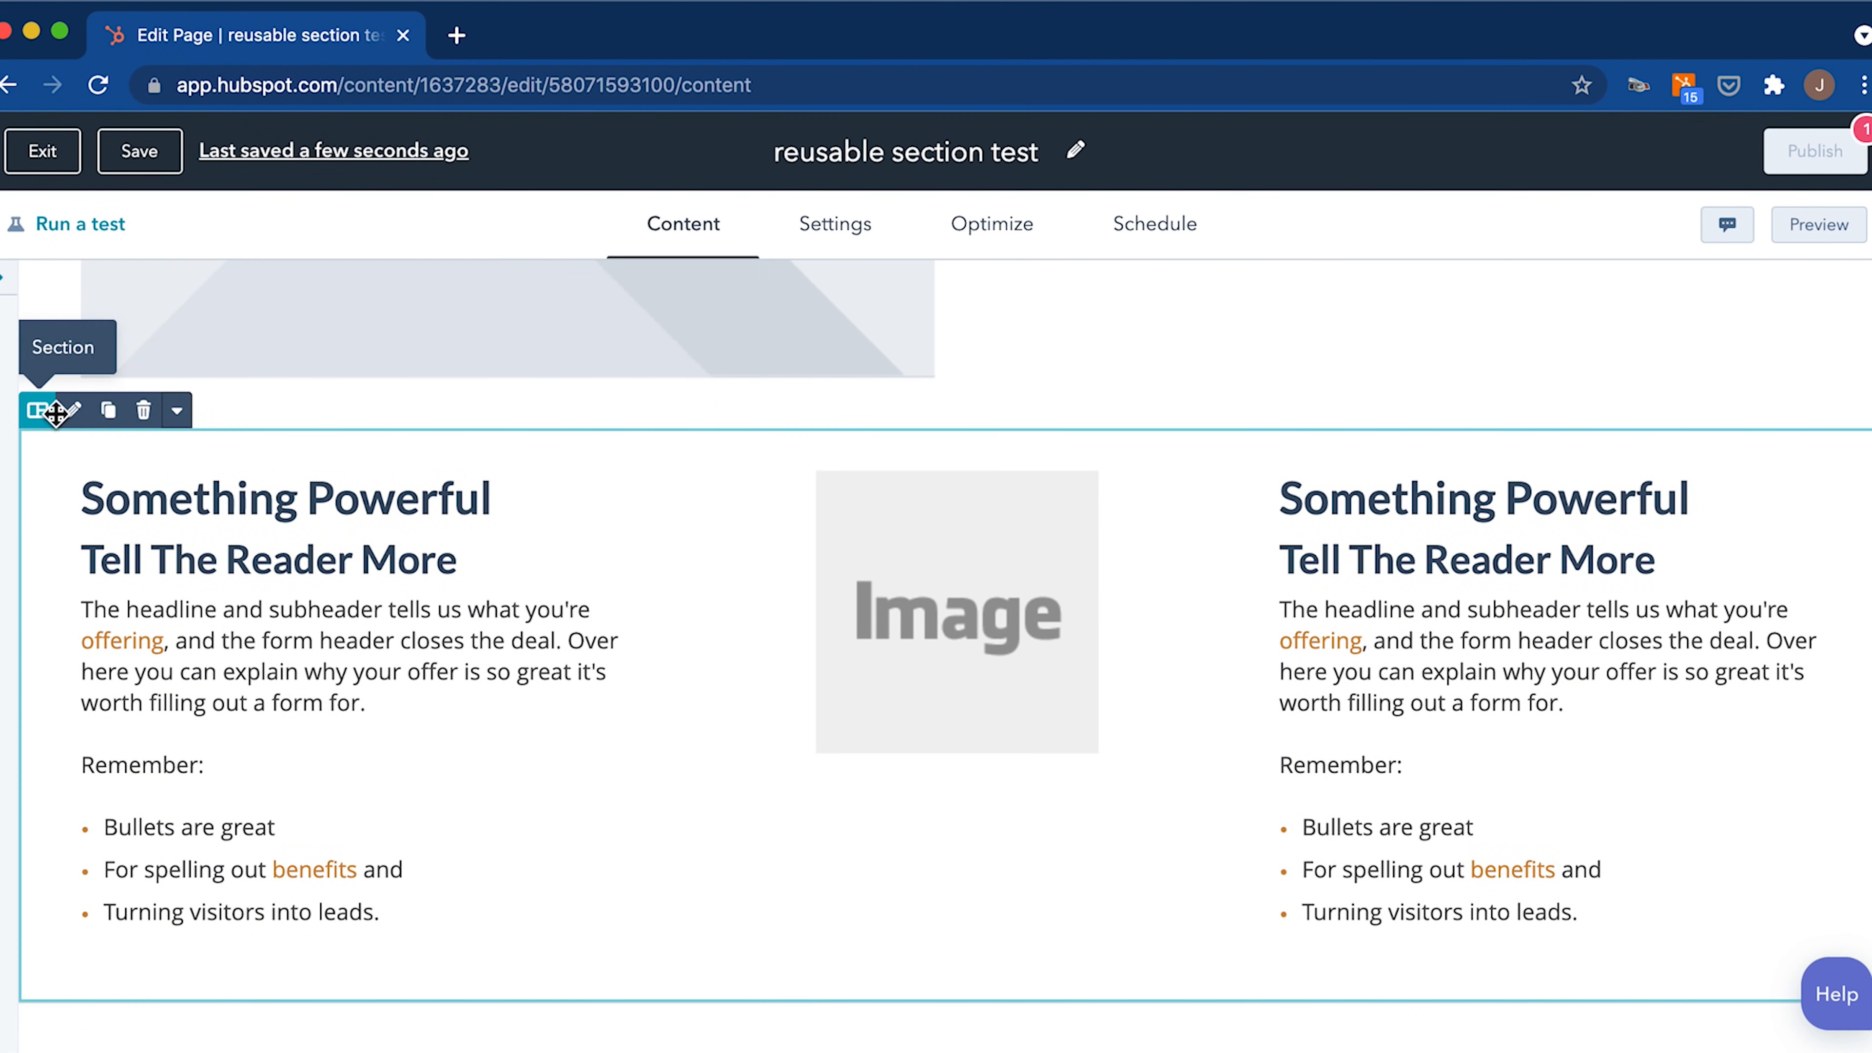
pyautogui.moveTo(74, 410)
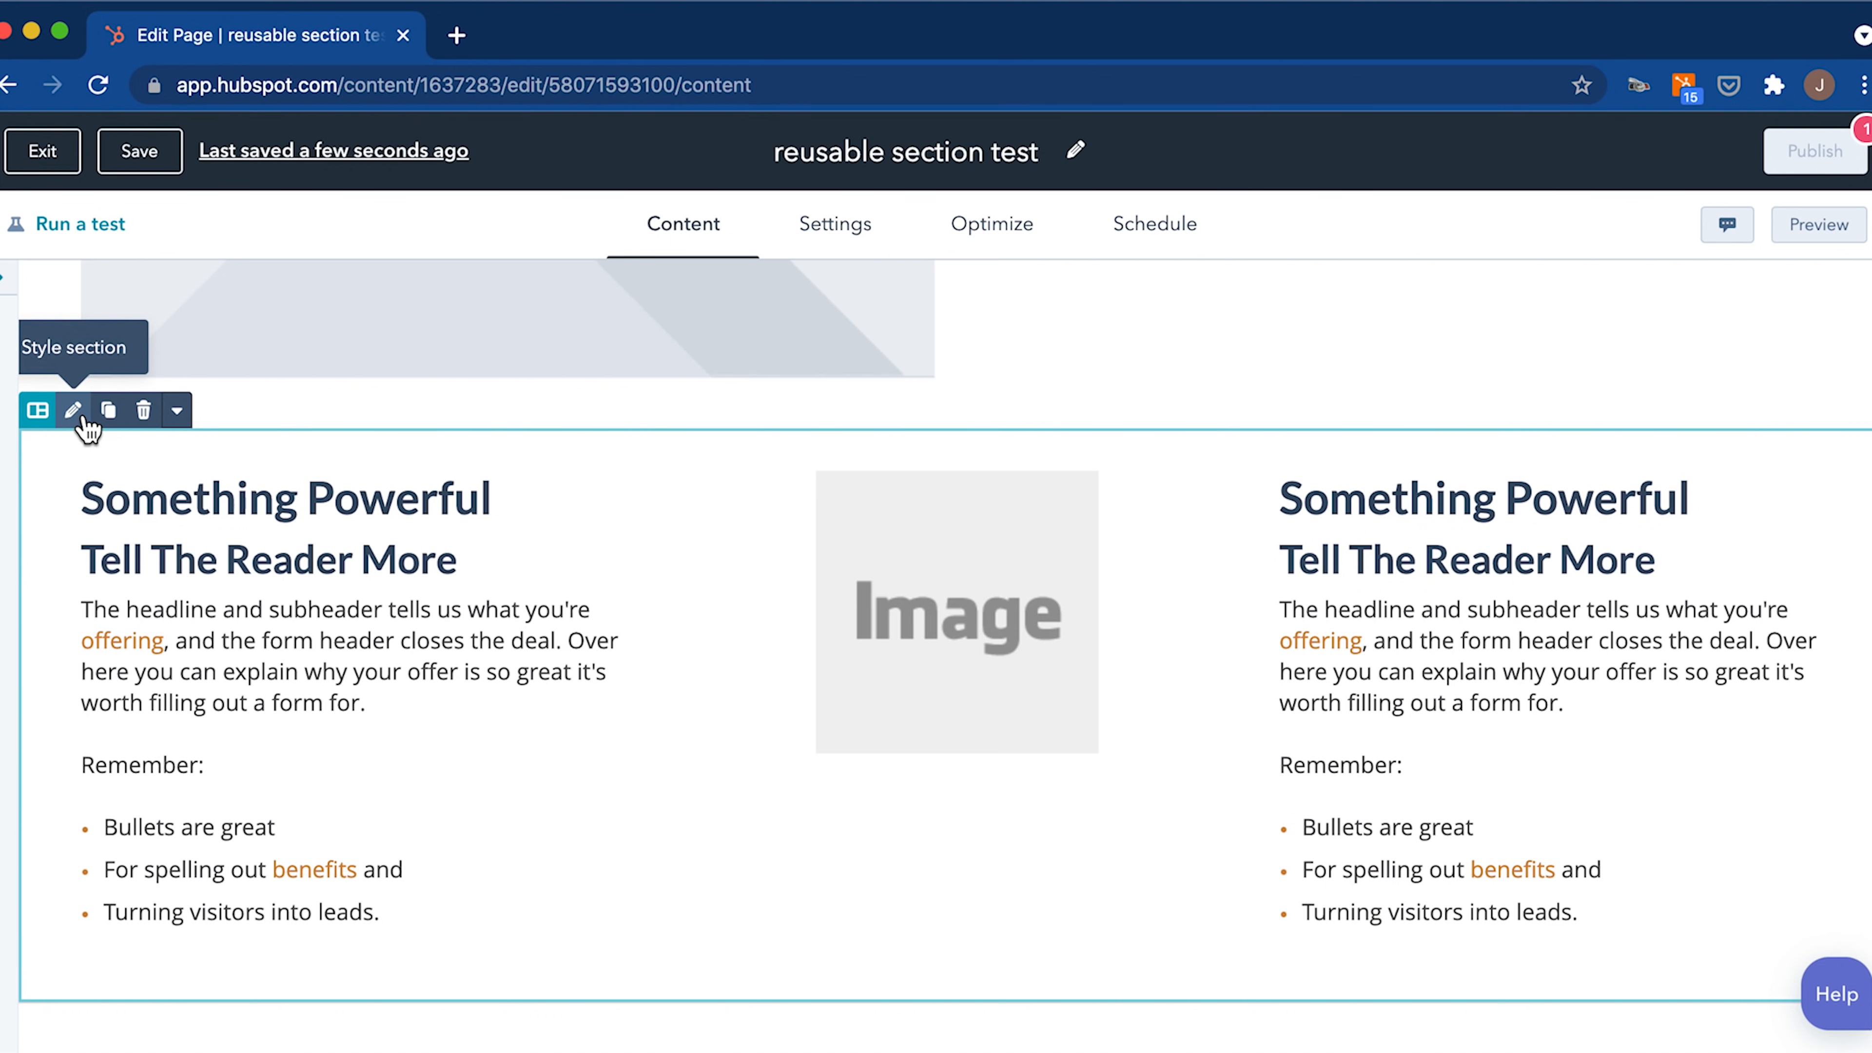
pyautogui.moveTo(143, 410)
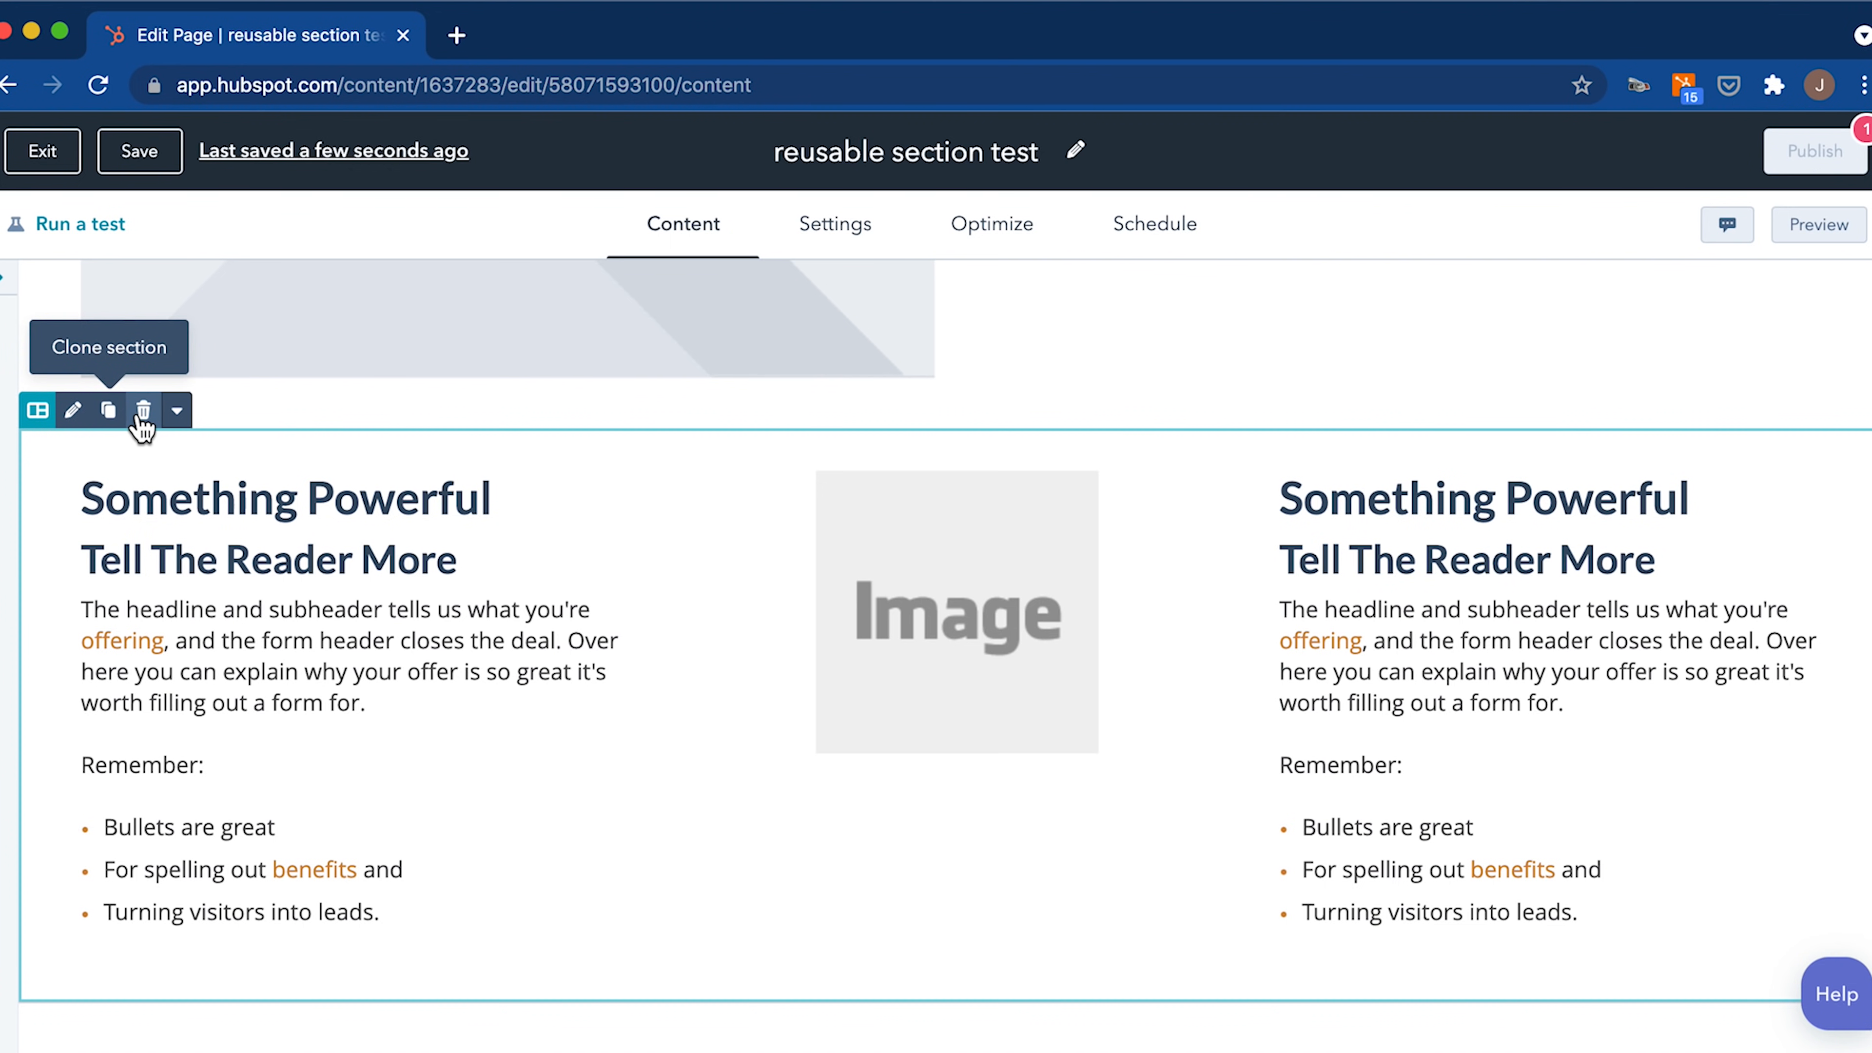
pyautogui.moveTo(176, 409)
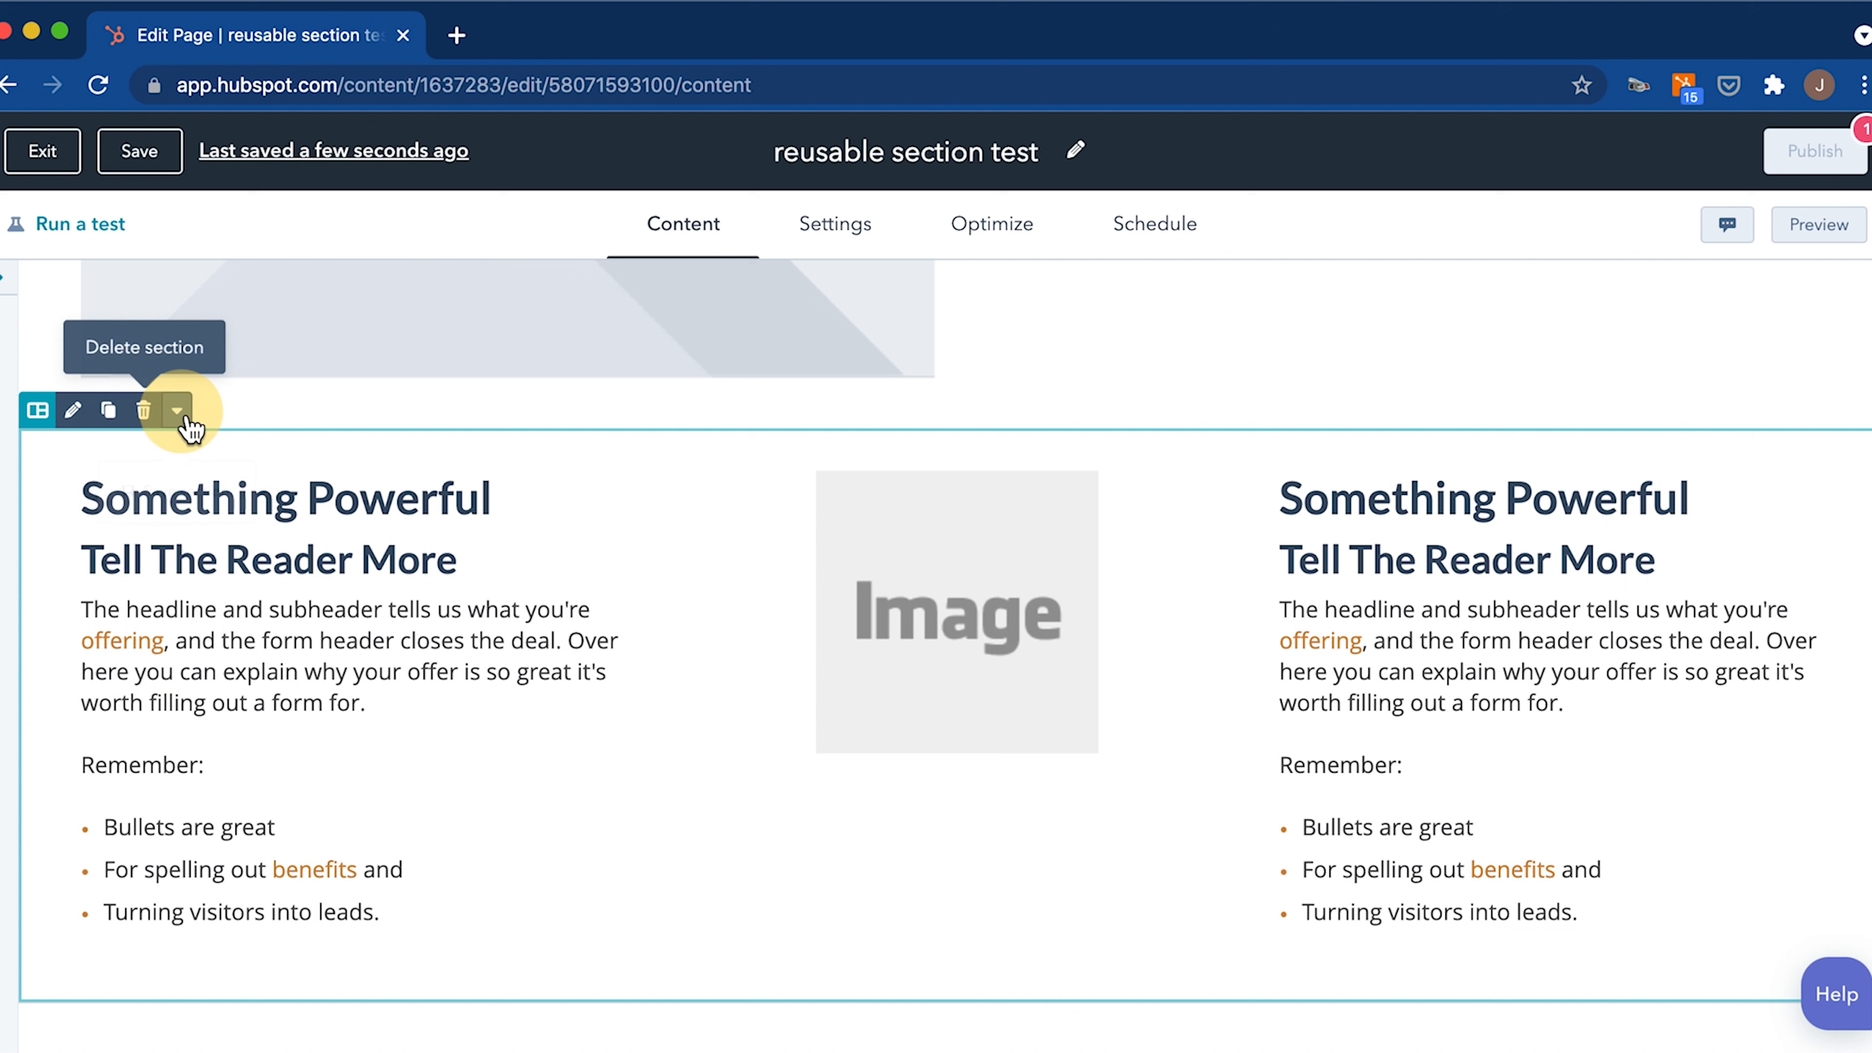
pyautogui.click(176, 411)
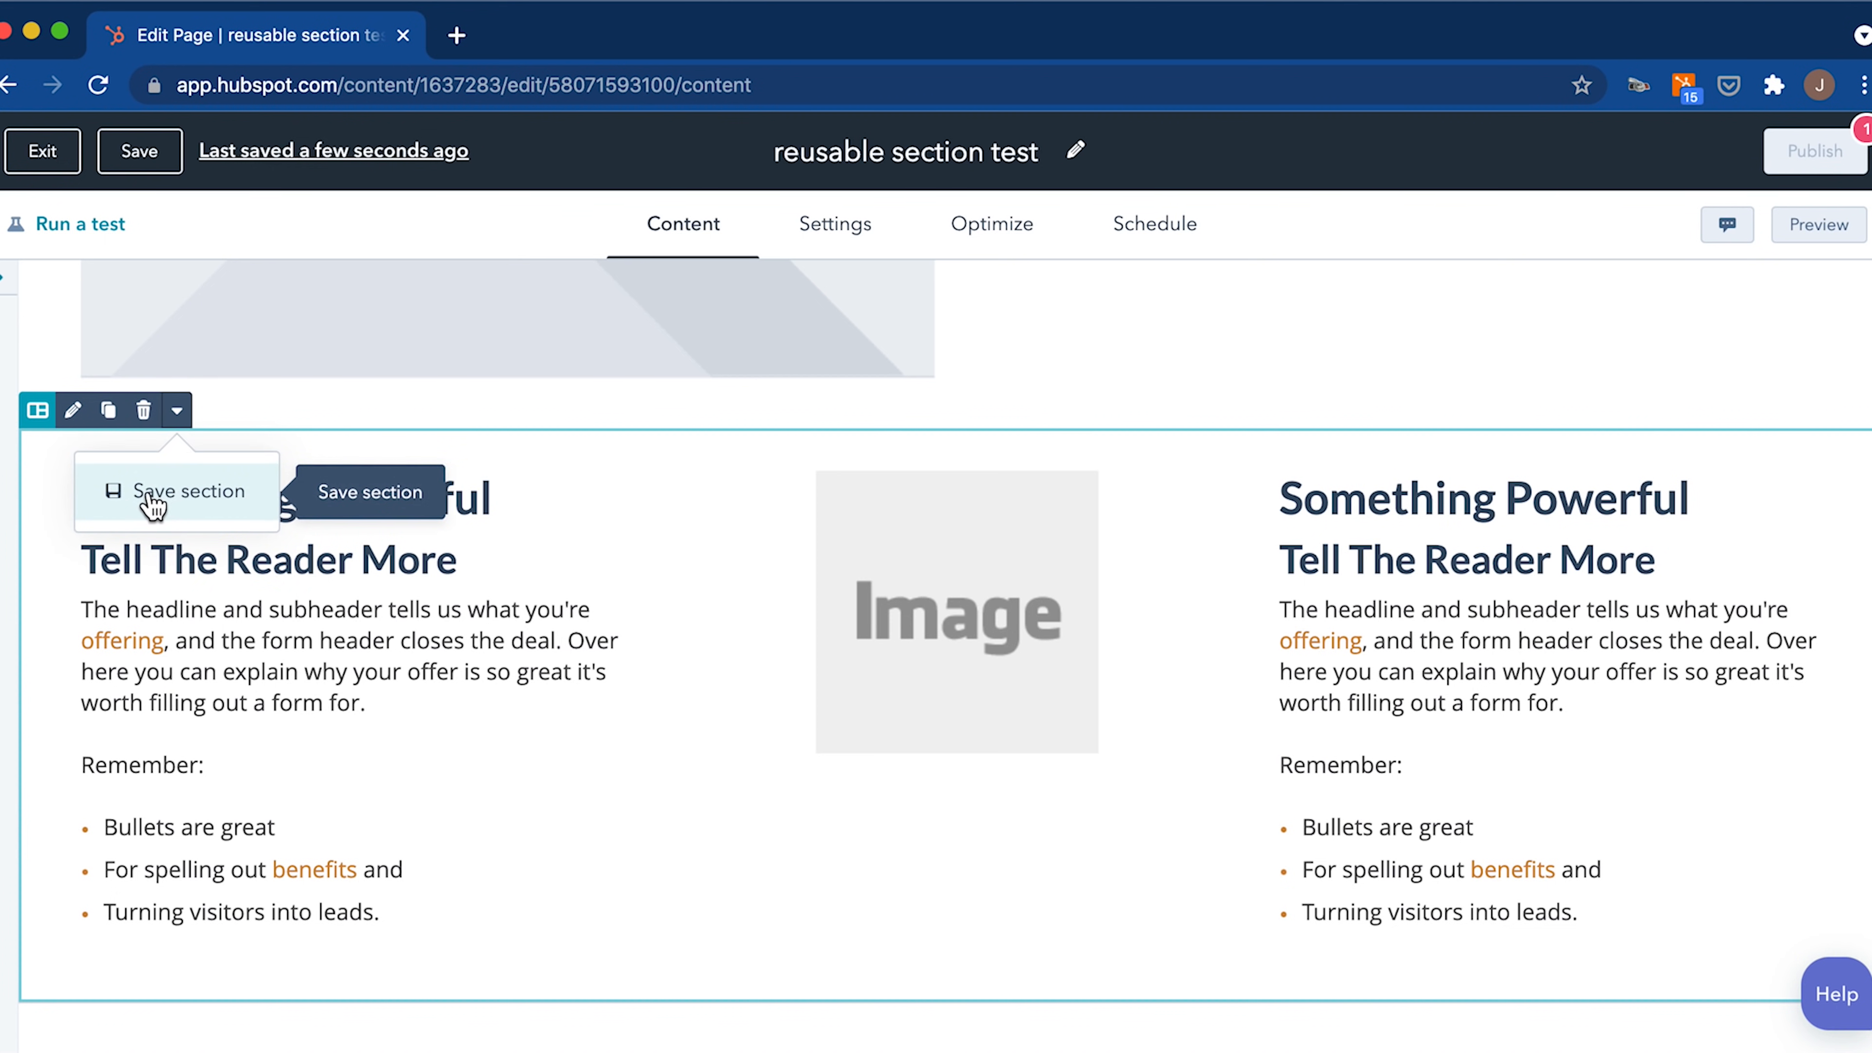
pyautogui.click(190, 490)
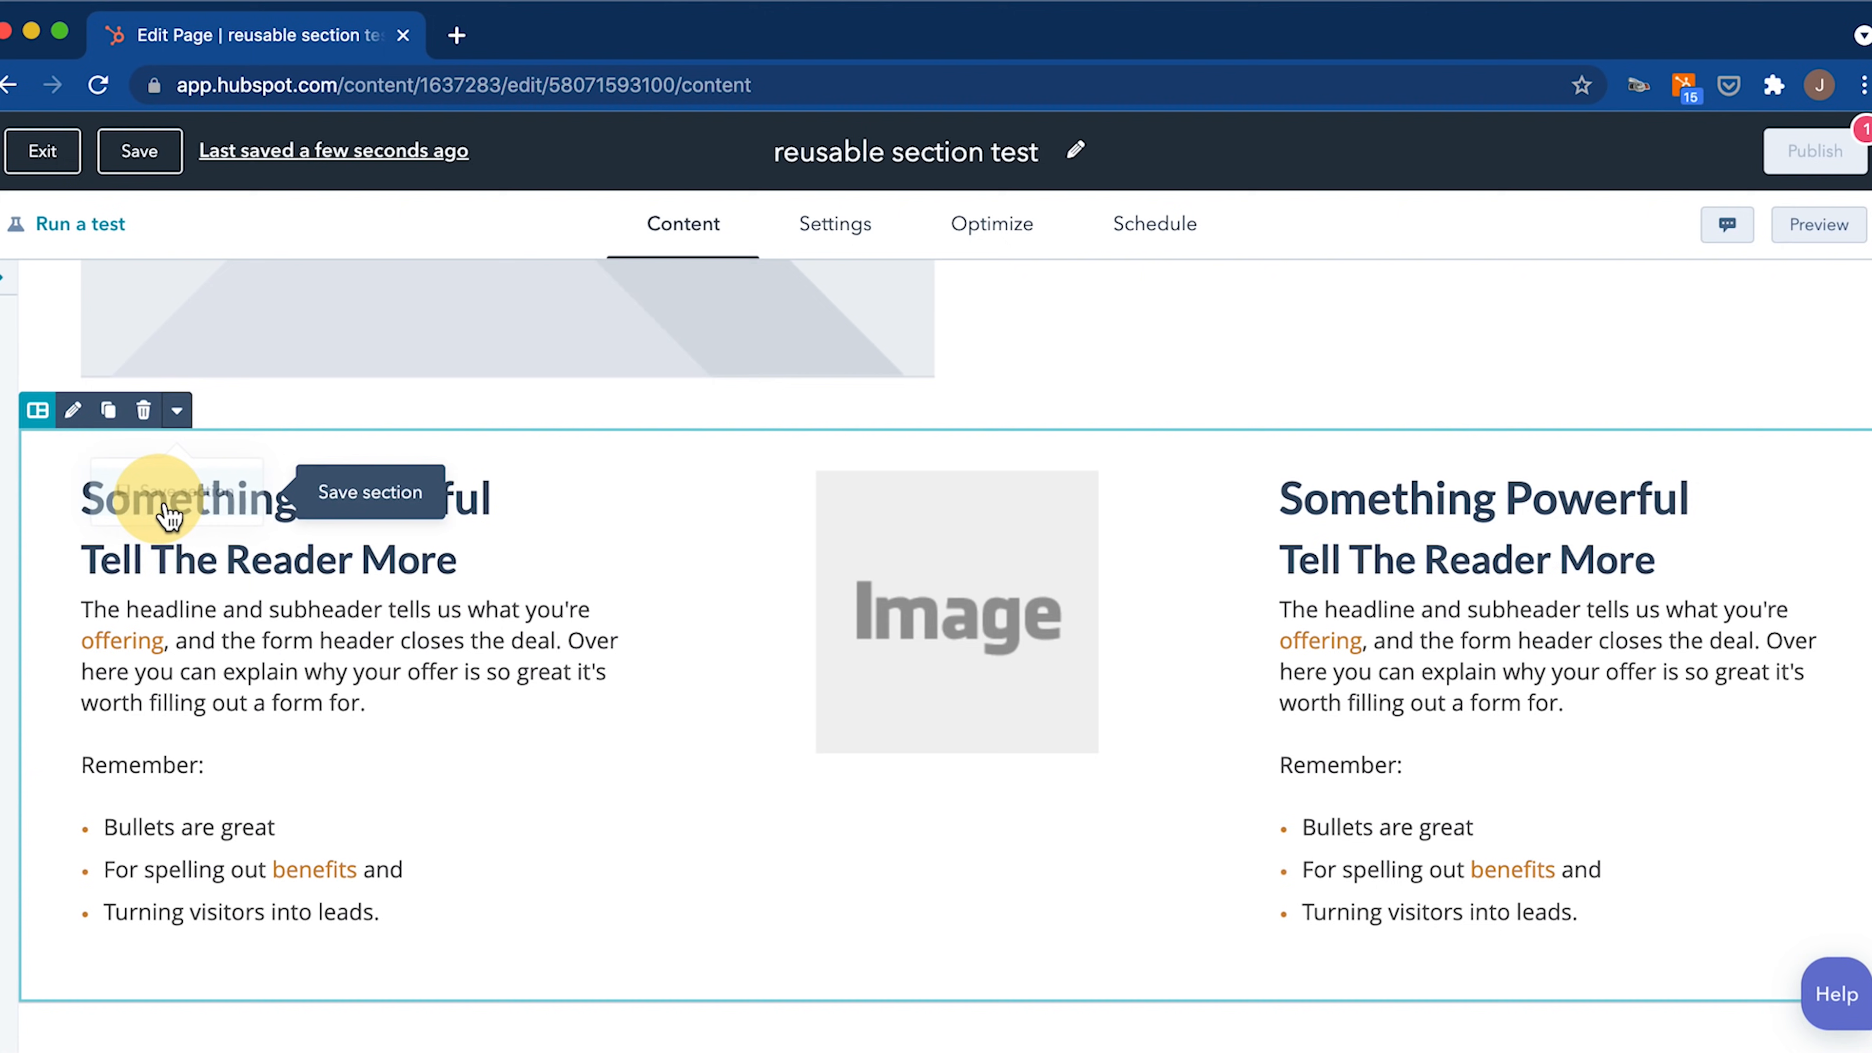
pyautogui.click(369, 493)
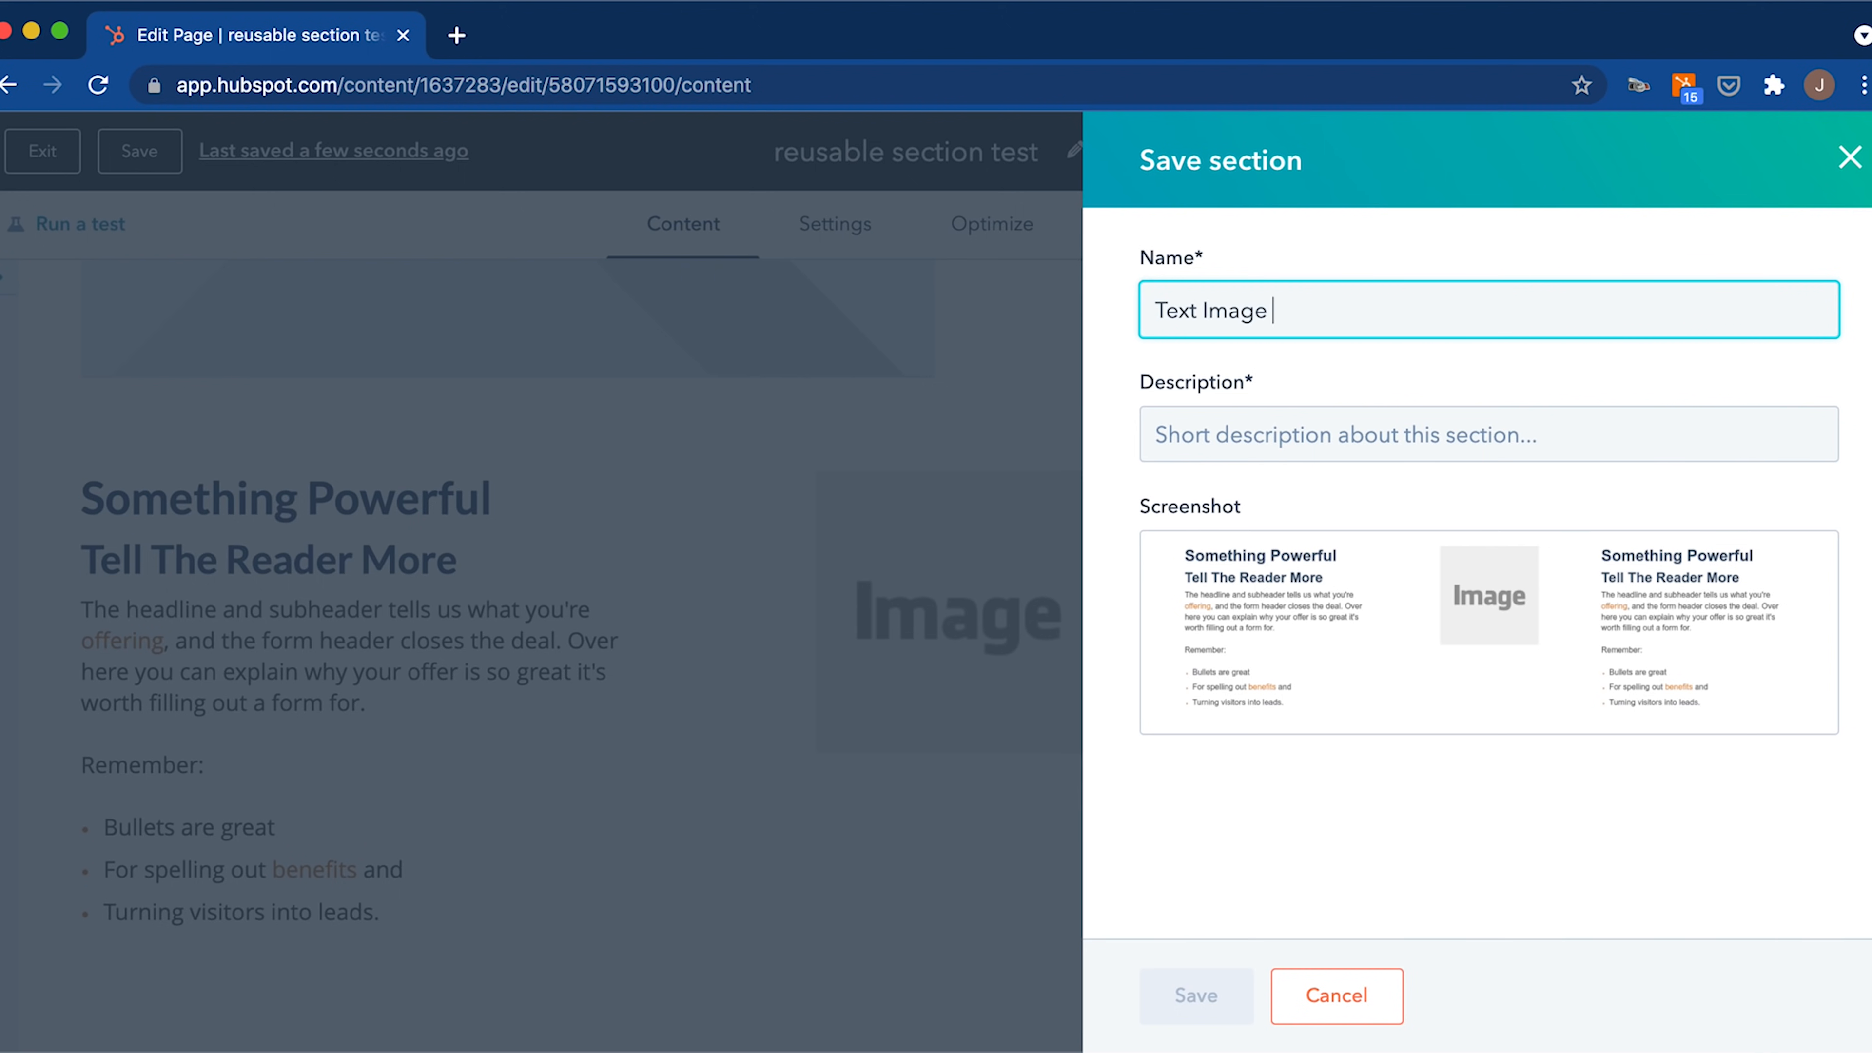
pyautogui.write('Text')
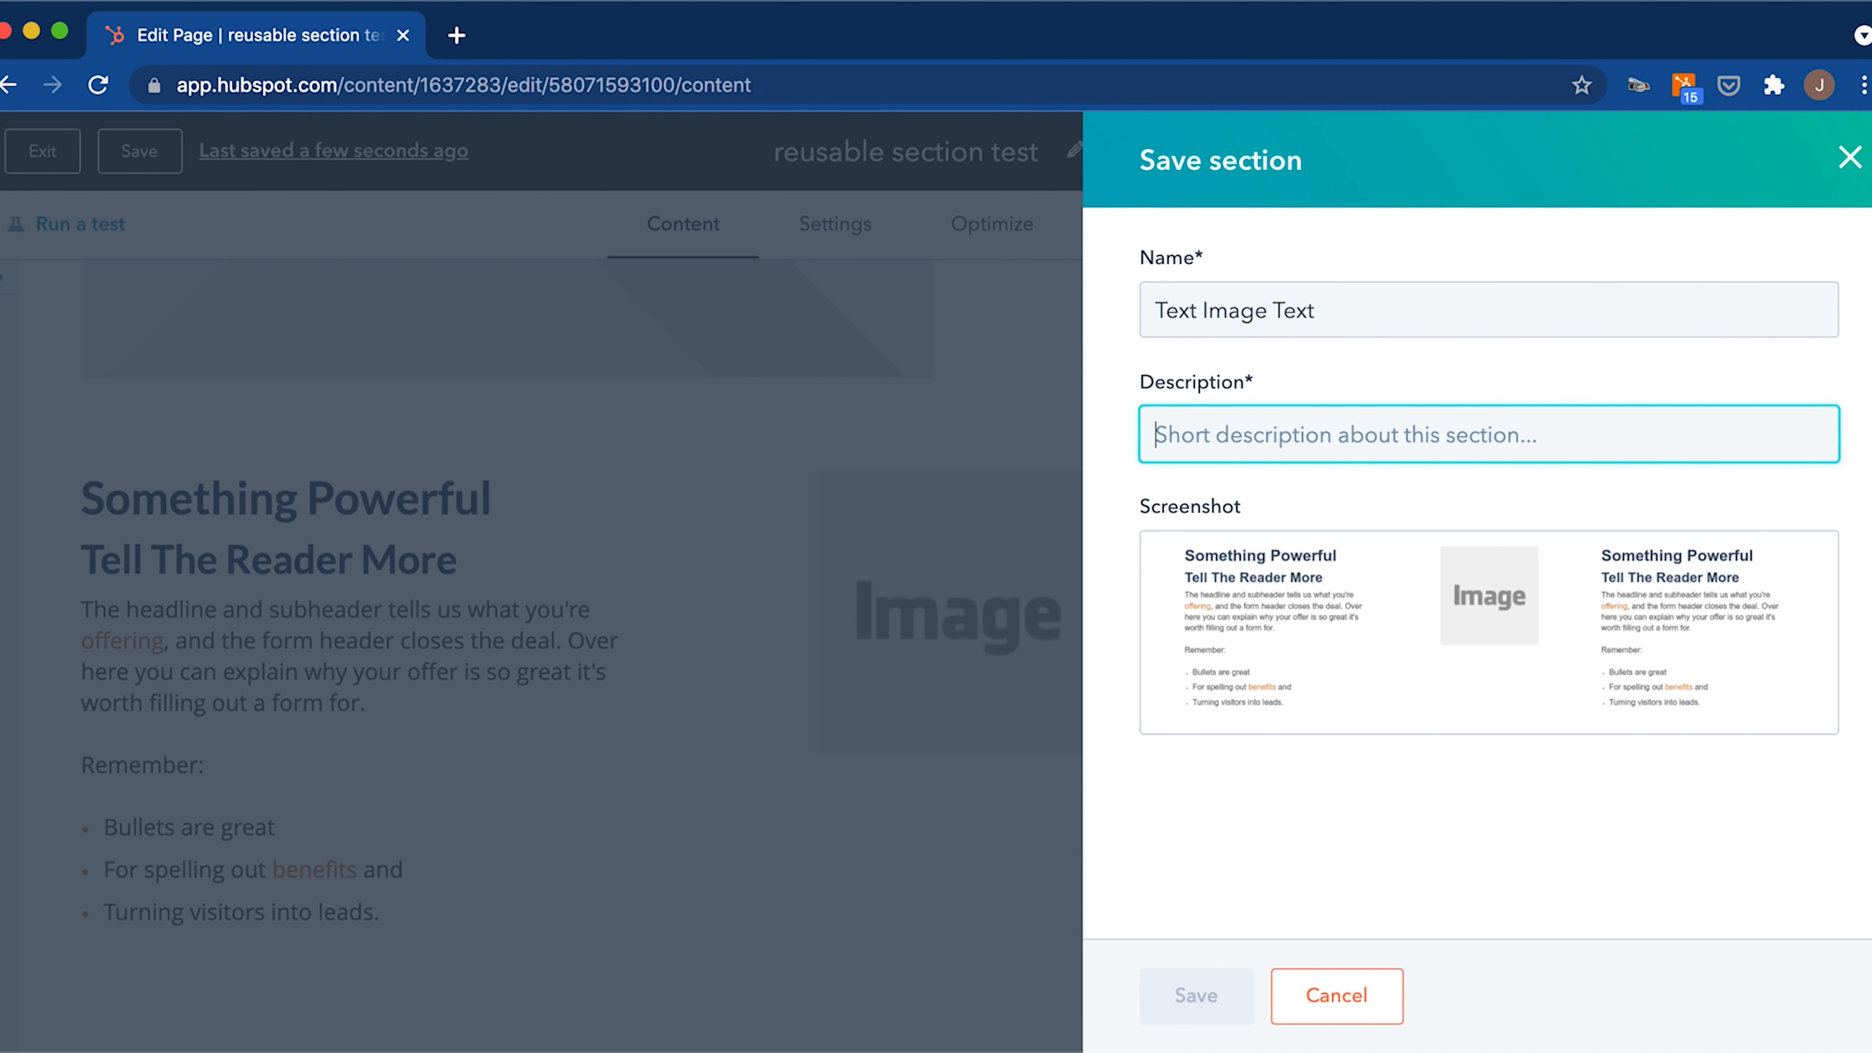
pyautogui.write('examp')
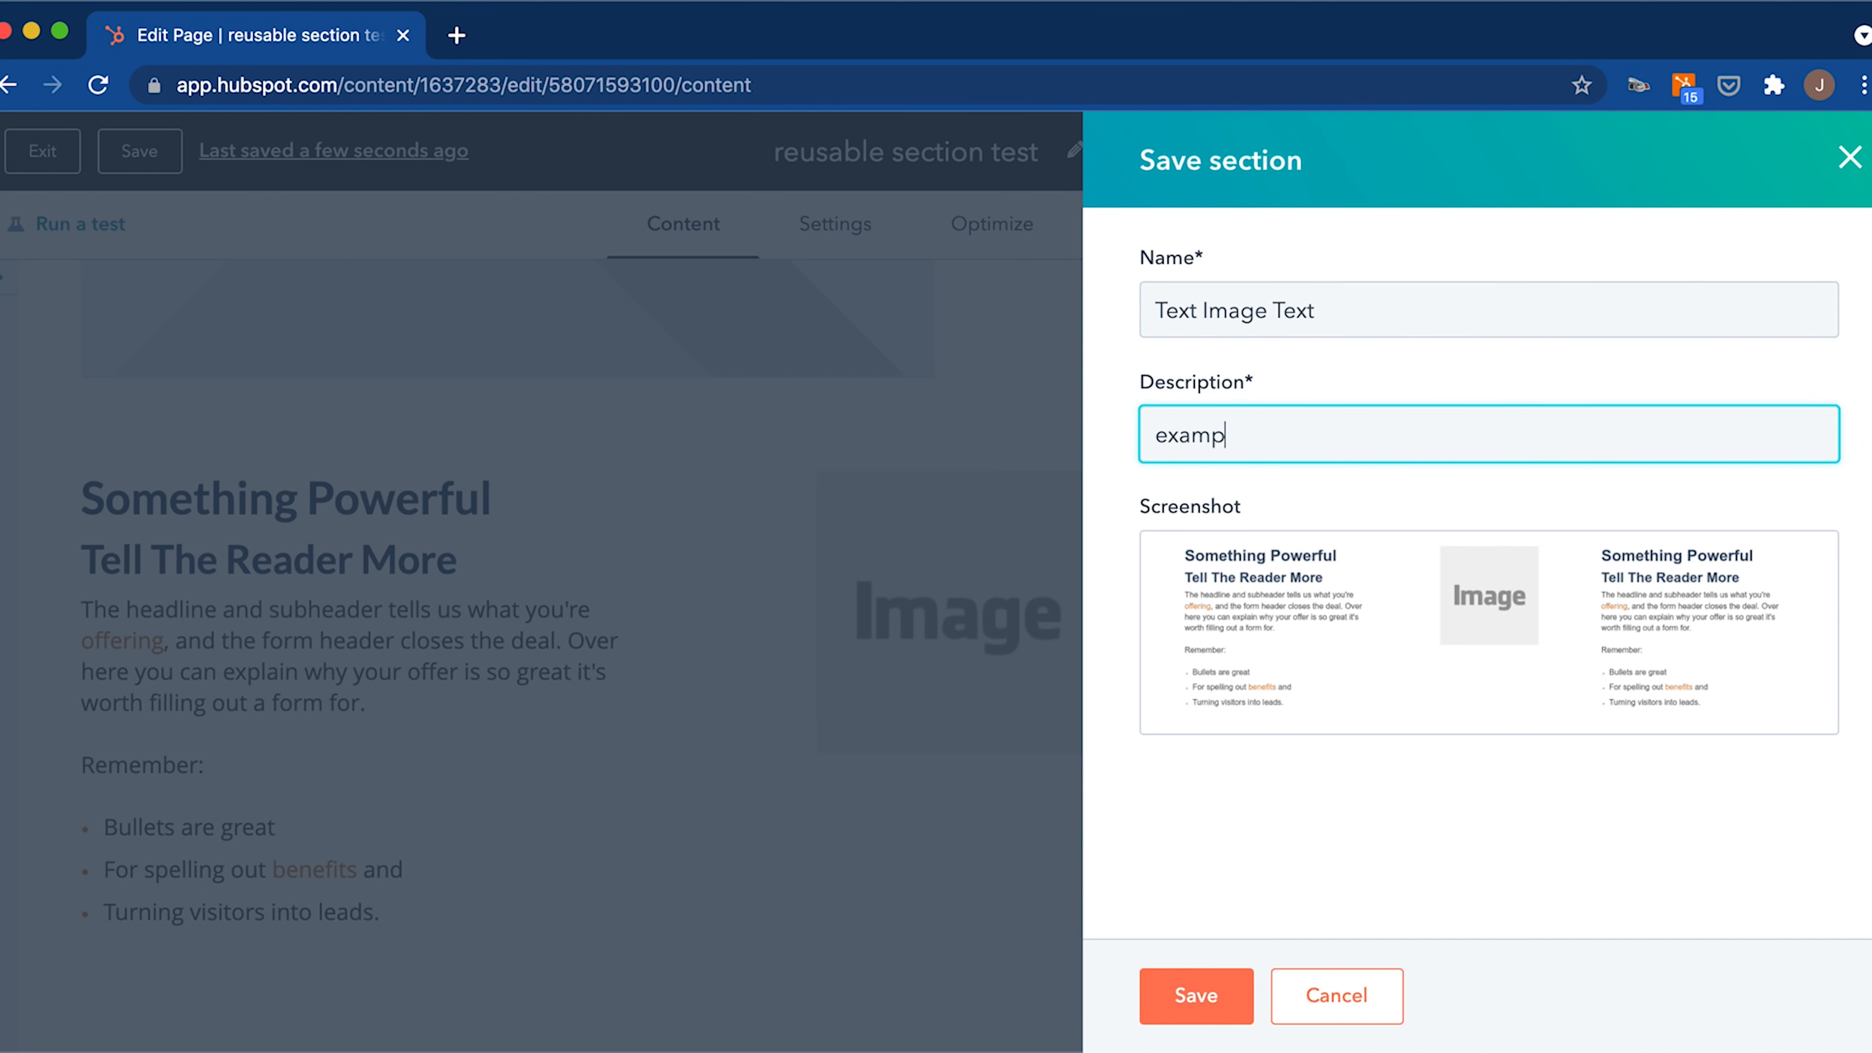
pyautogui.write('le')
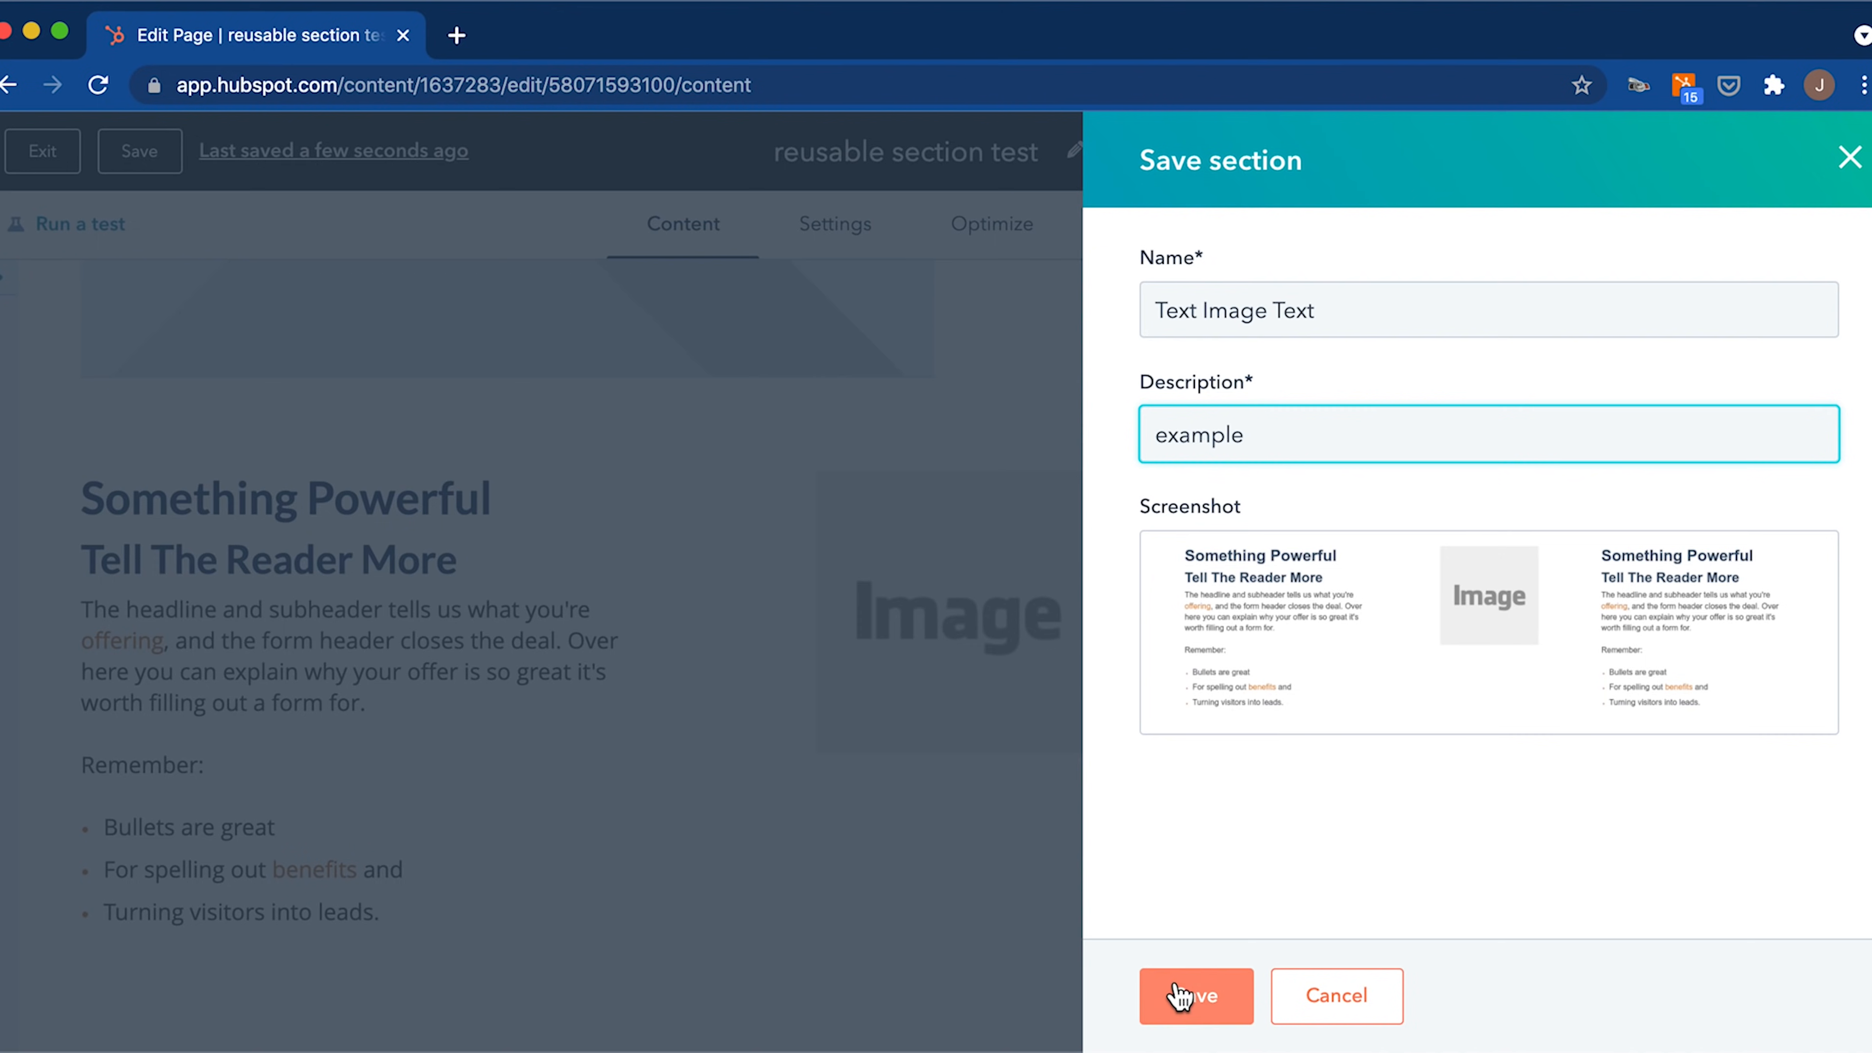
pyautogui.click(1195, 995)
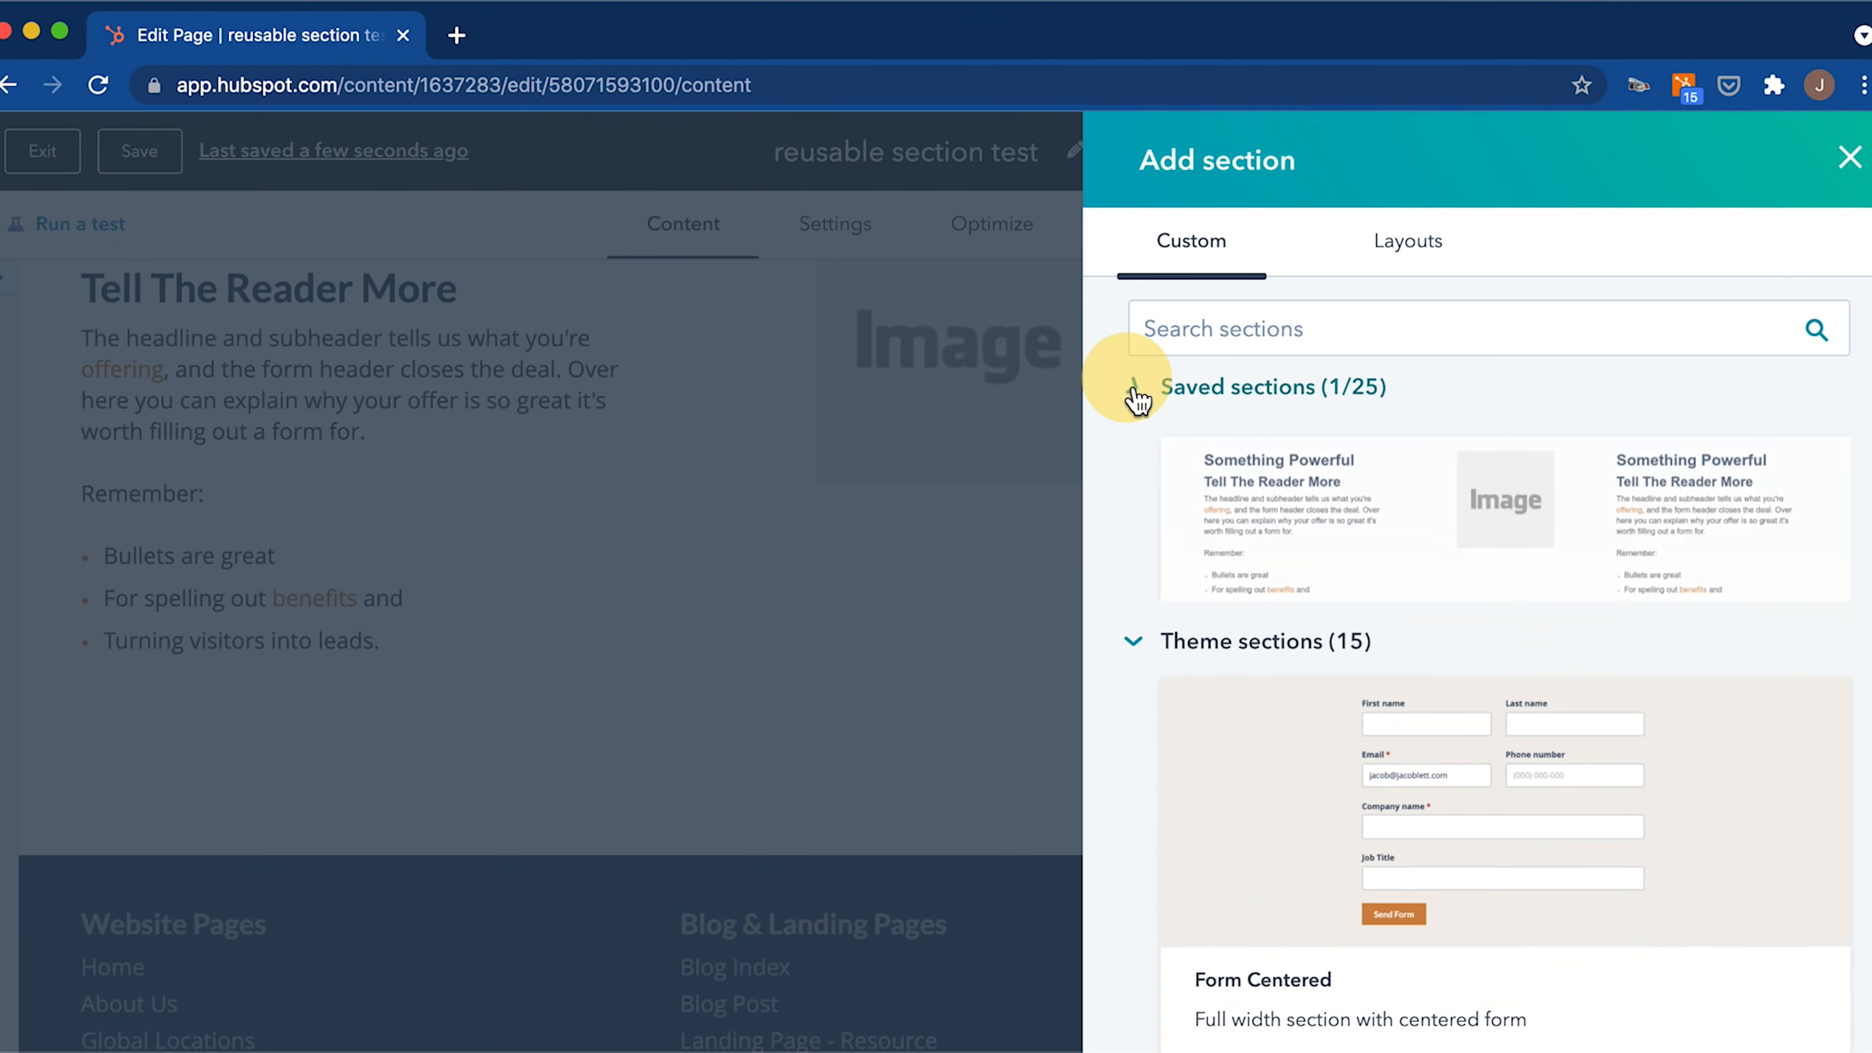
# Insert the saved Text Image Text section from Saved sections below the original.
pyautogui.click(1133, 387)
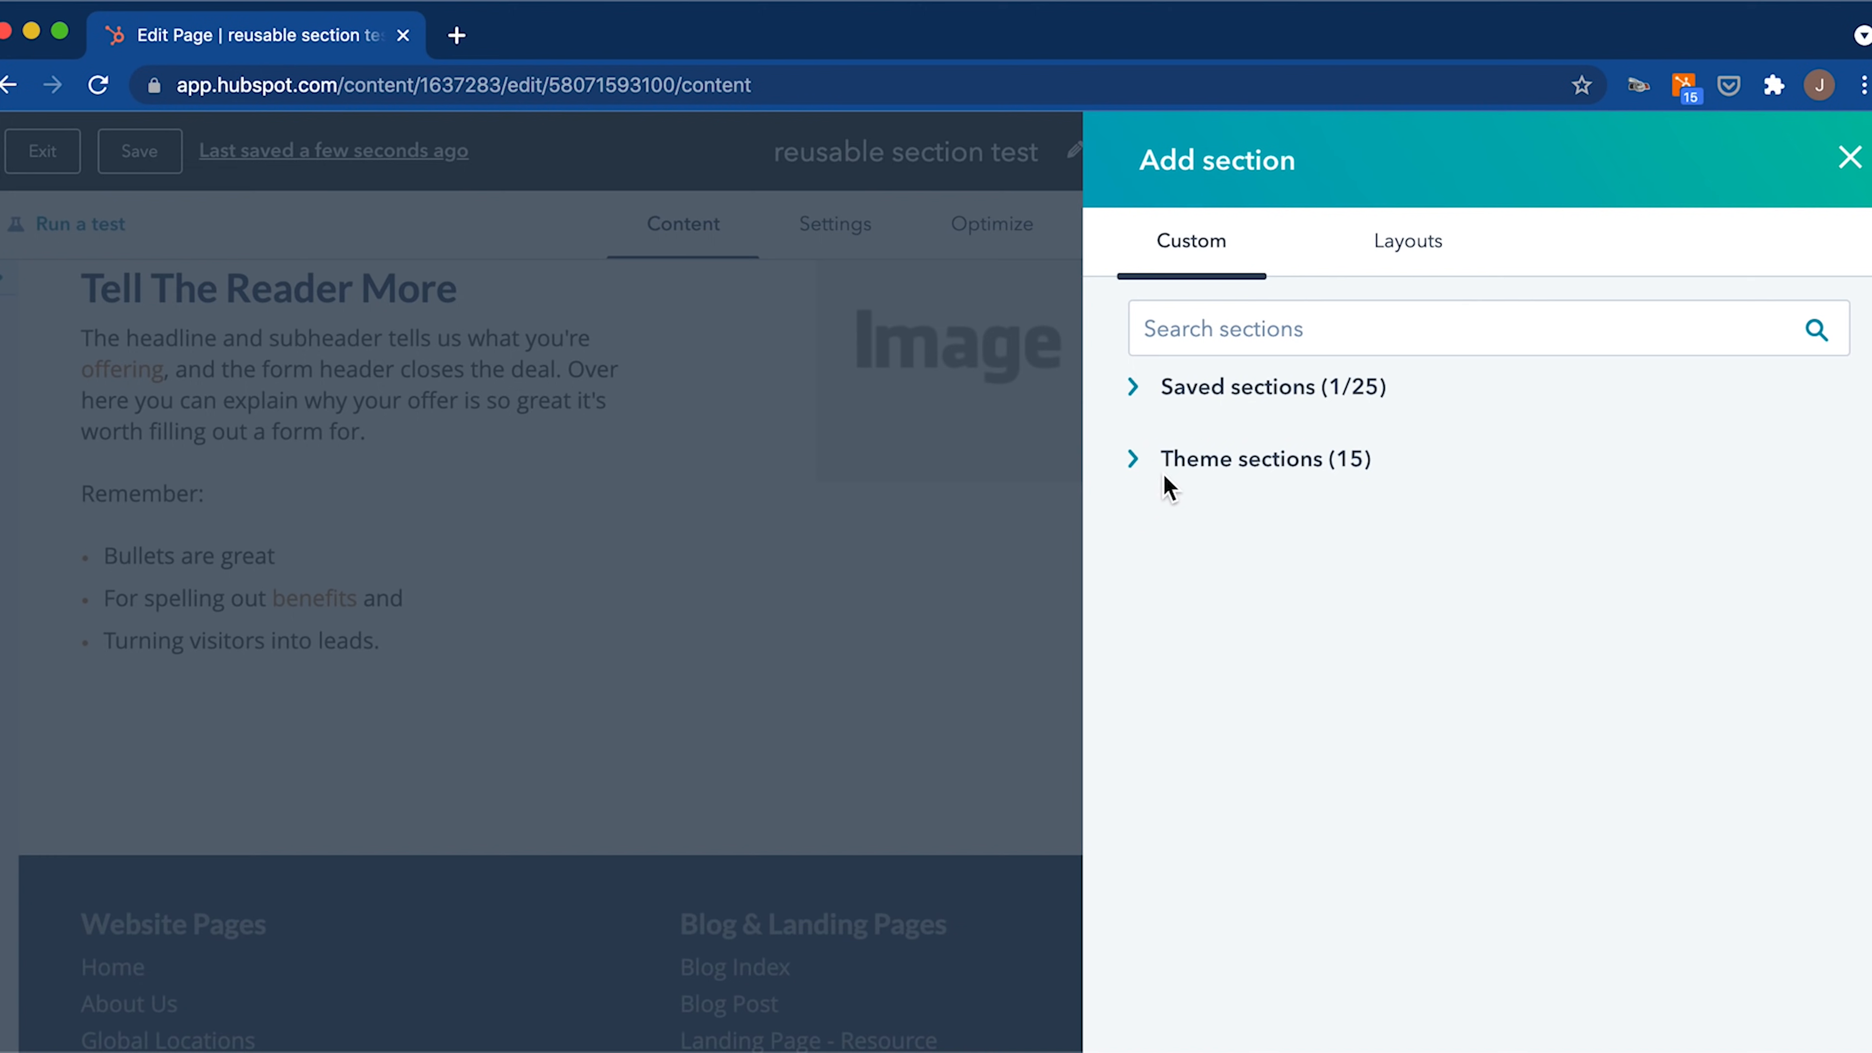
pyautogui.moveTo(1266, 458)
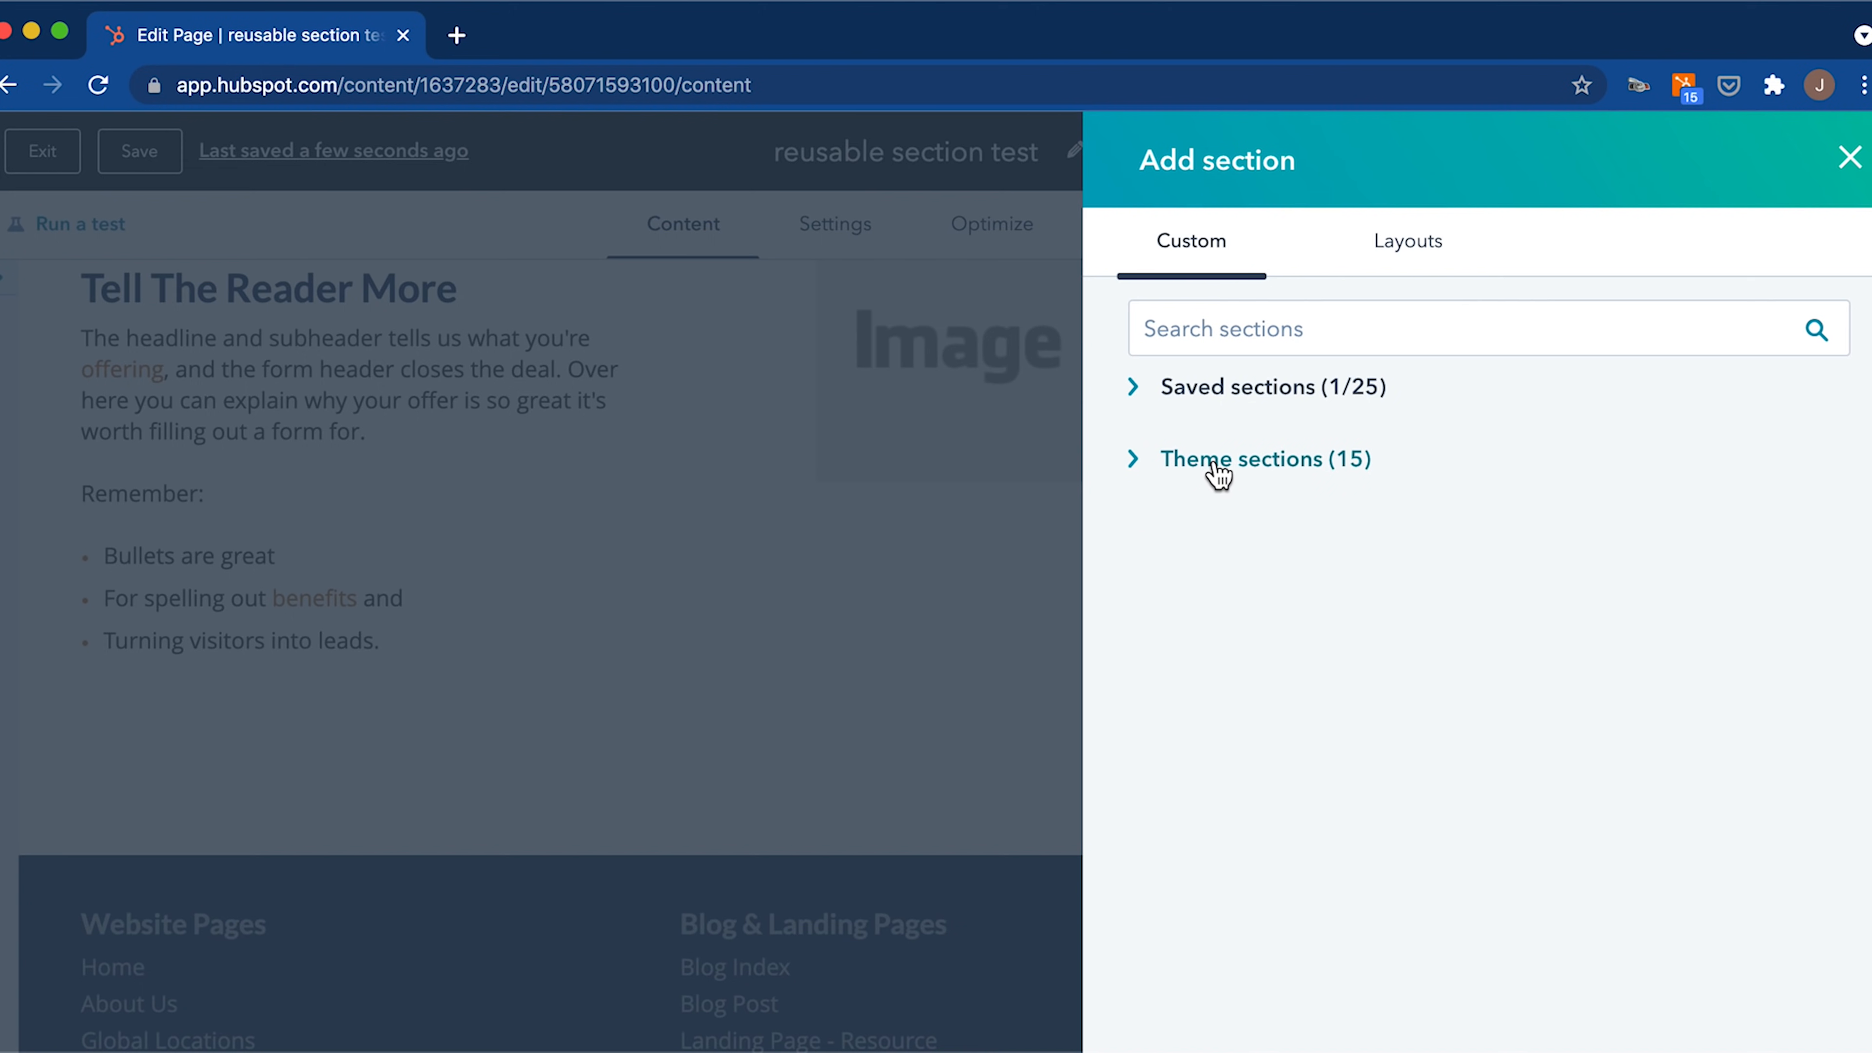
pyautogui.moveTo(1191, 421)
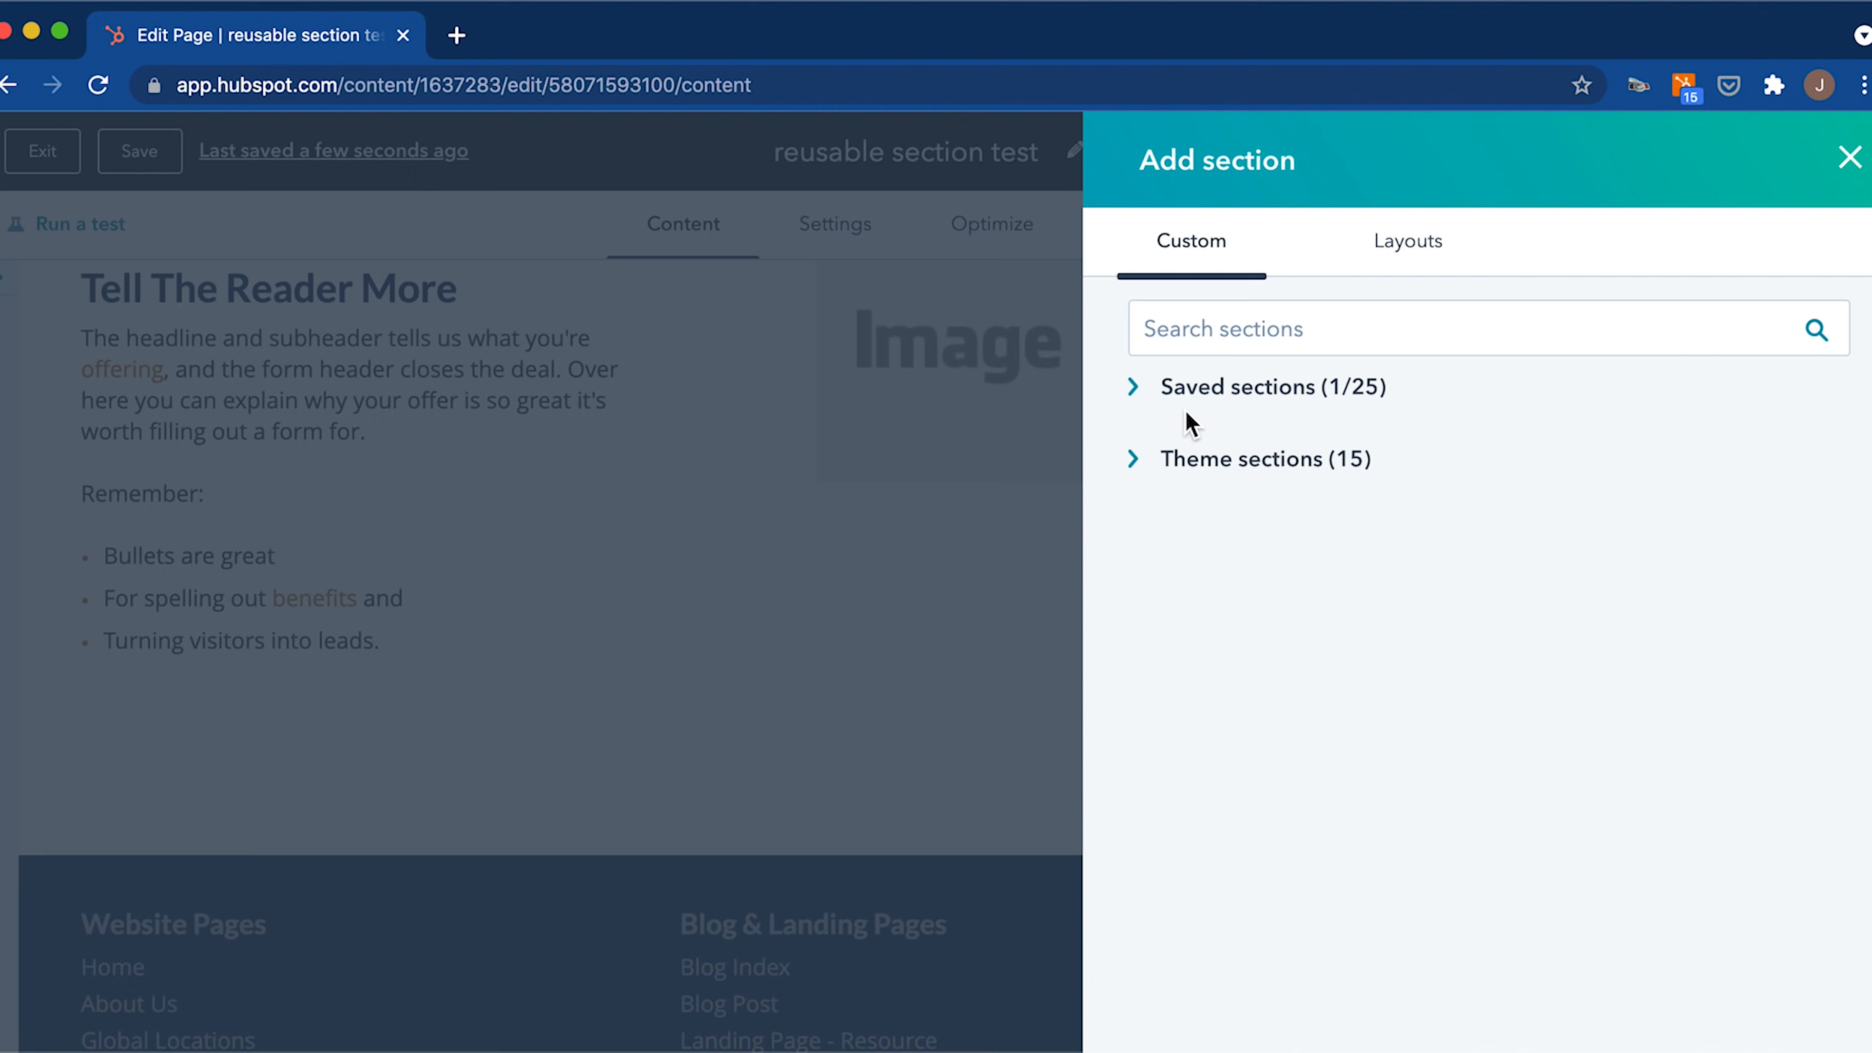
pyautogui.click(1239, 386)
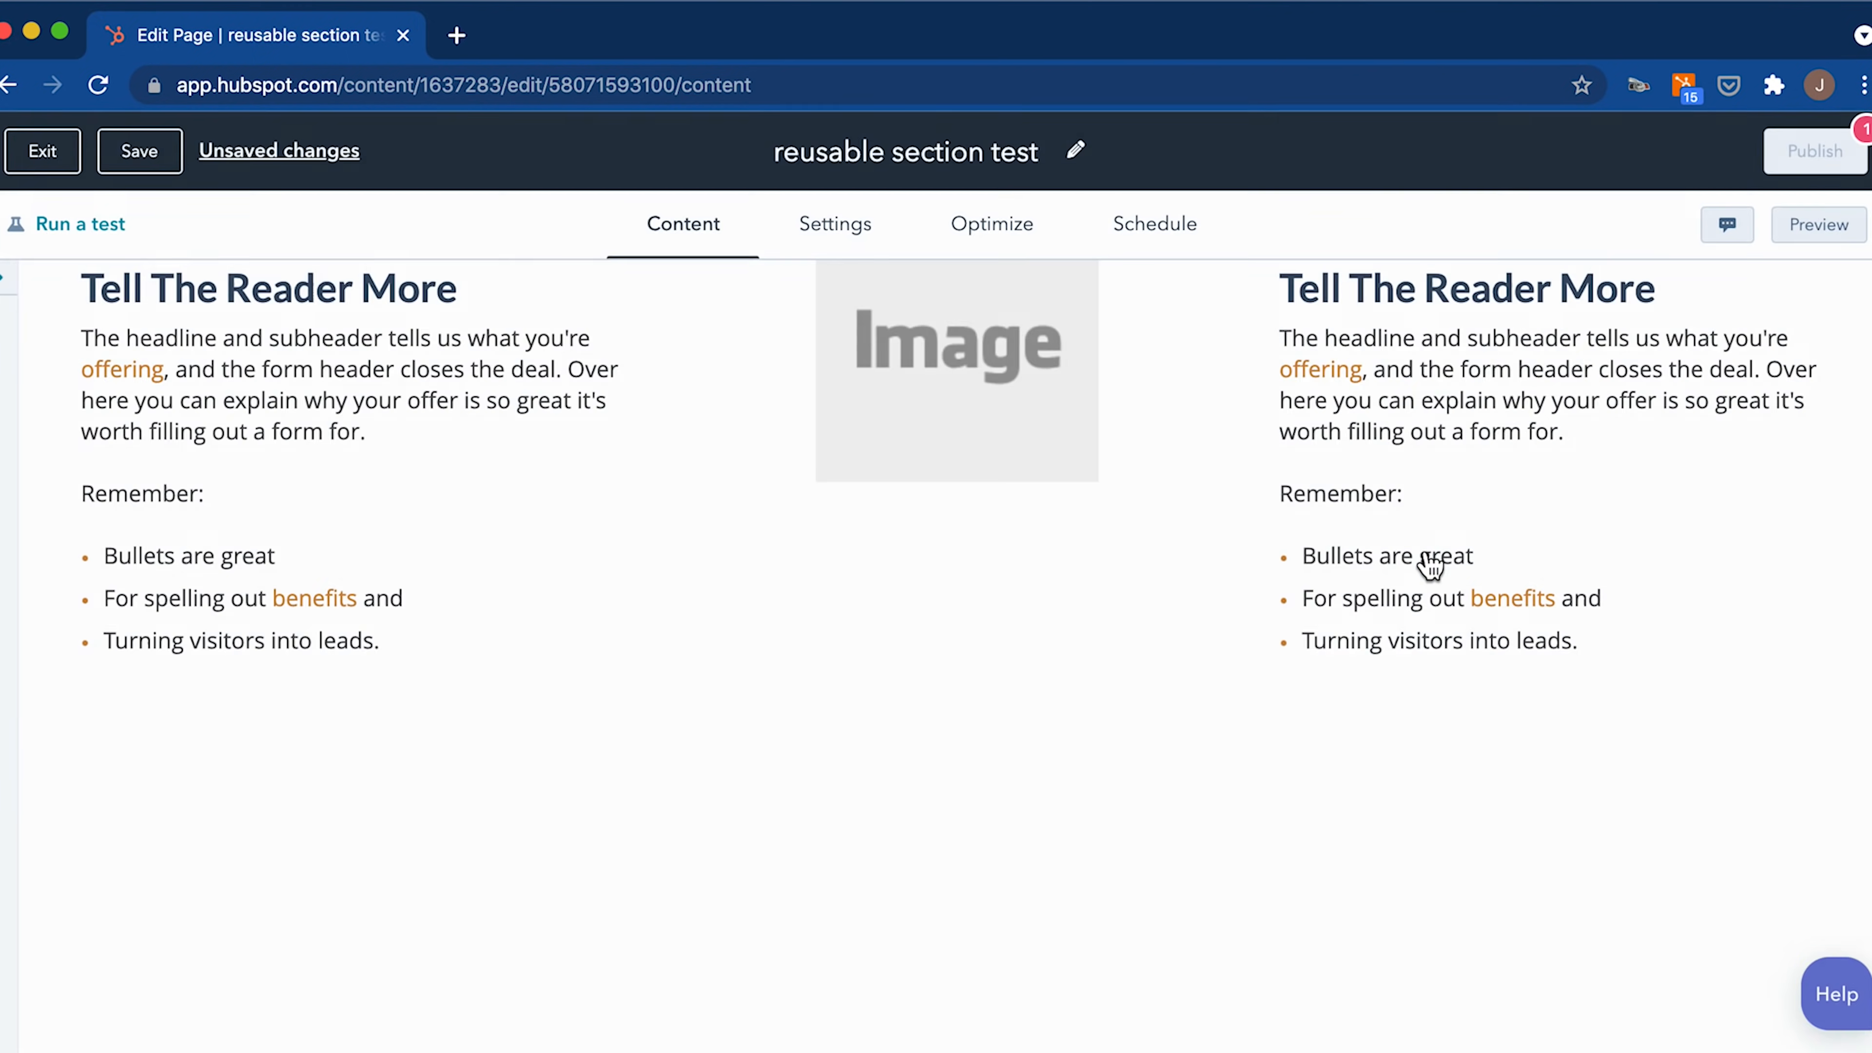
pyautogui.scroll(-3)
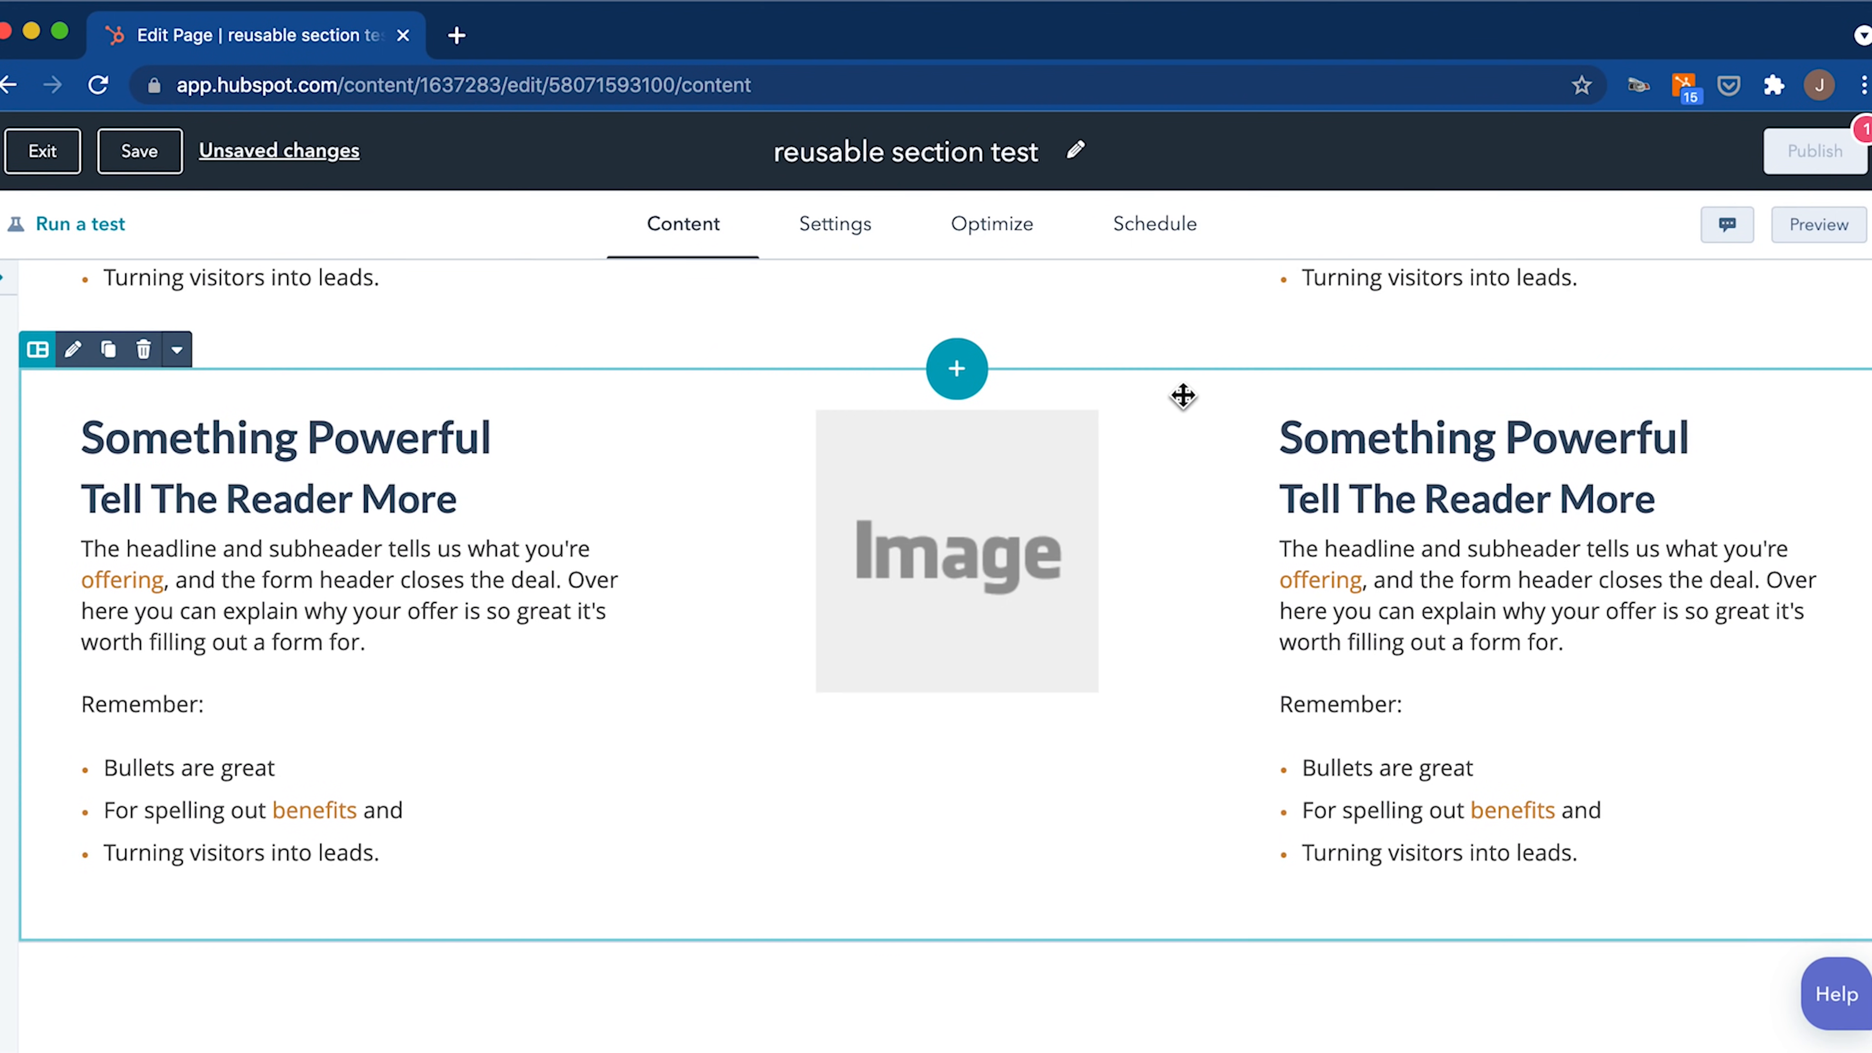